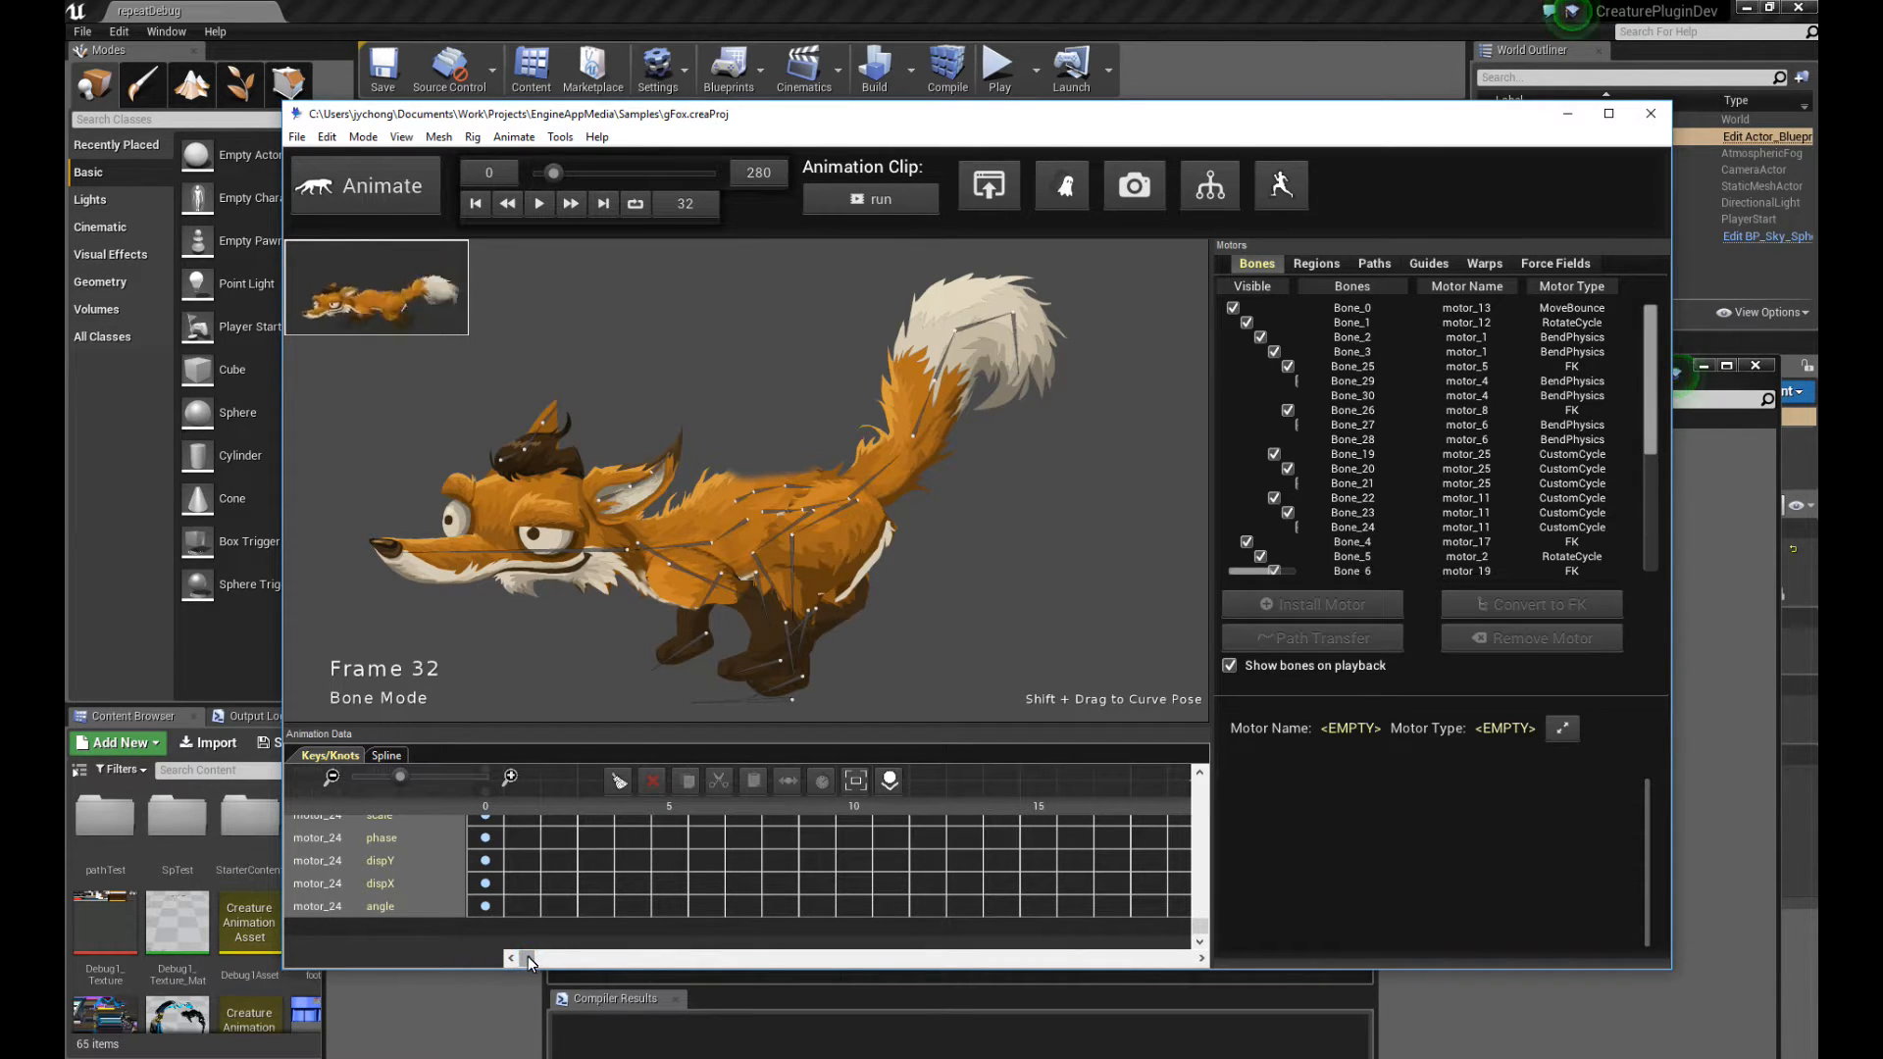
# Step the fox's run clip from frame 32 down to frame 22 to spot the foot landing.
pyautogui.click(669, 810)
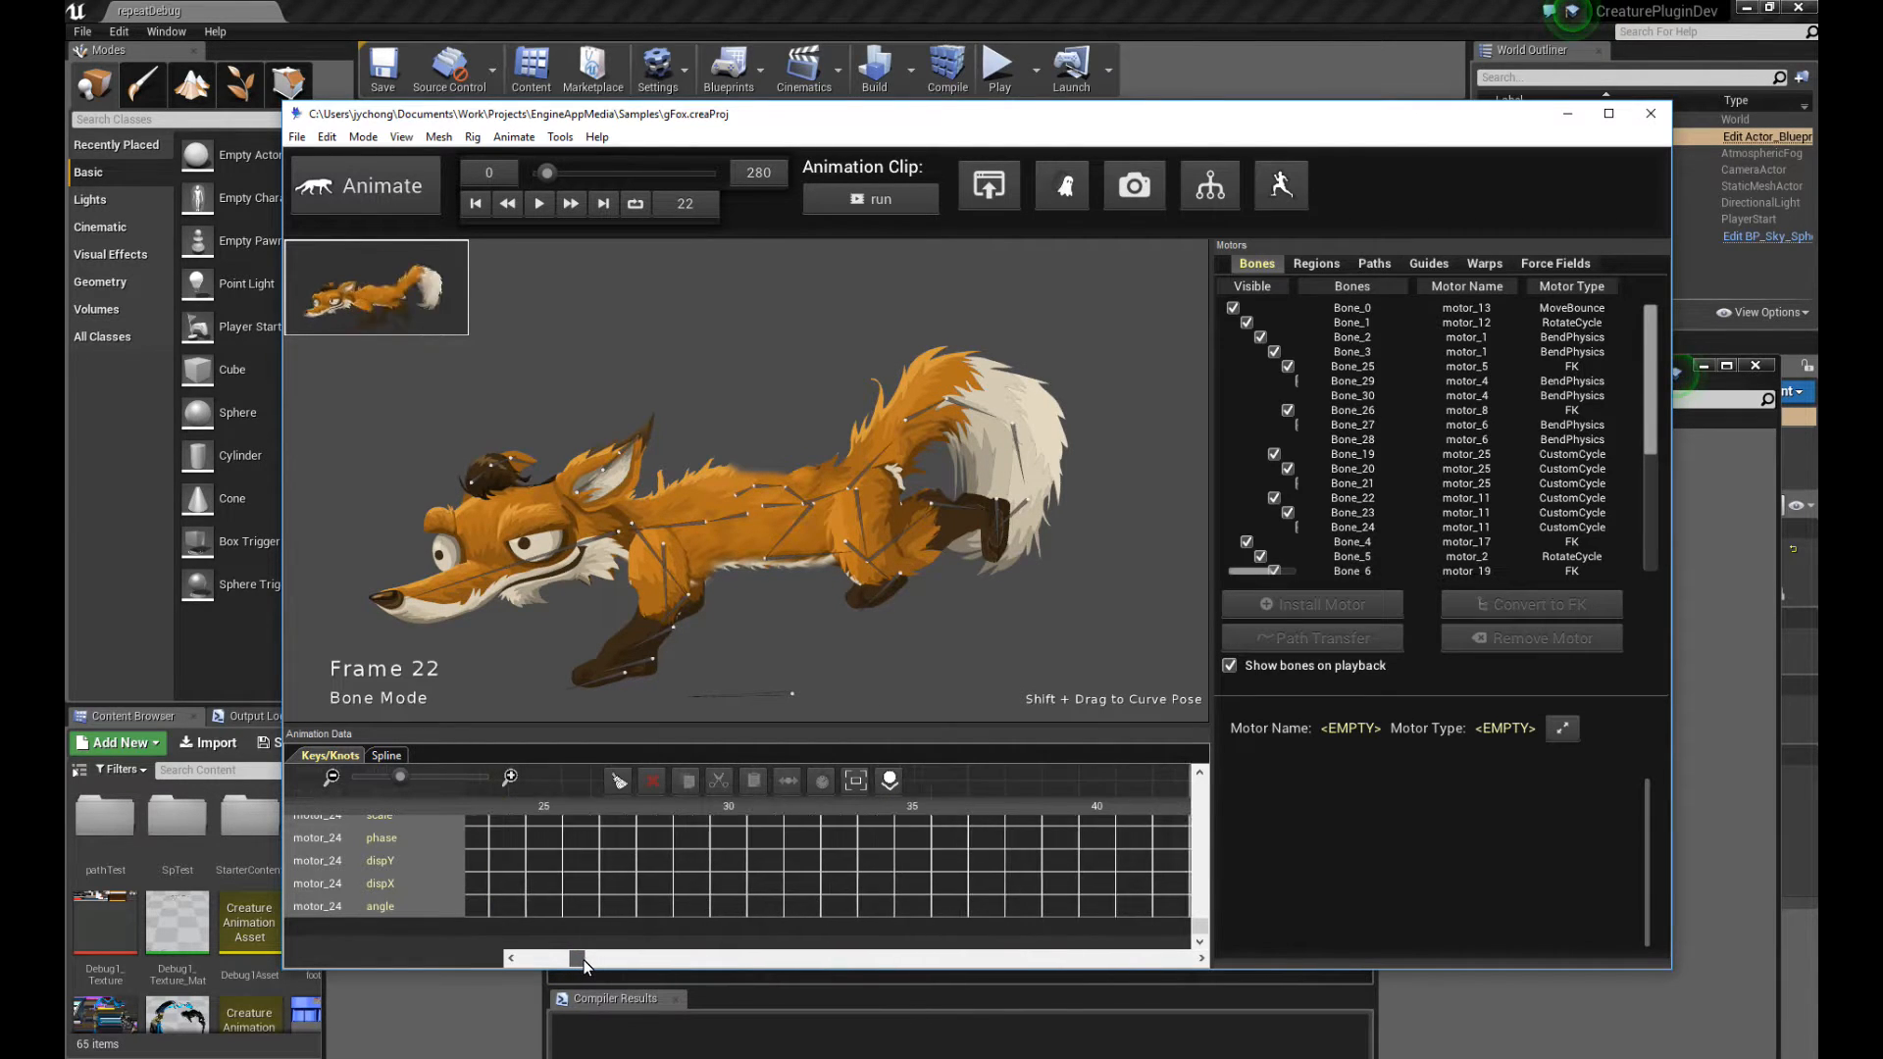
# Move the run clip's playhead back to frame 32 and switch over to the Unreal actor blueprint.
pyautogui.hscroll(3)
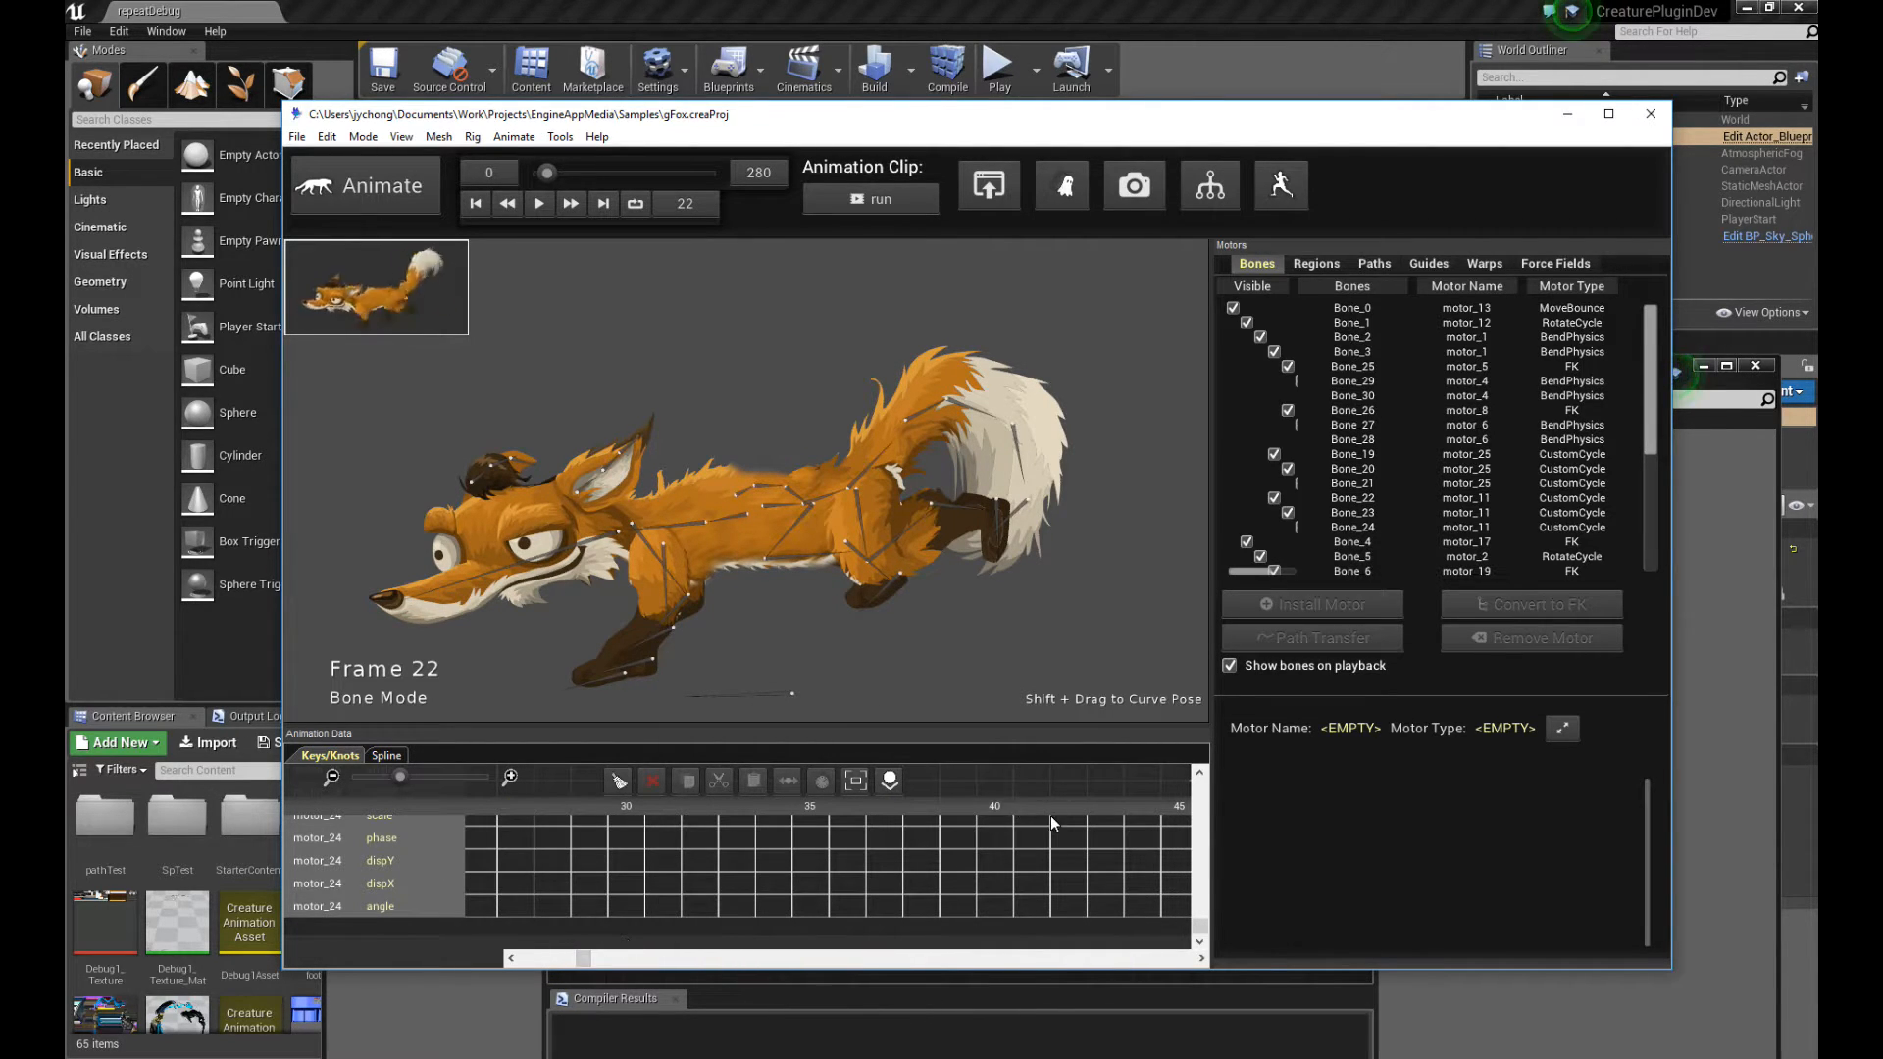
pyautogui.click(1069, 806)
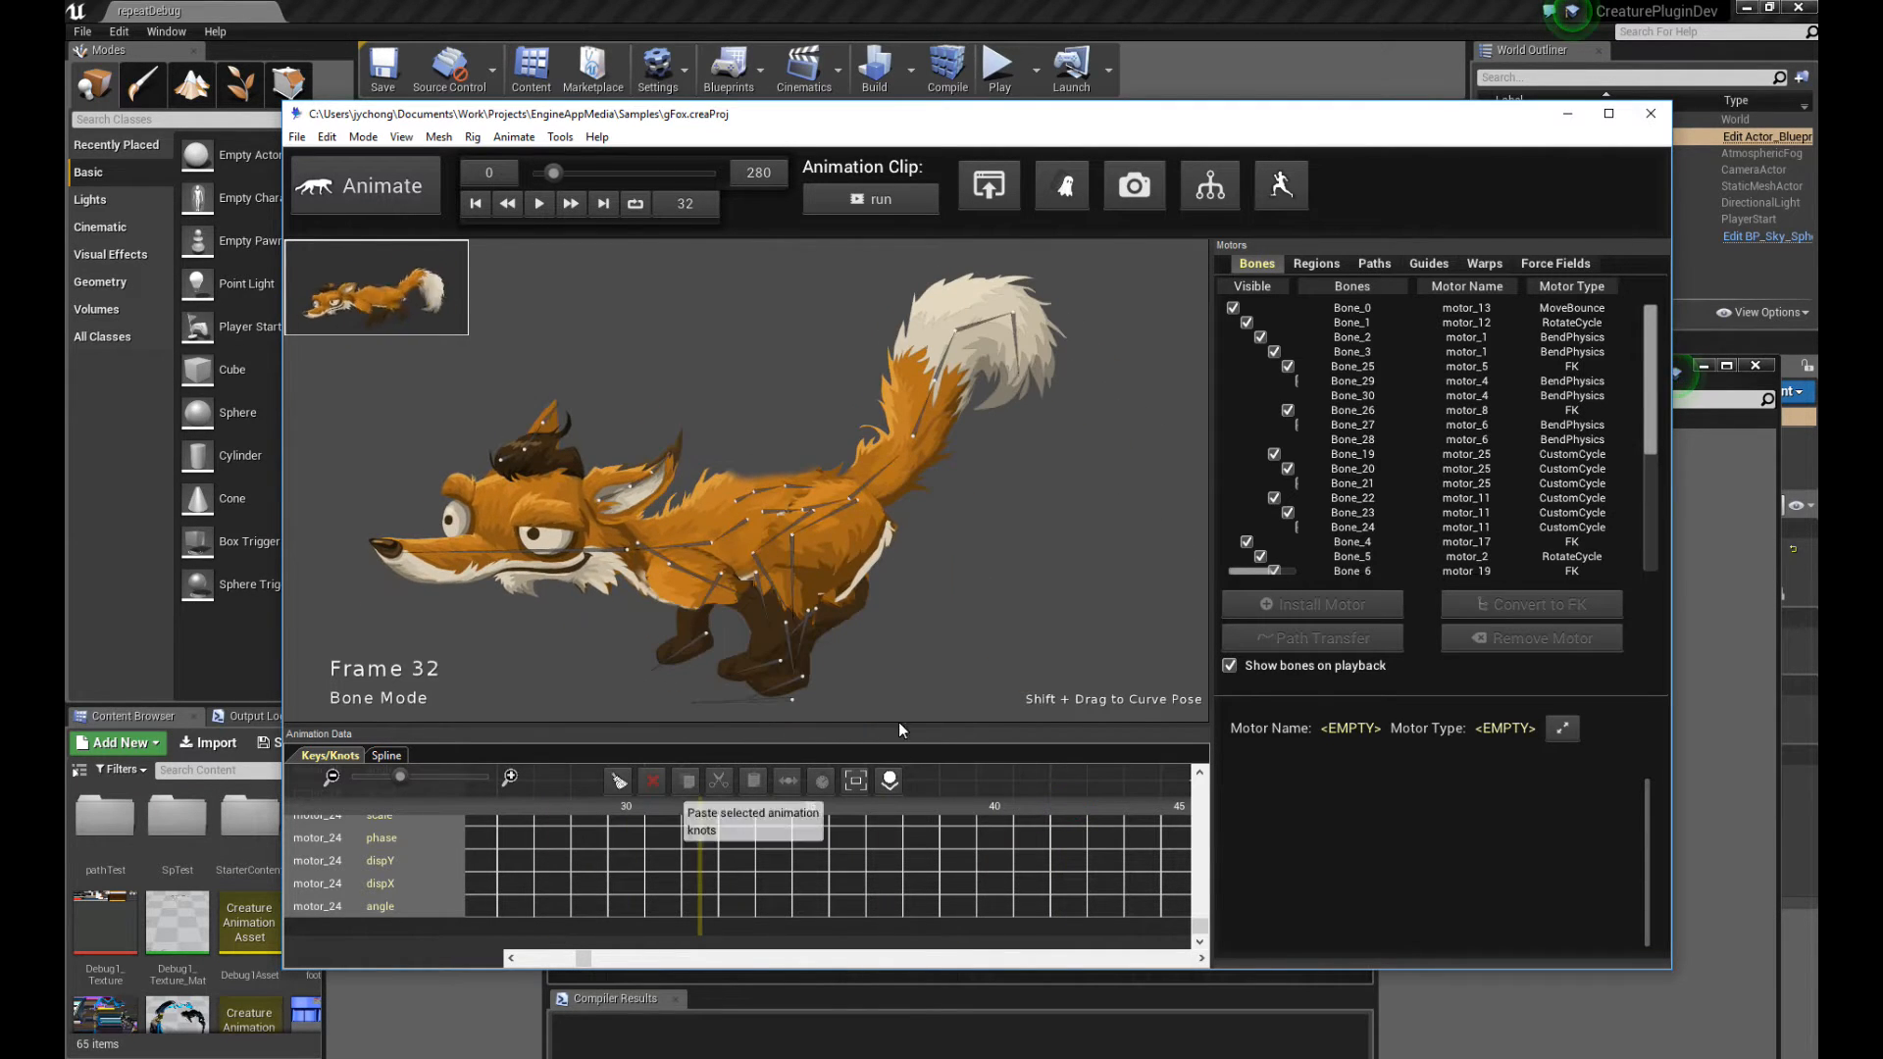
pyautogui.moveTo(1649, 113)
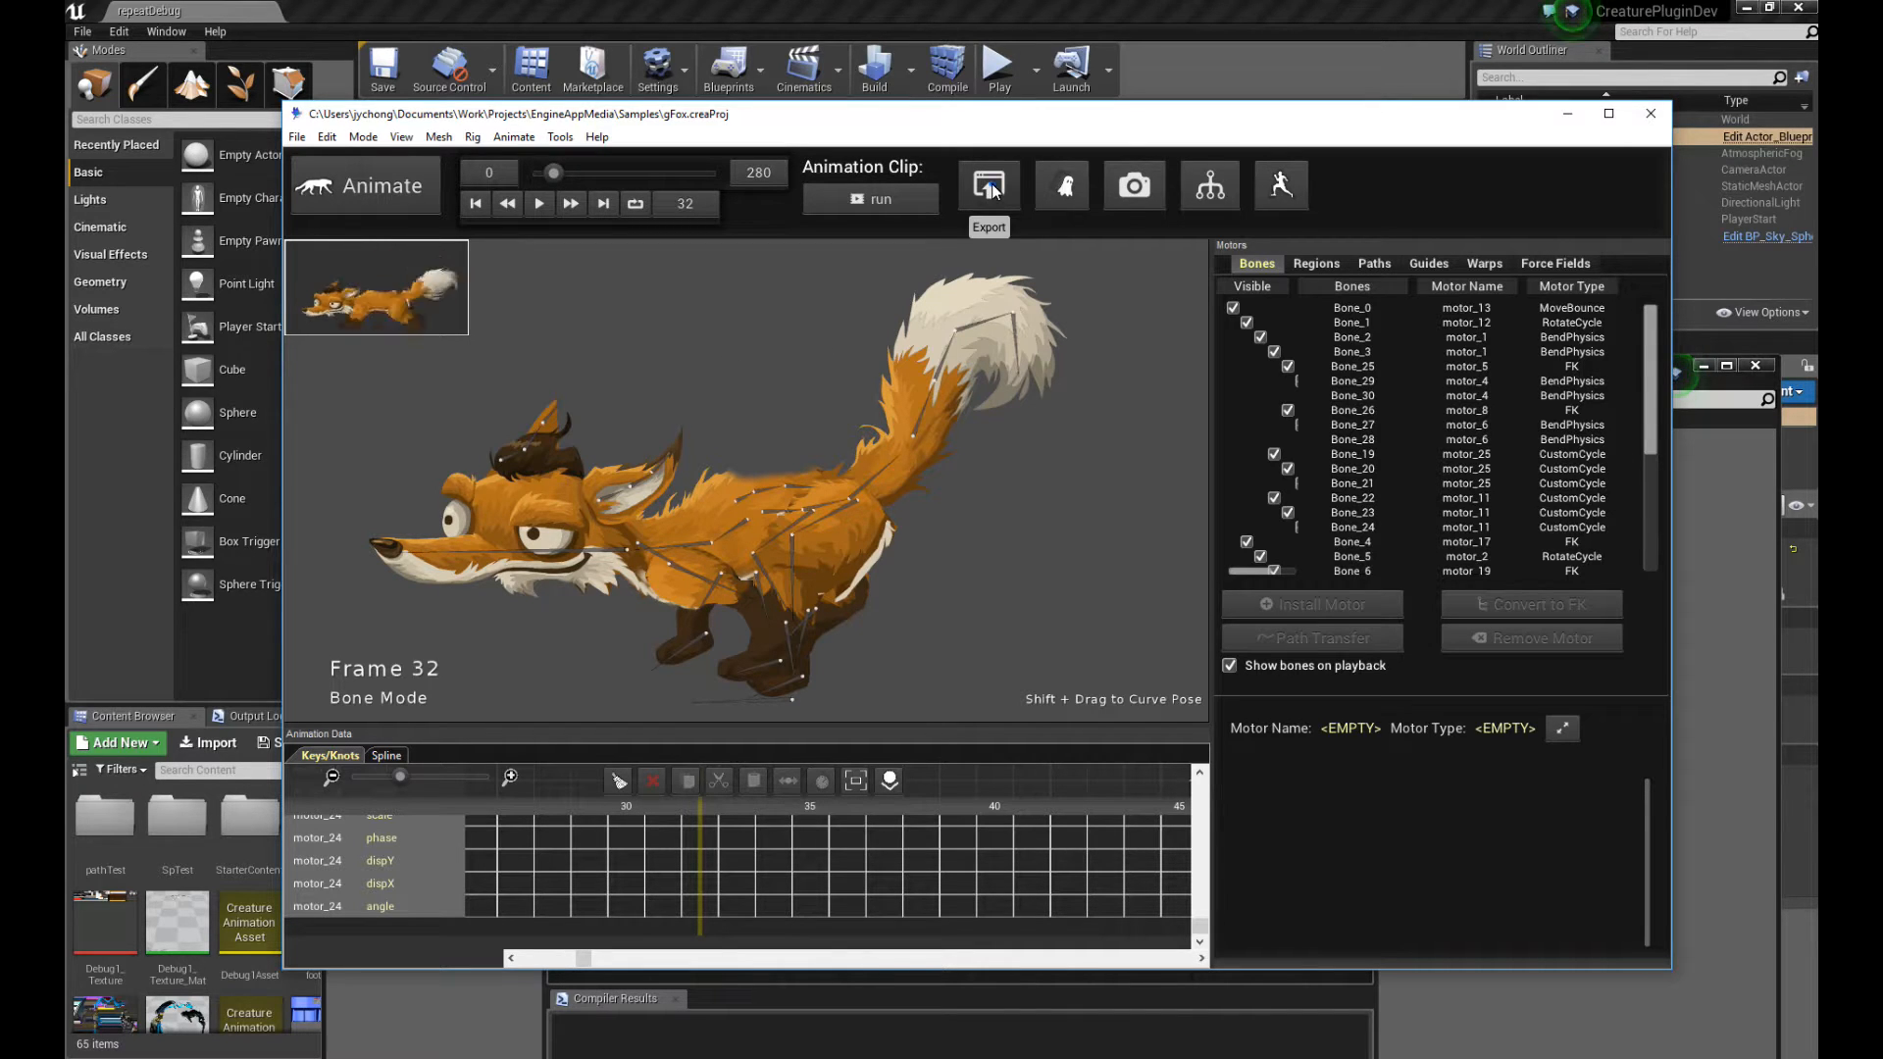
pyautogui.click(986, 185)
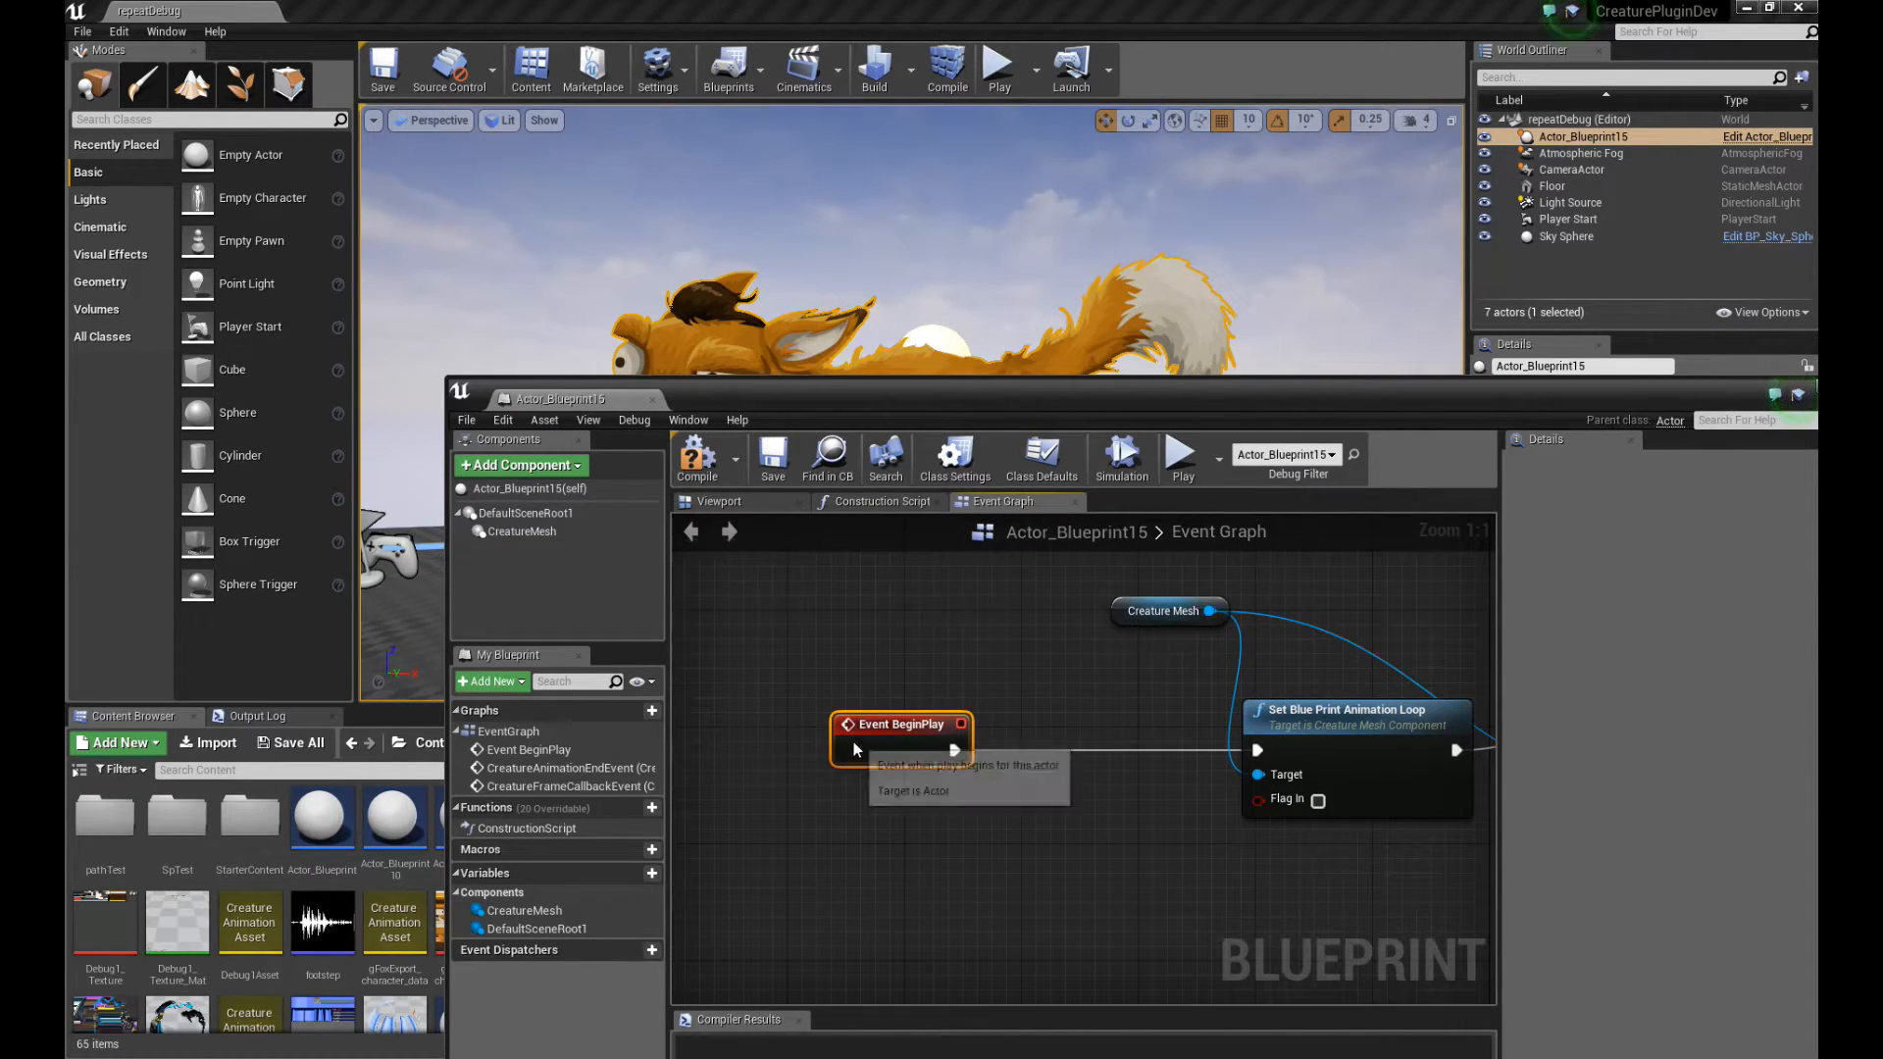
pyautogui.moveTo(920, 711)
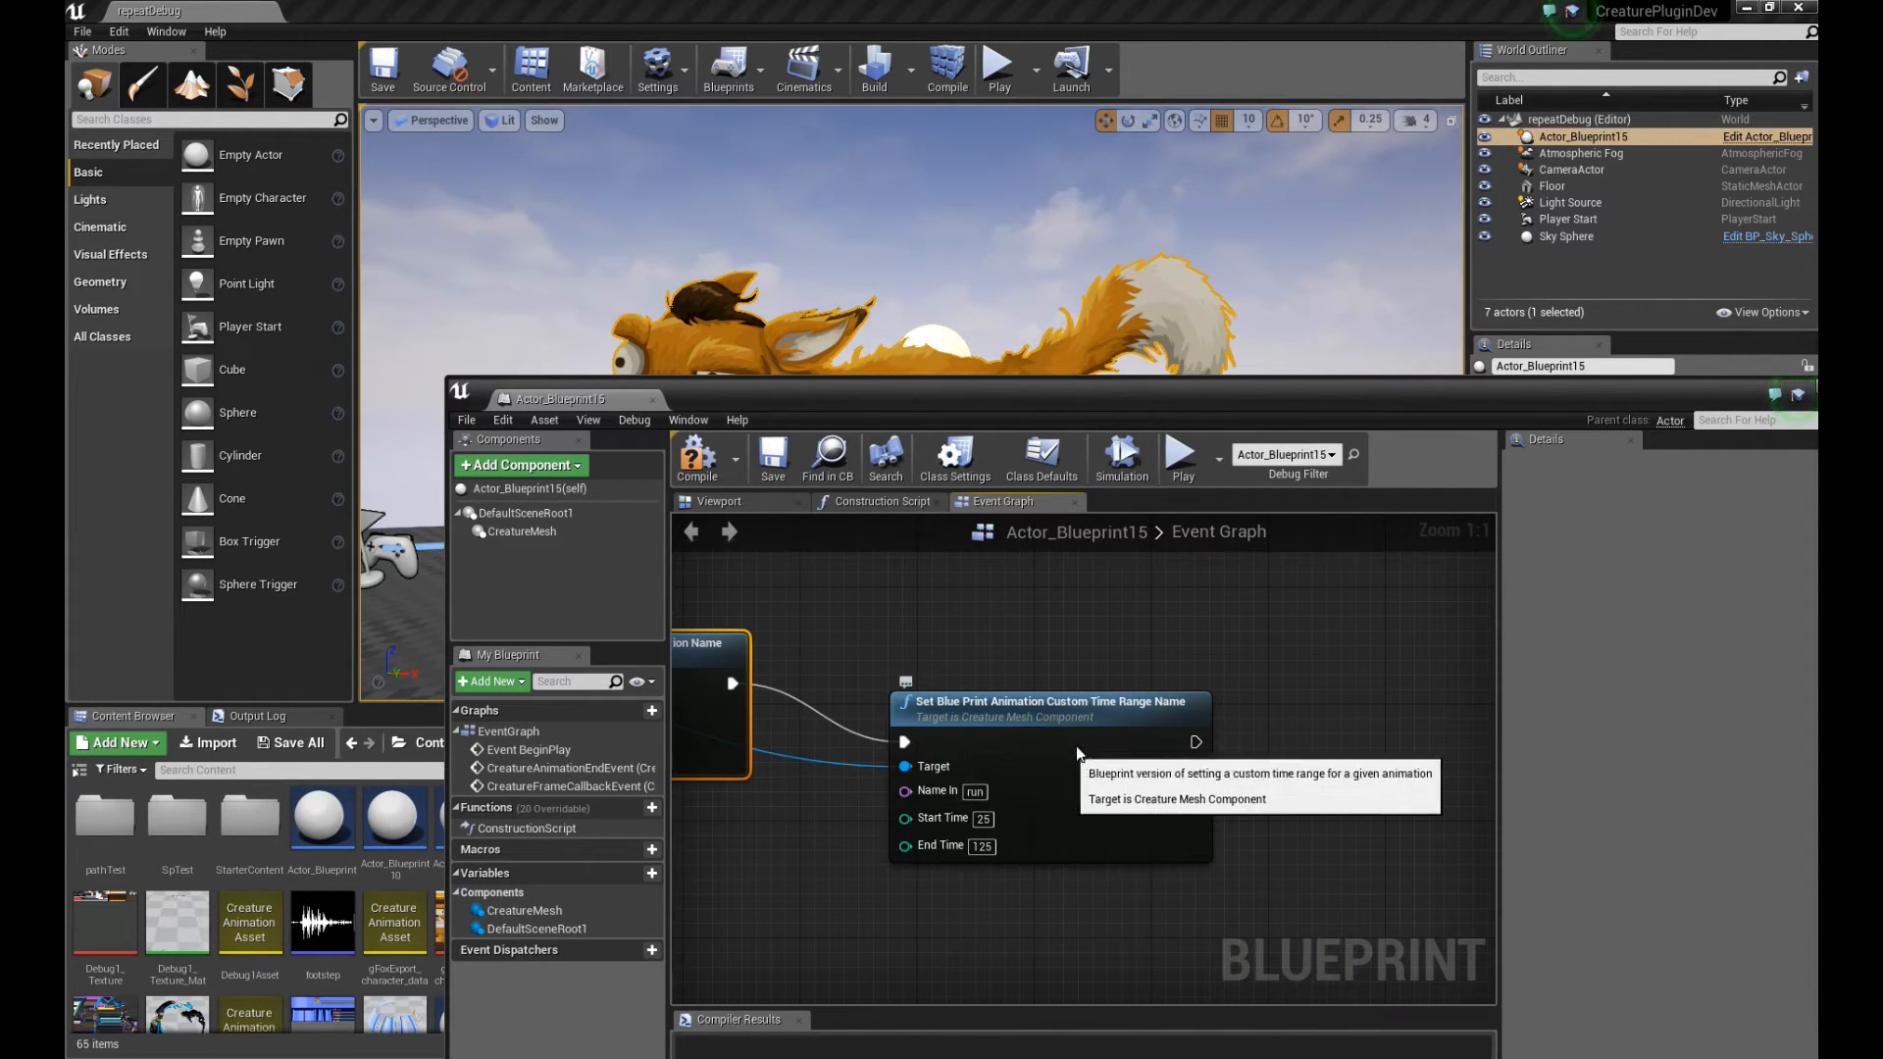
pyautogui.moveTo(1249, 740)
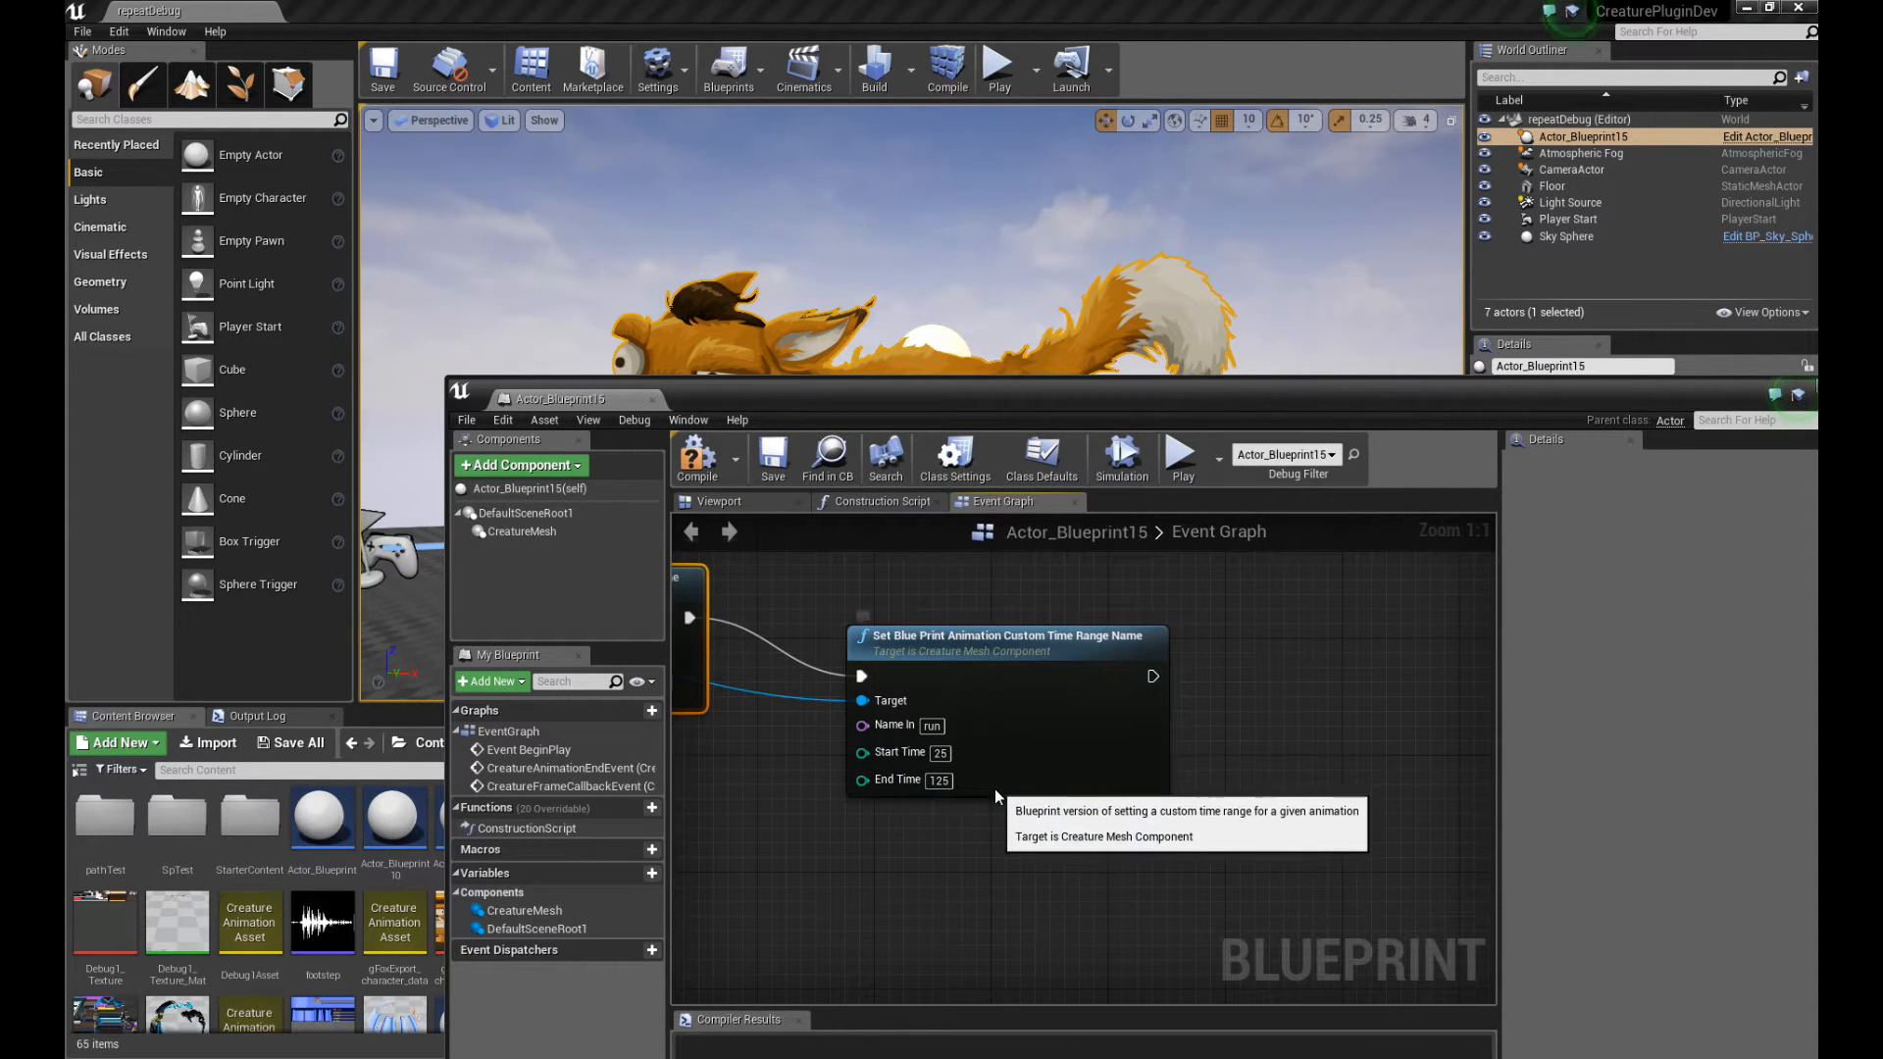
pyautogui.moveTo(949, 807)
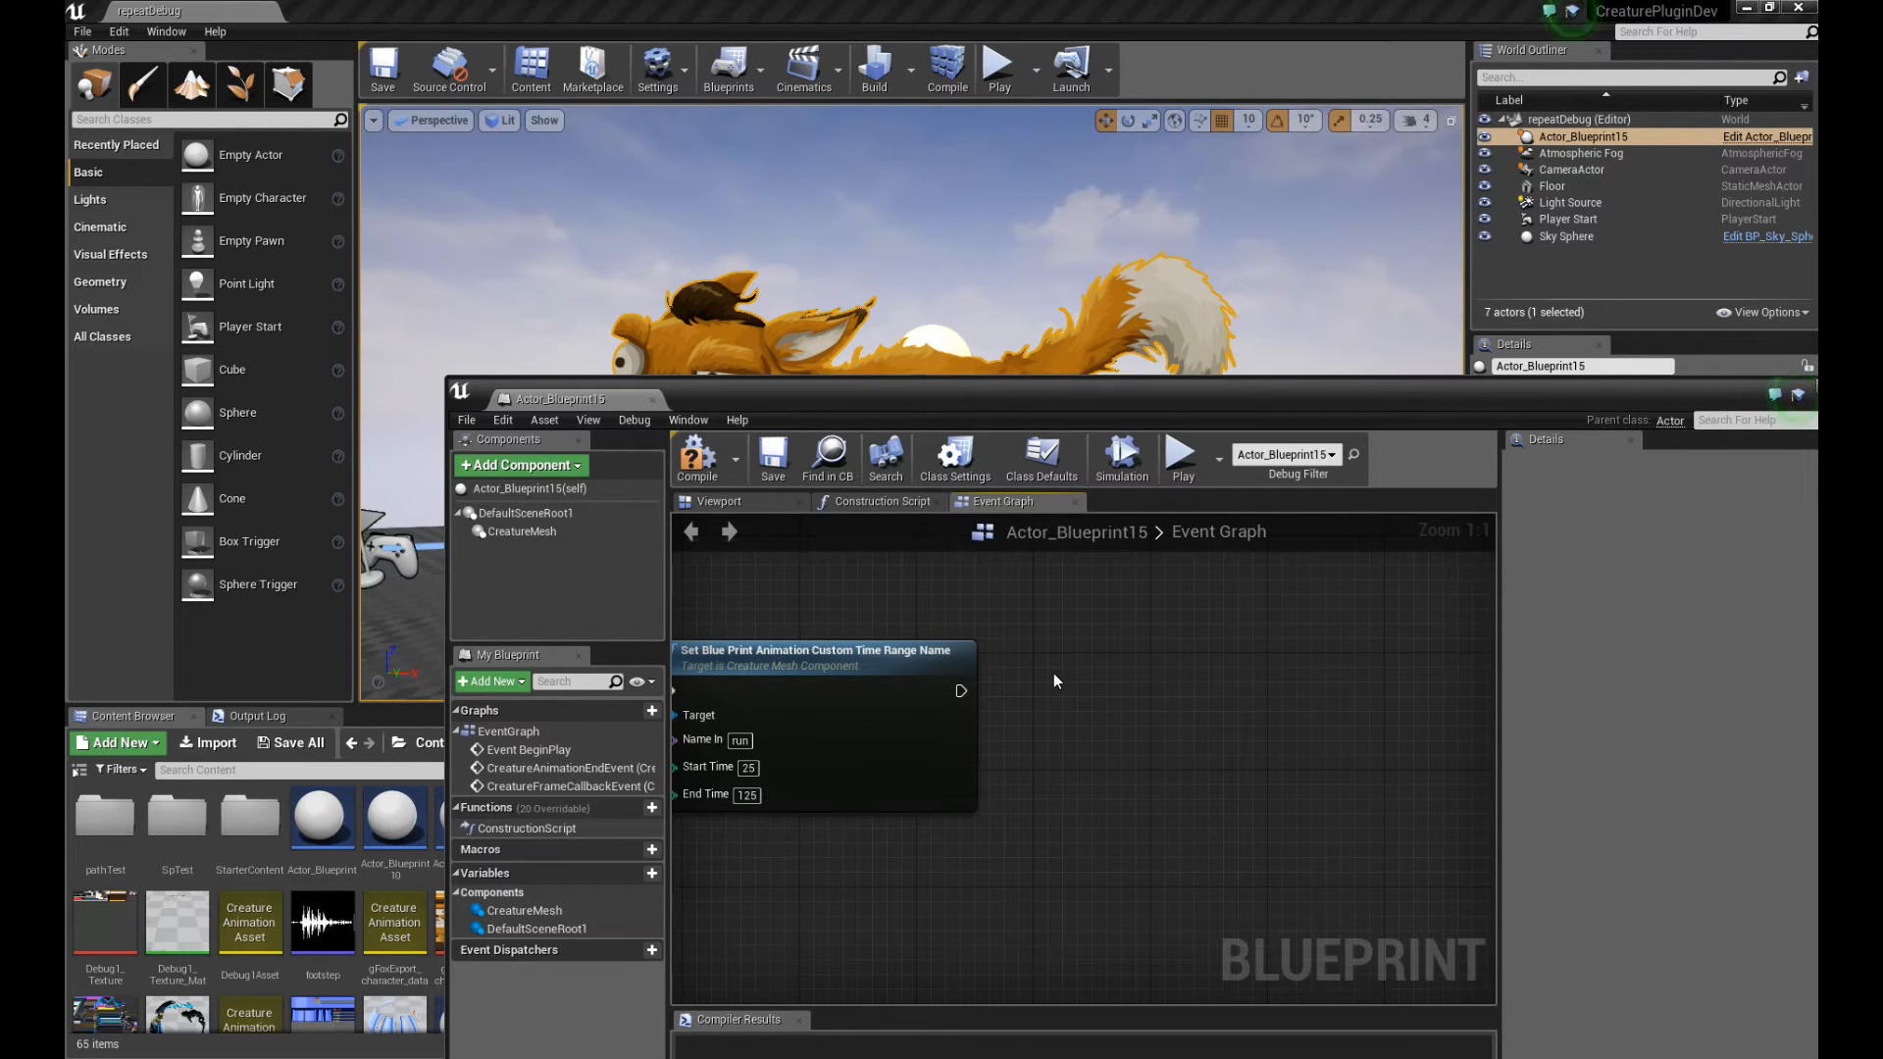
pyautogui.moveTo(997, 696)
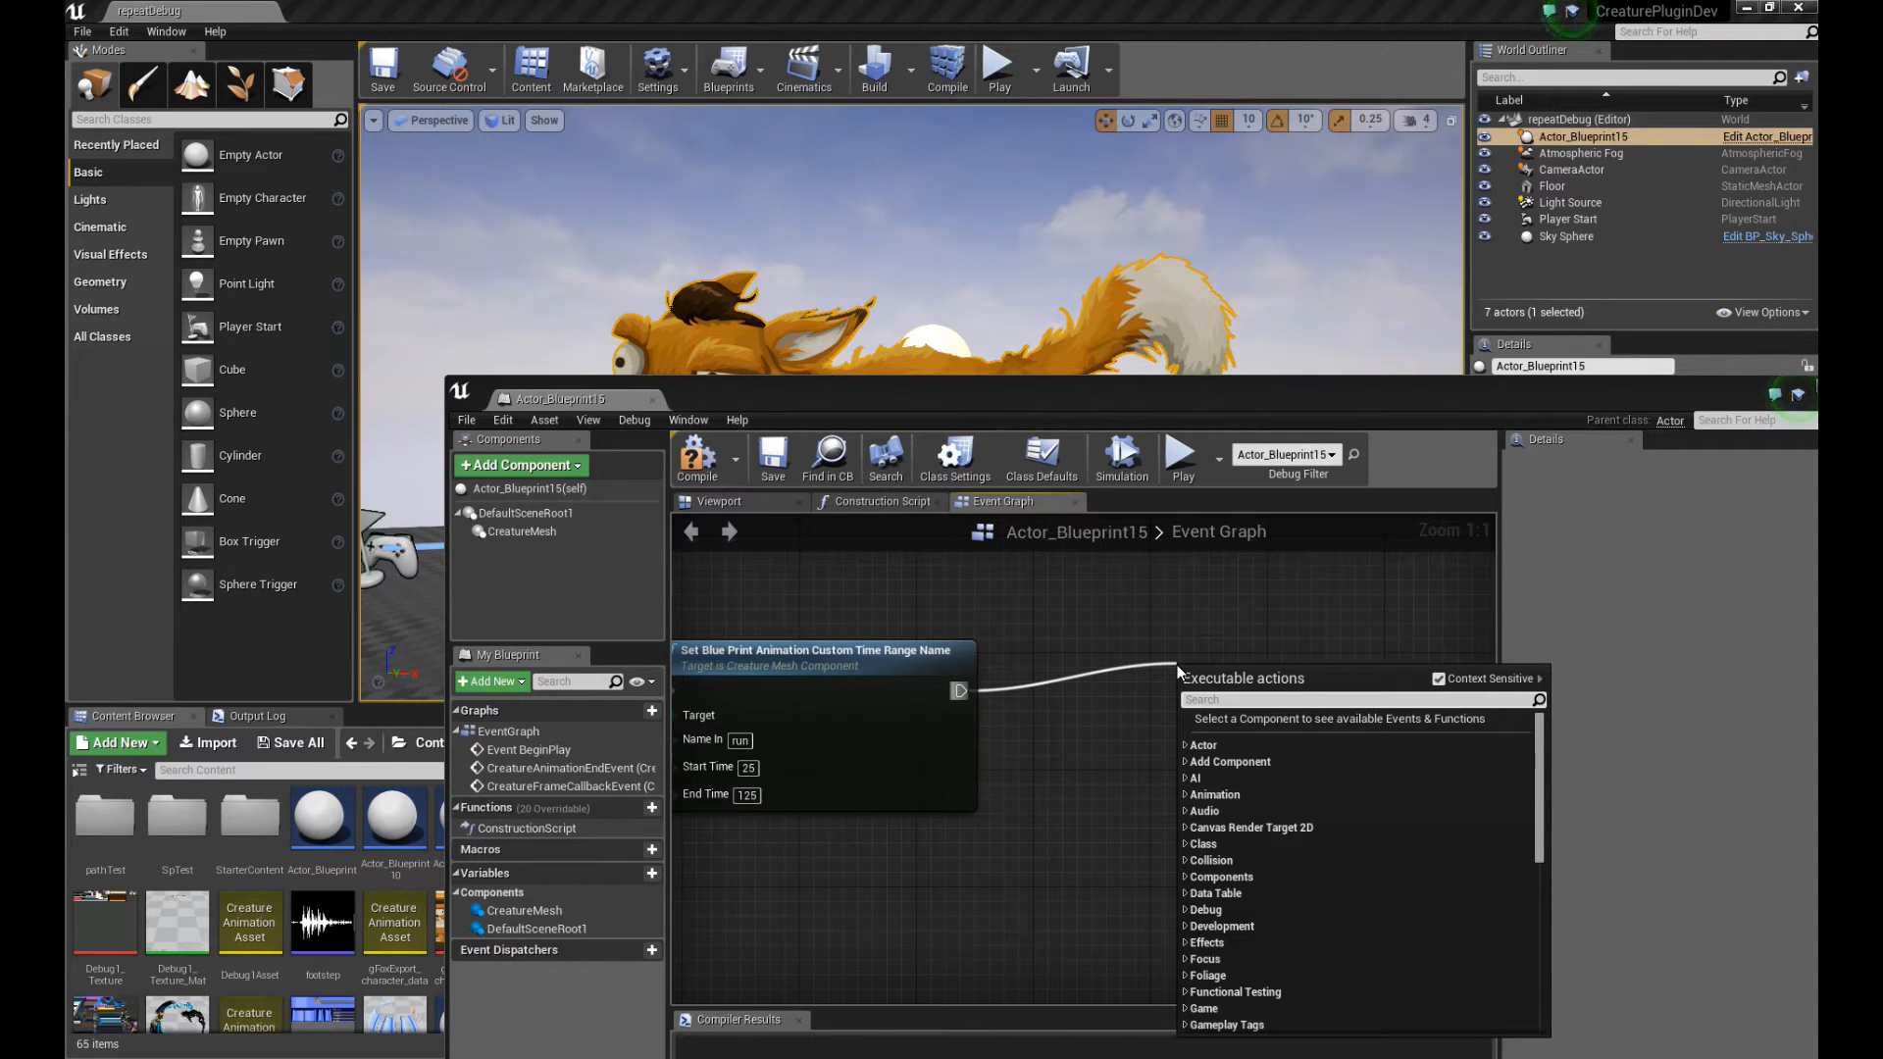
# Search 'setblue…fr' and place a Set Blue Print Frame Callbacks node after the time range node.
pyautogui.write('setblueprin')
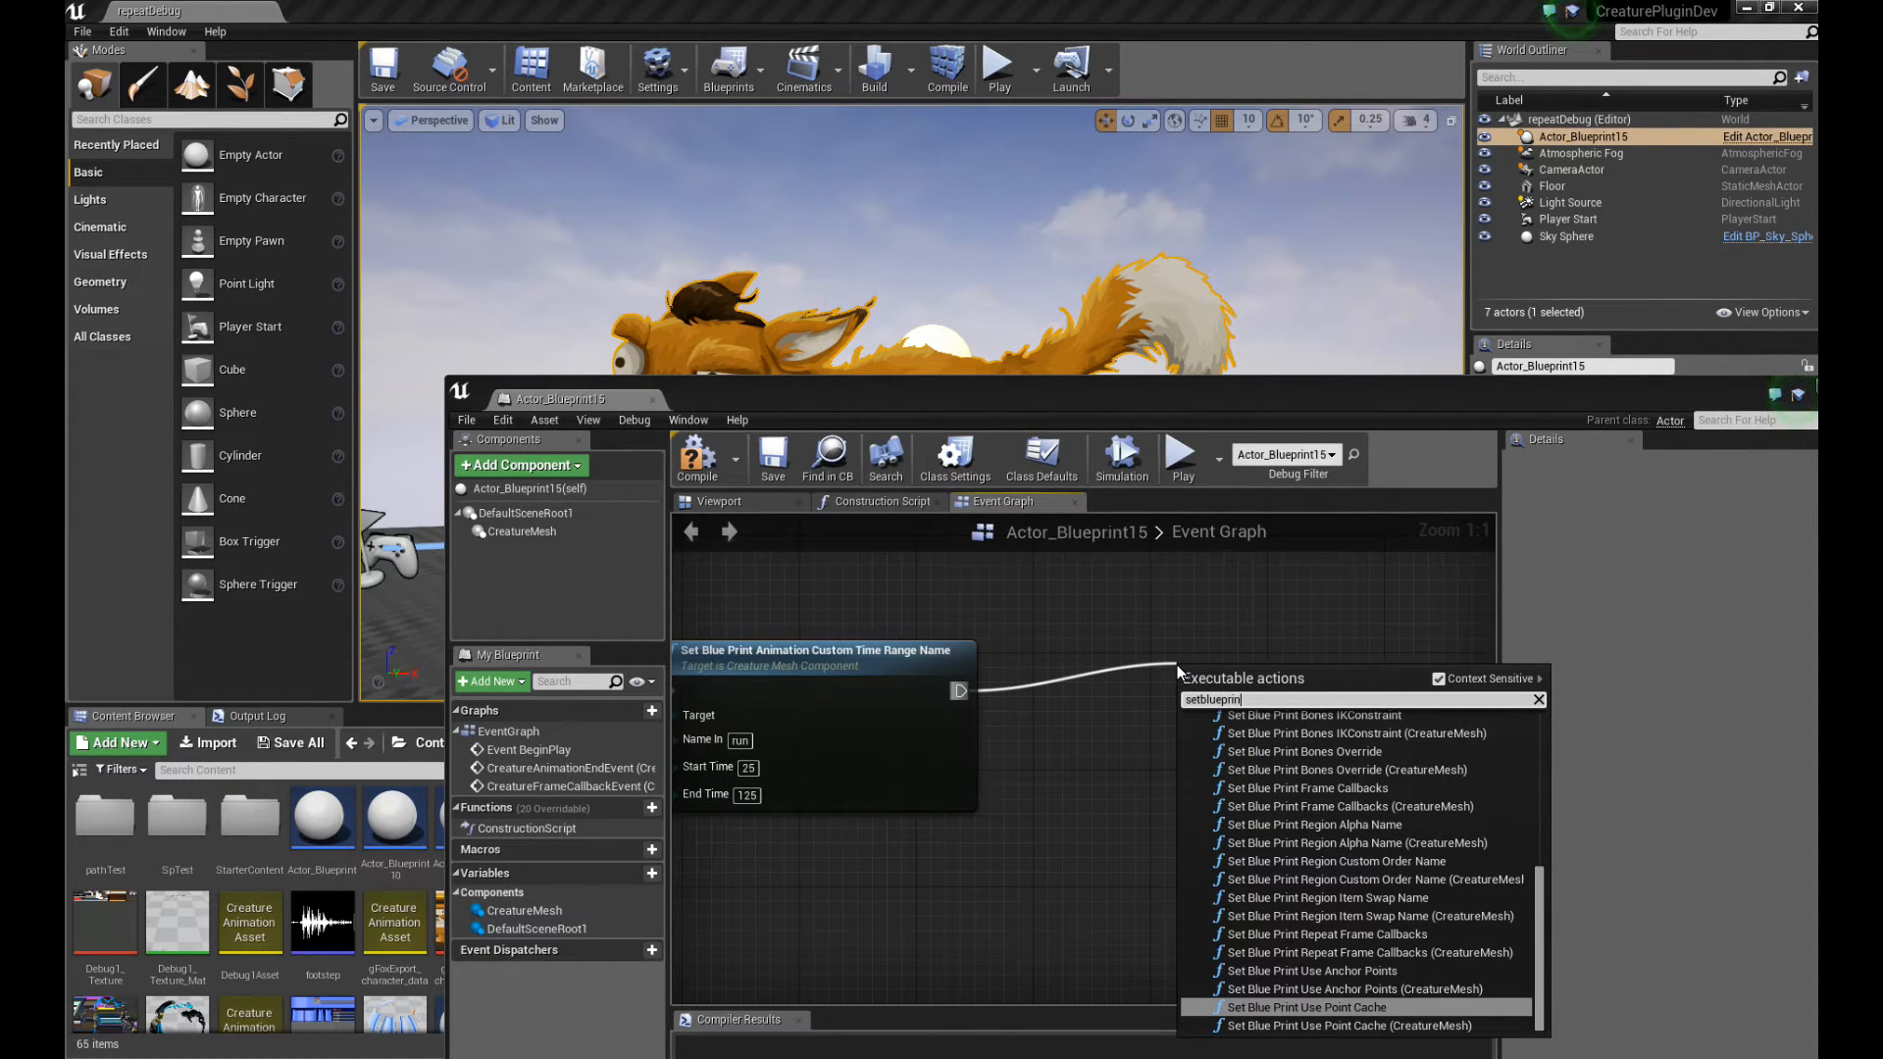
pyautogui.write('fr')
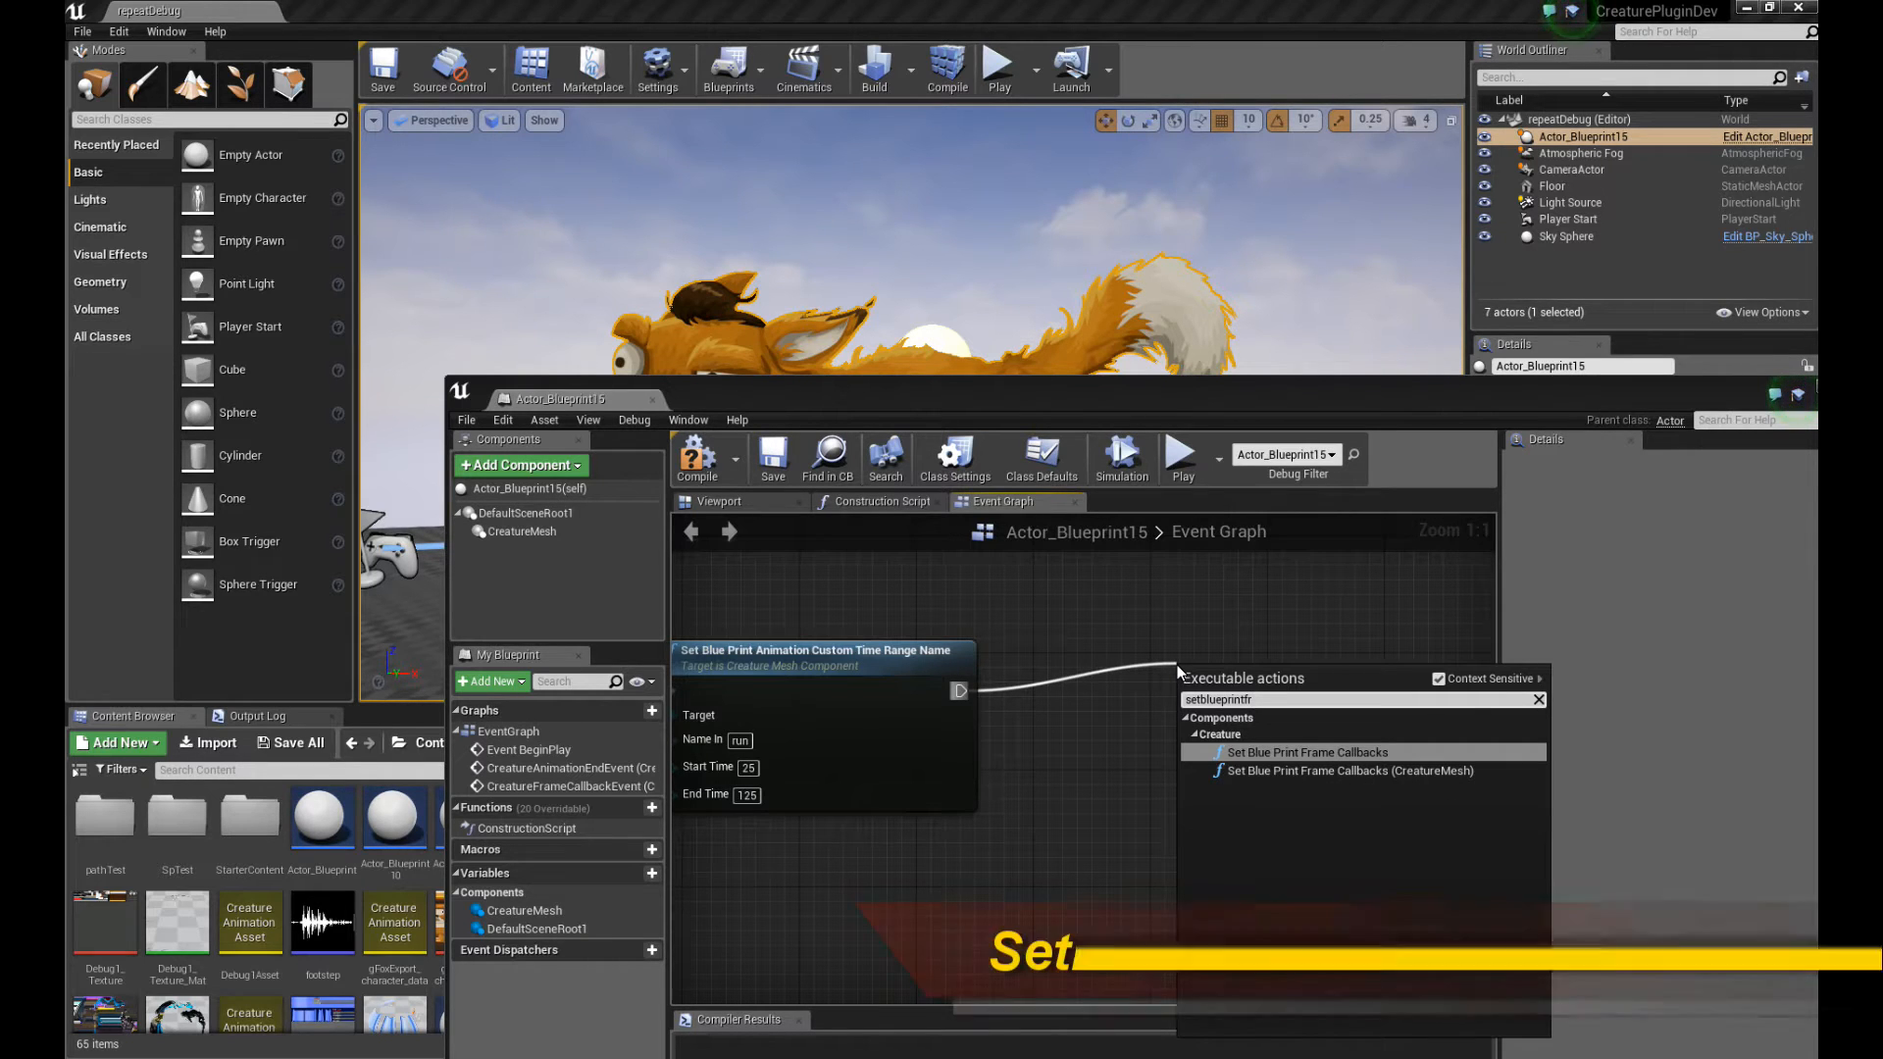
pyautogui.click(1310, 751)
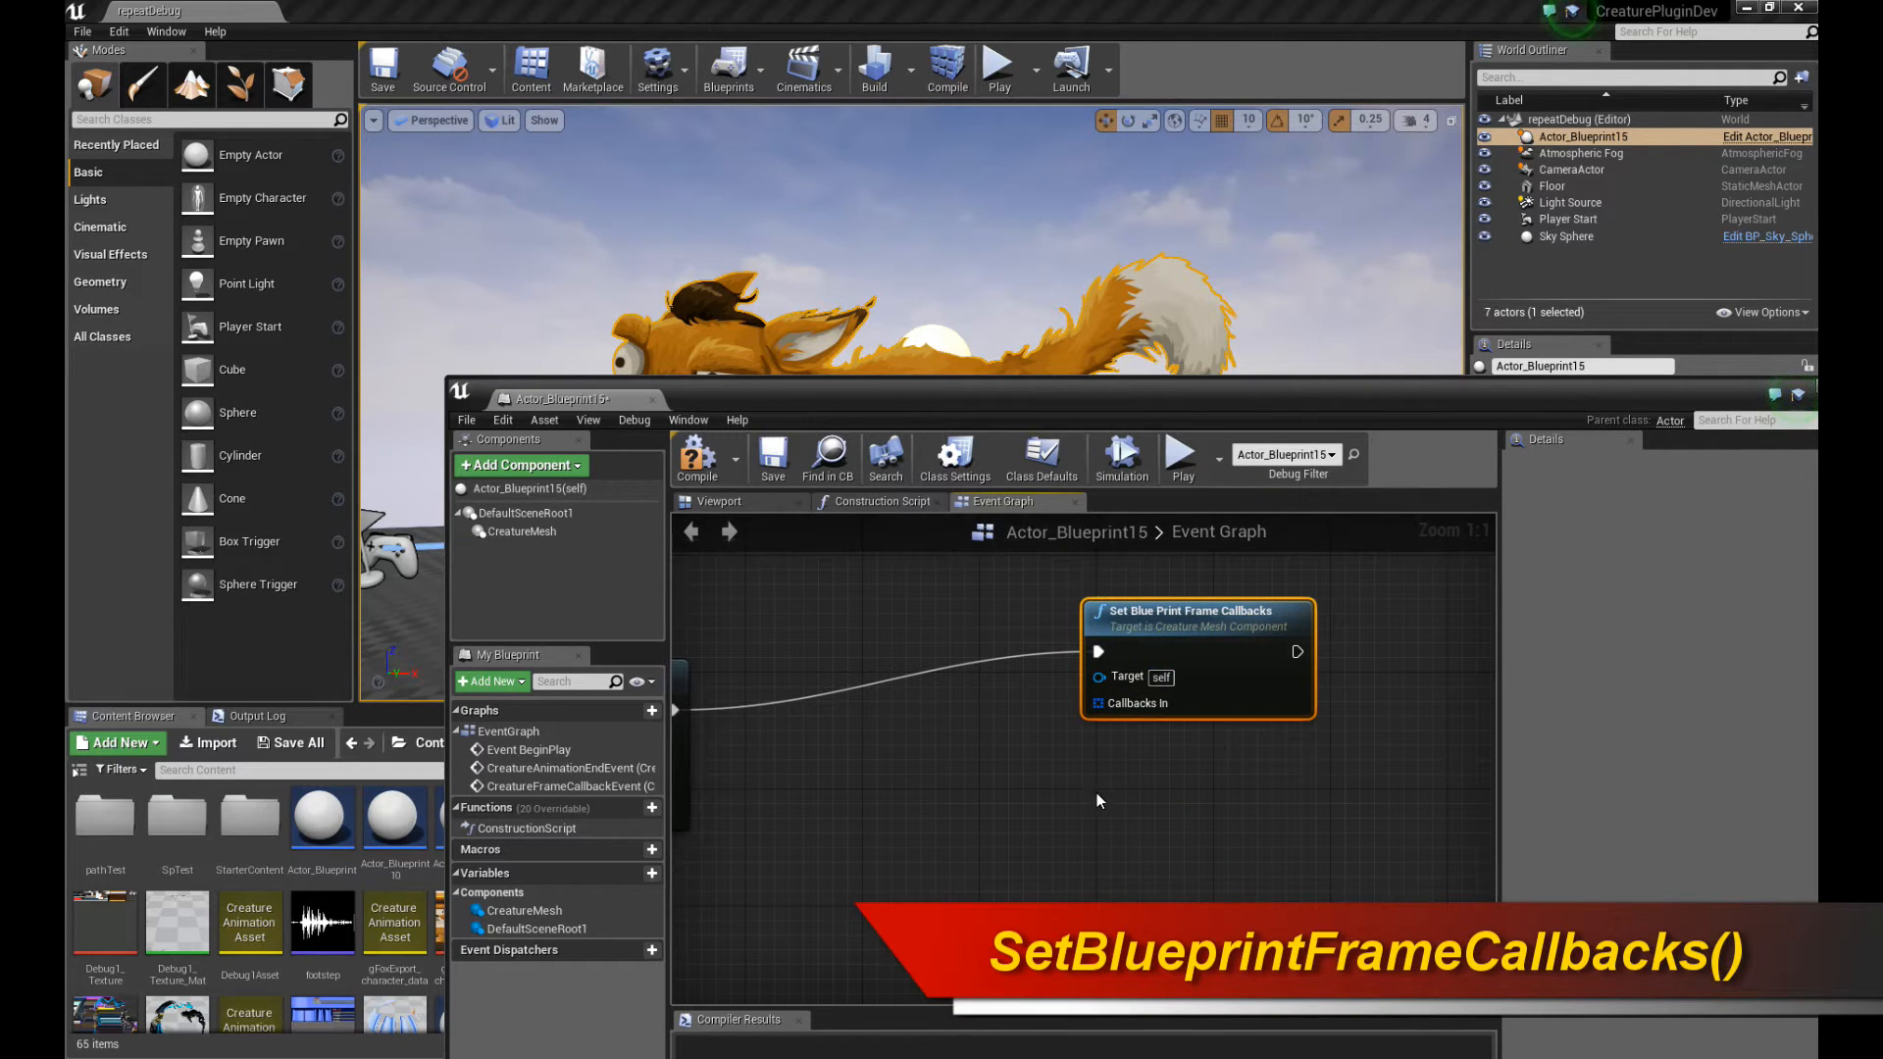
pyautogui.moveTo(1126, 702)
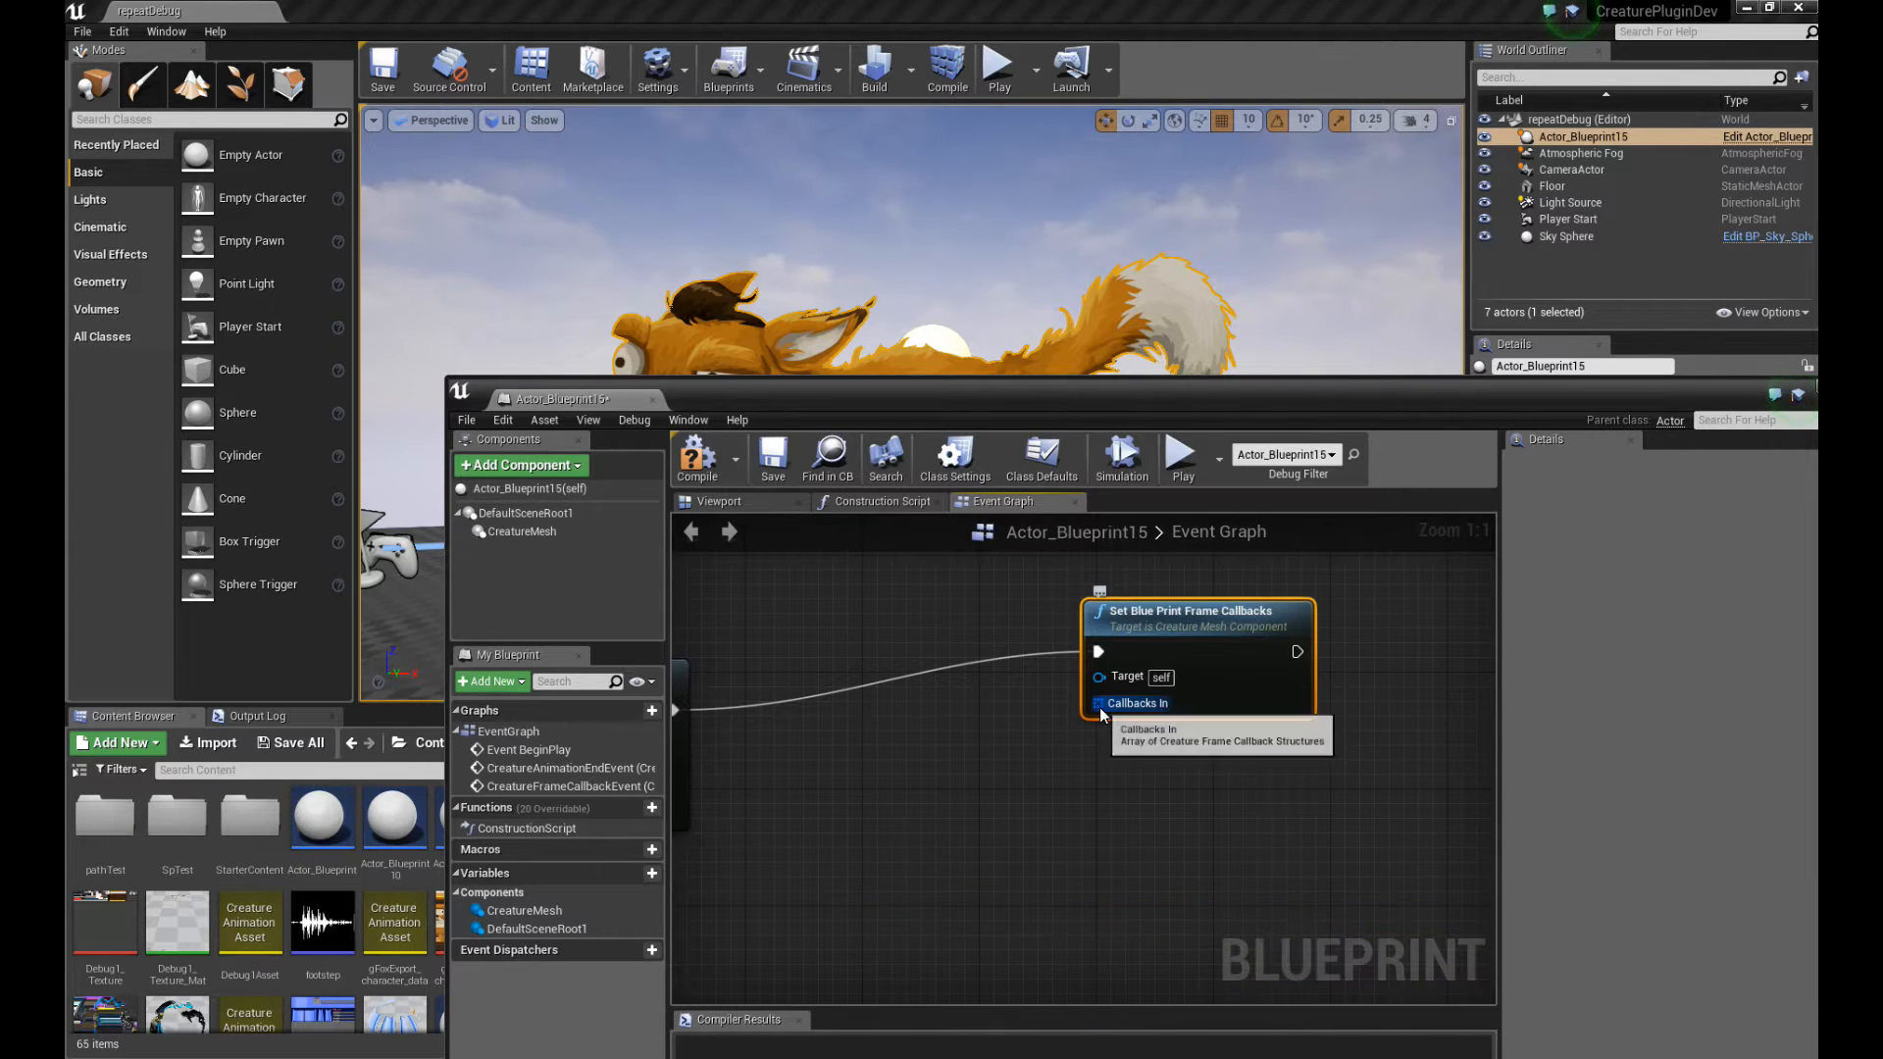
# Feed Callbacks In from a Make Array node expanded to elements [0], [1] and [2].
pyautogui.click(1096, 705)
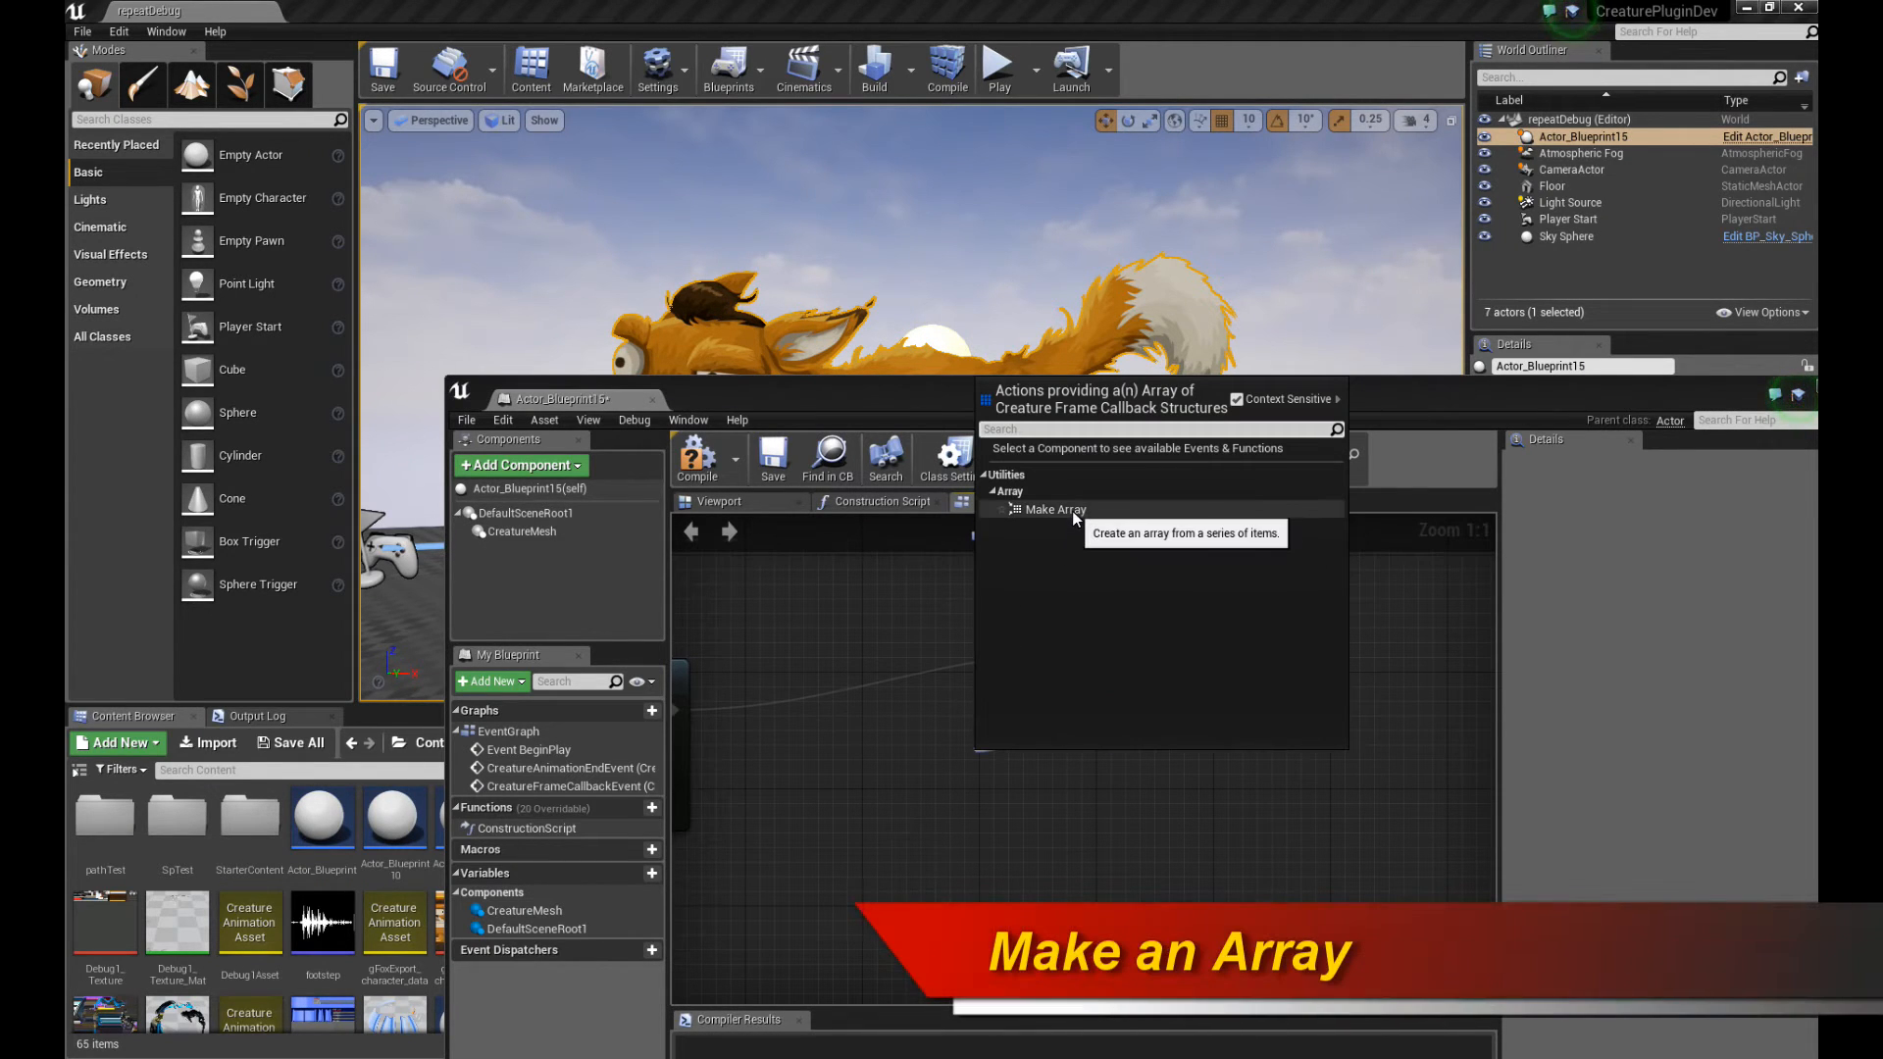
pyautogui.click(1055, 510)
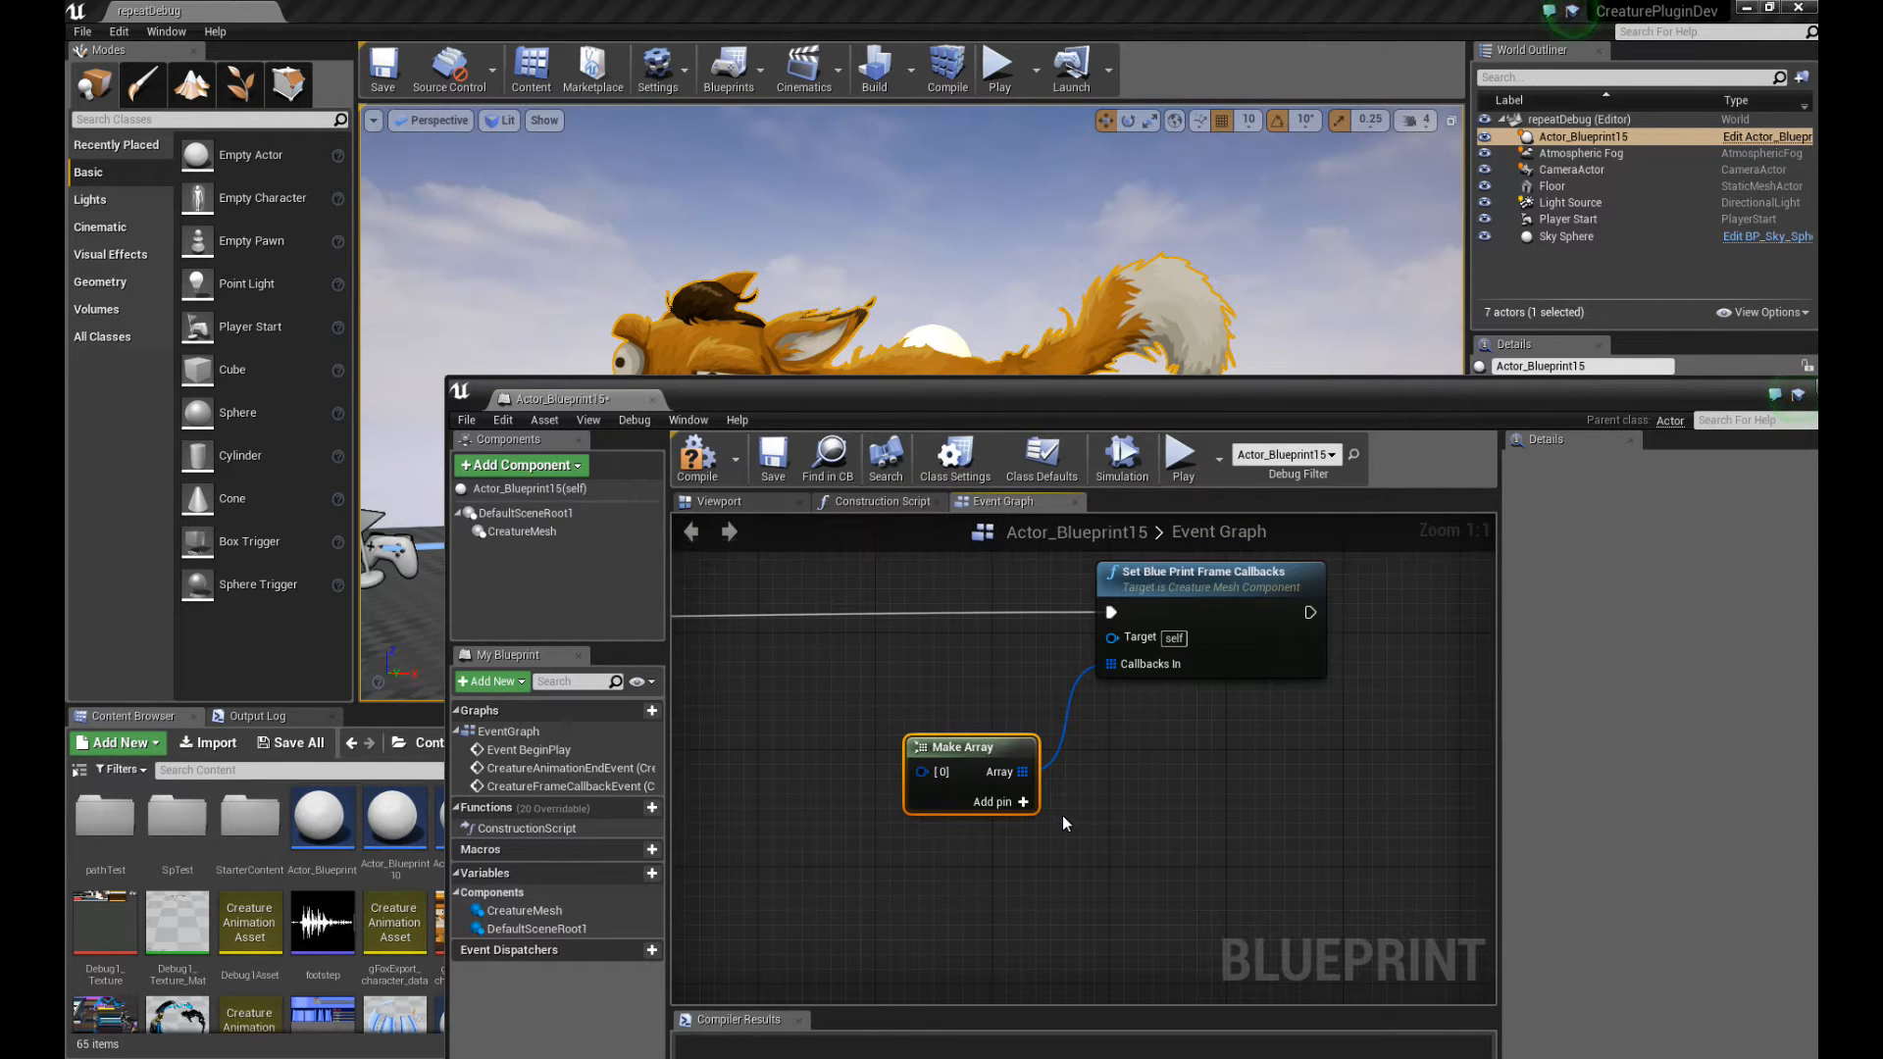
pyautogui.moveTo(1000, 751)
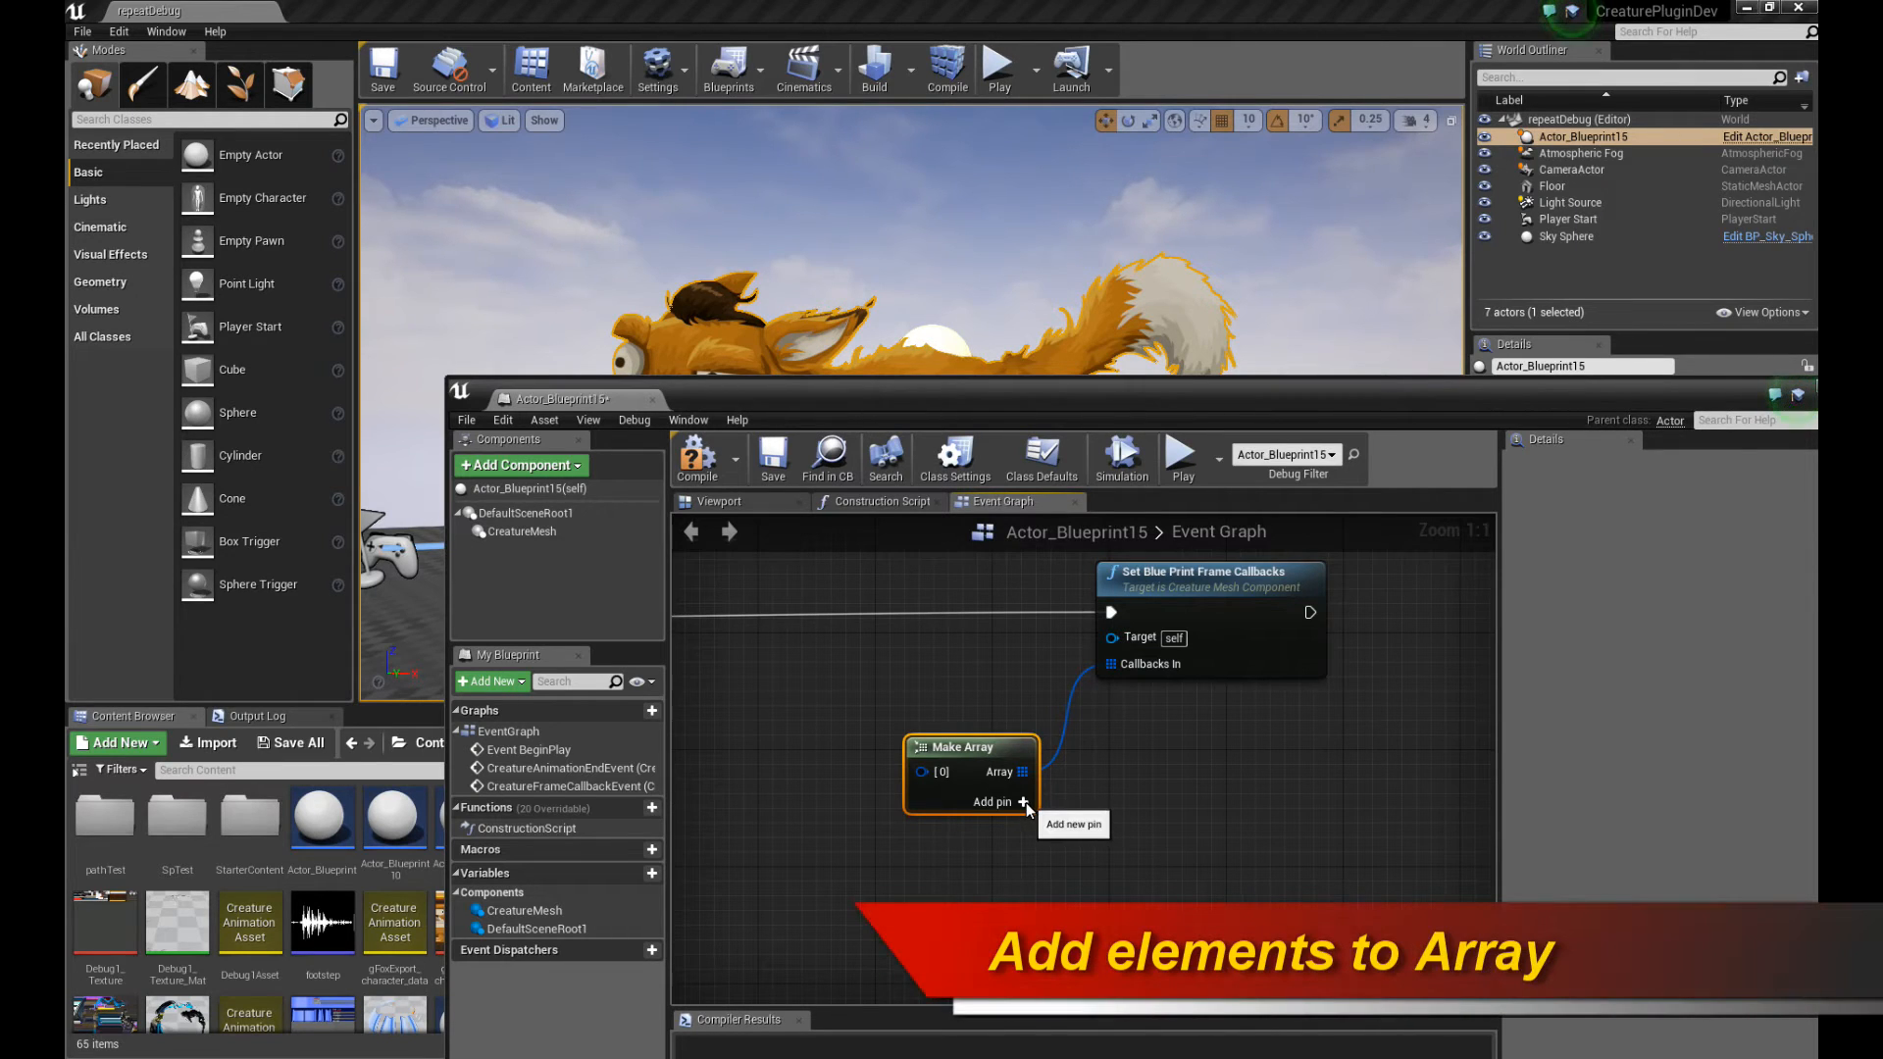
pyautogui.click(1022, 803)
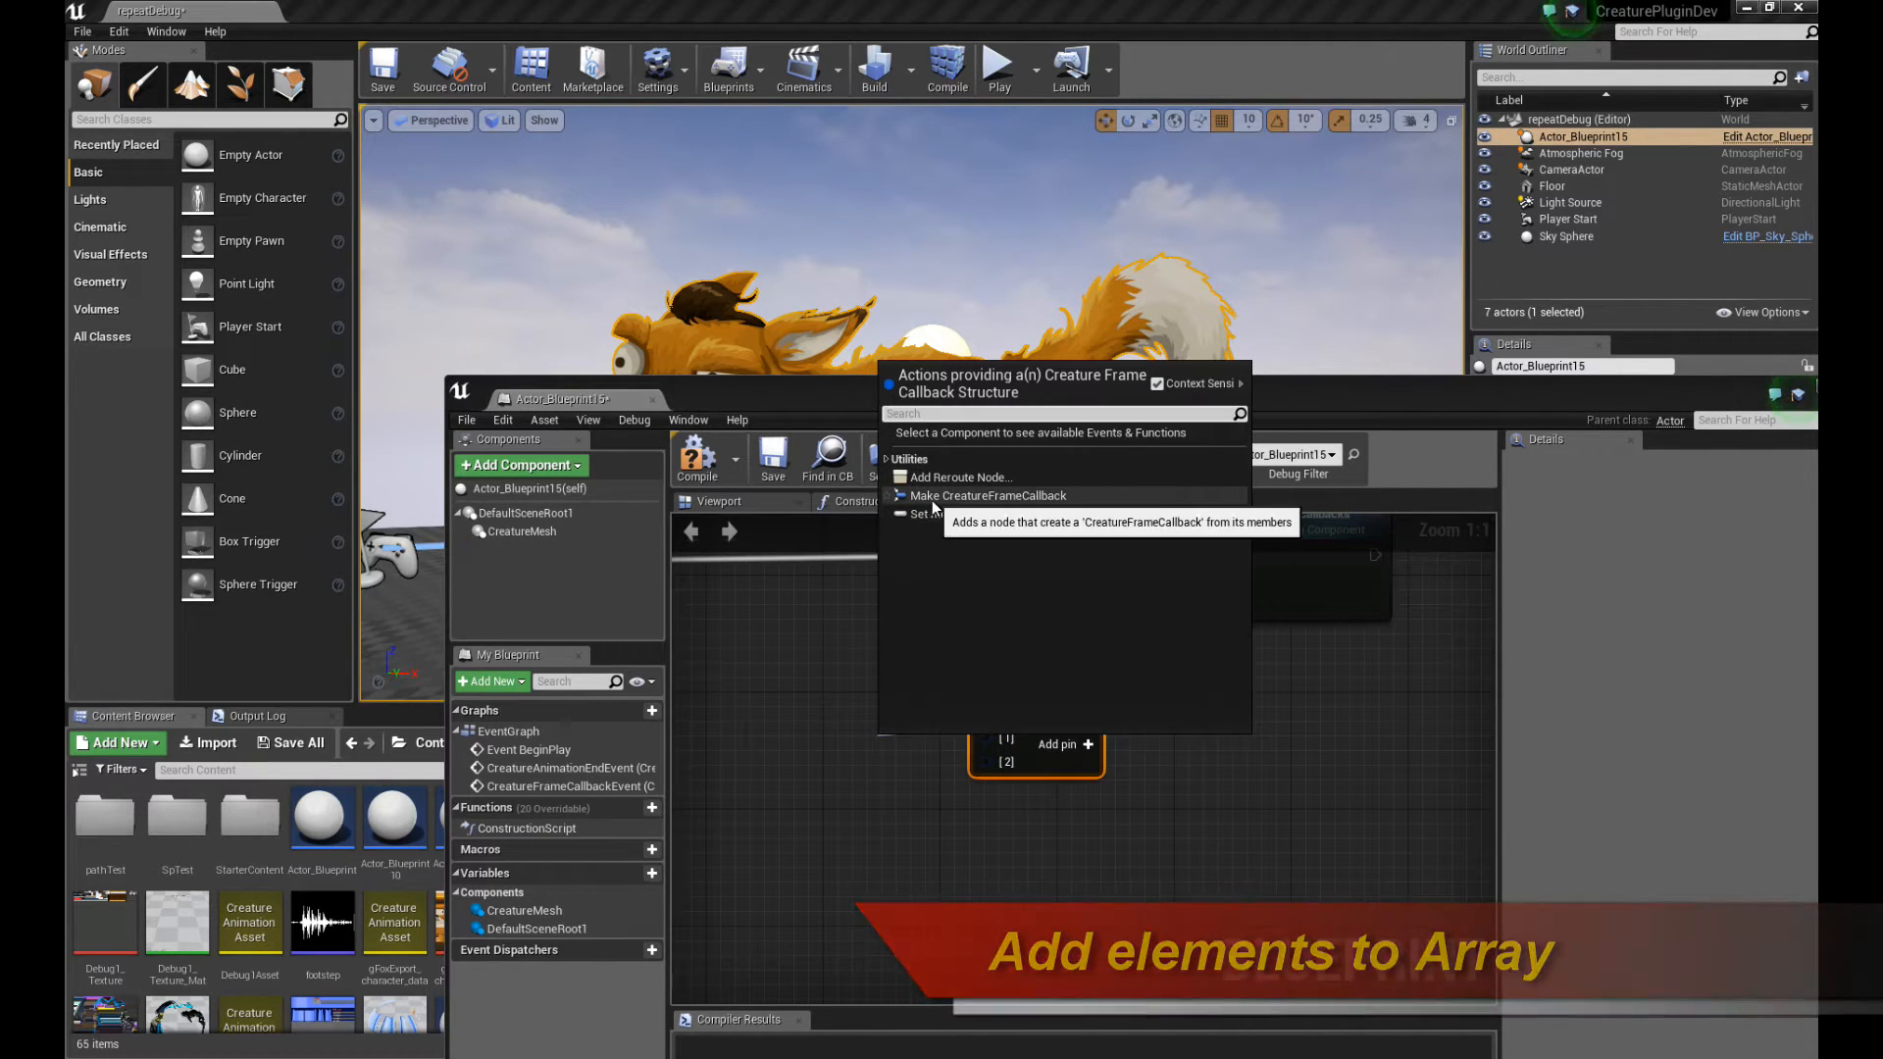
pyautogui.click(989, 494)
pyautogui.write('callback1')
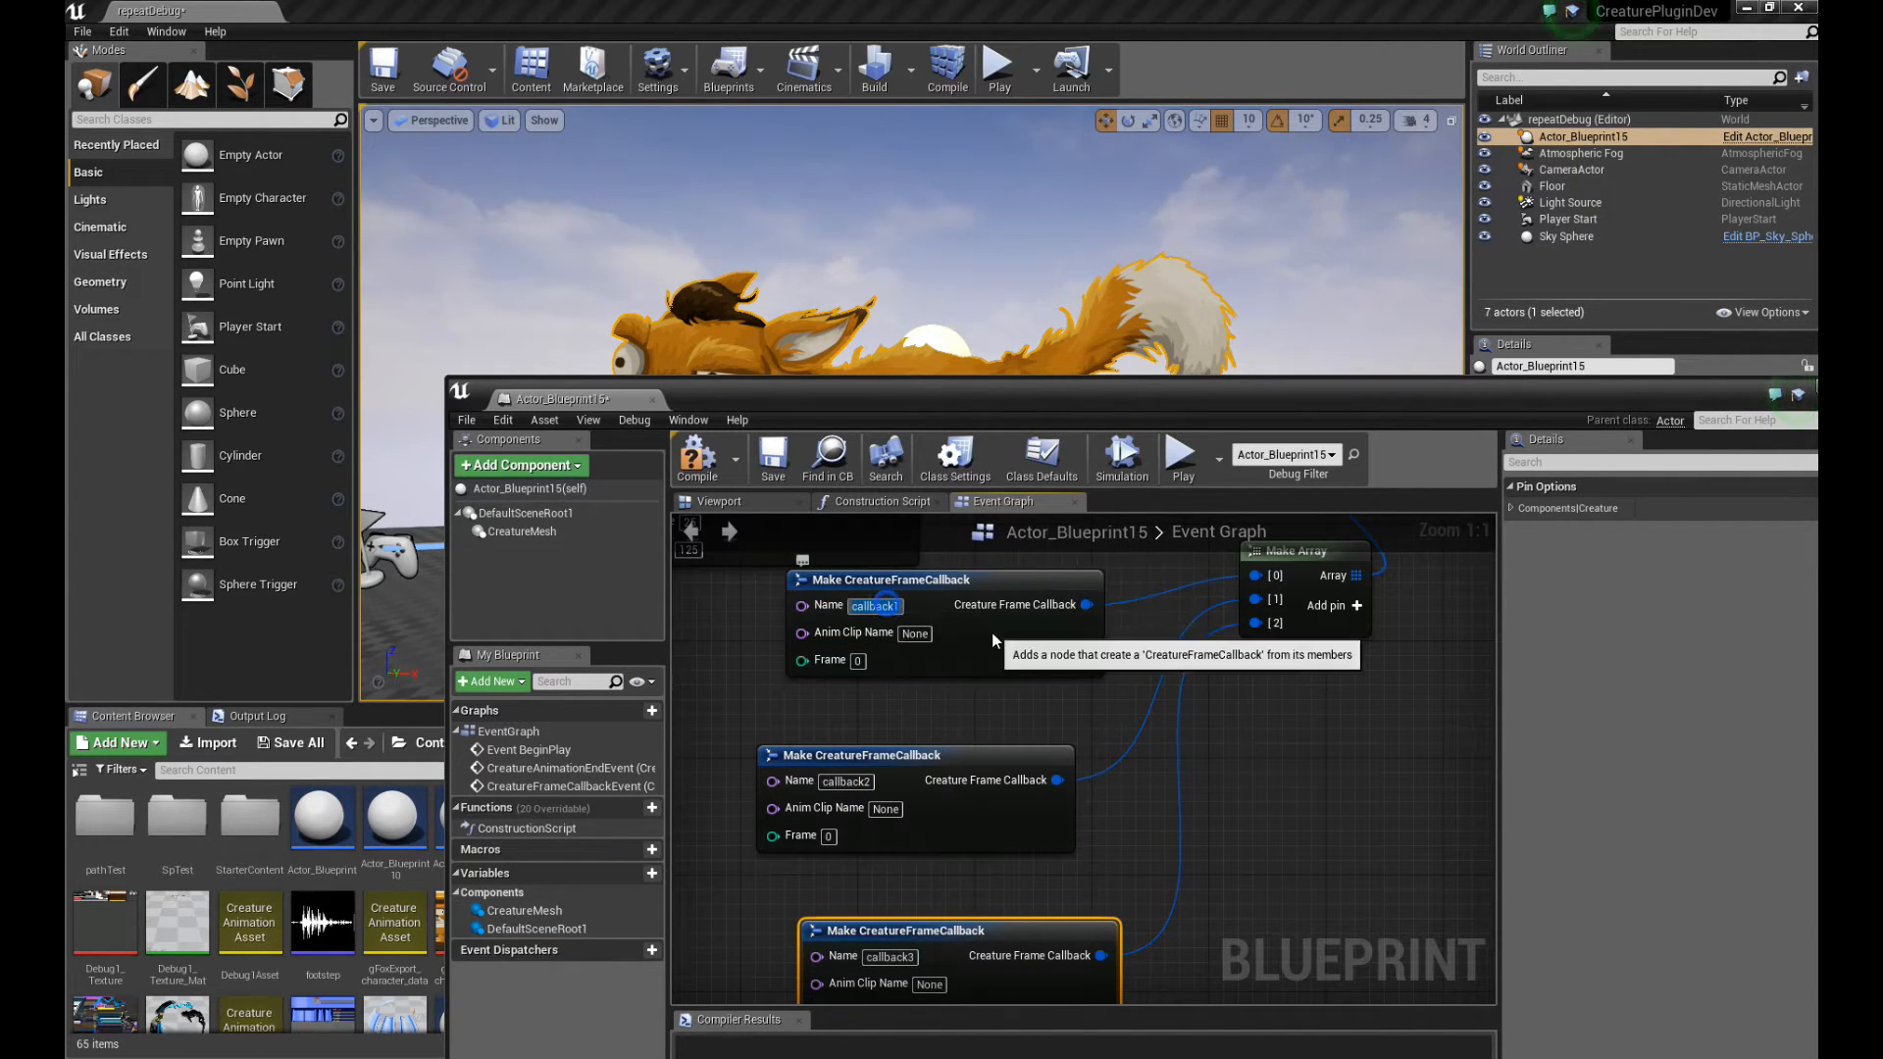
pyautogui.moveTo(916, 633)
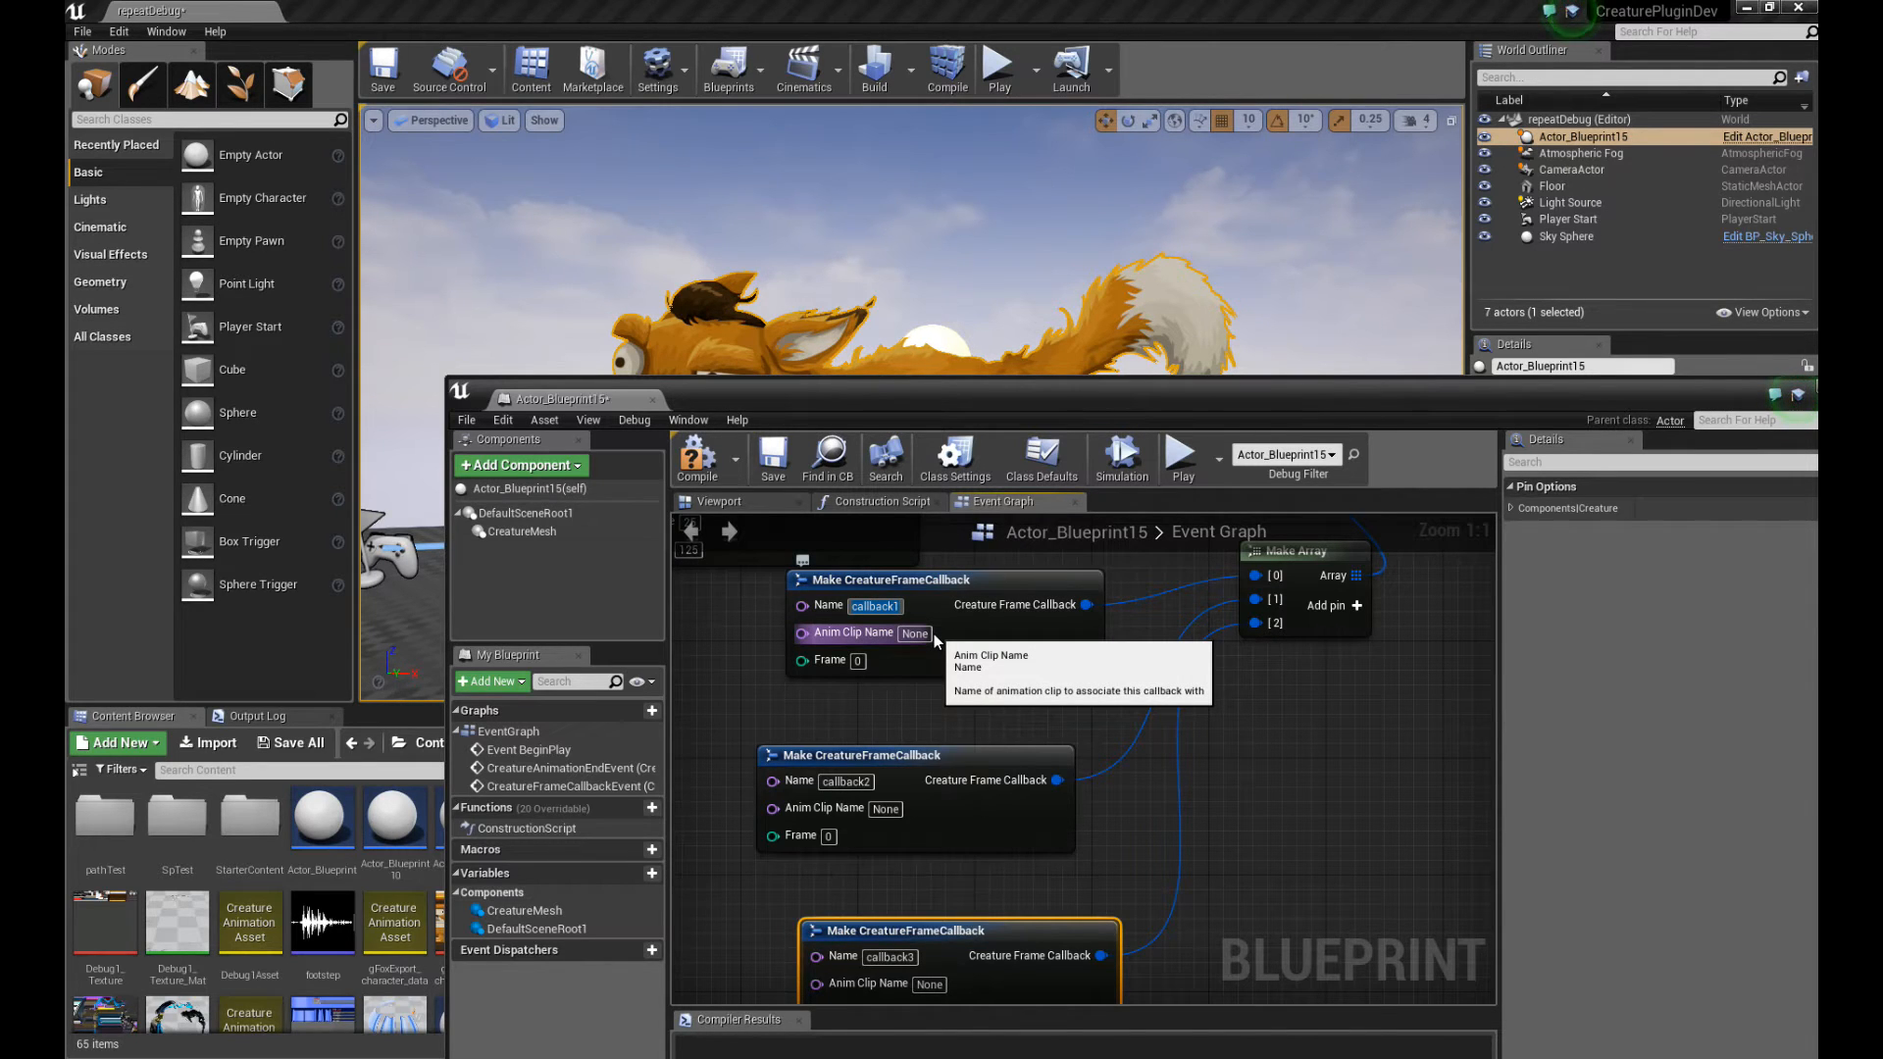
pyautogui.moveTo(973, 598)
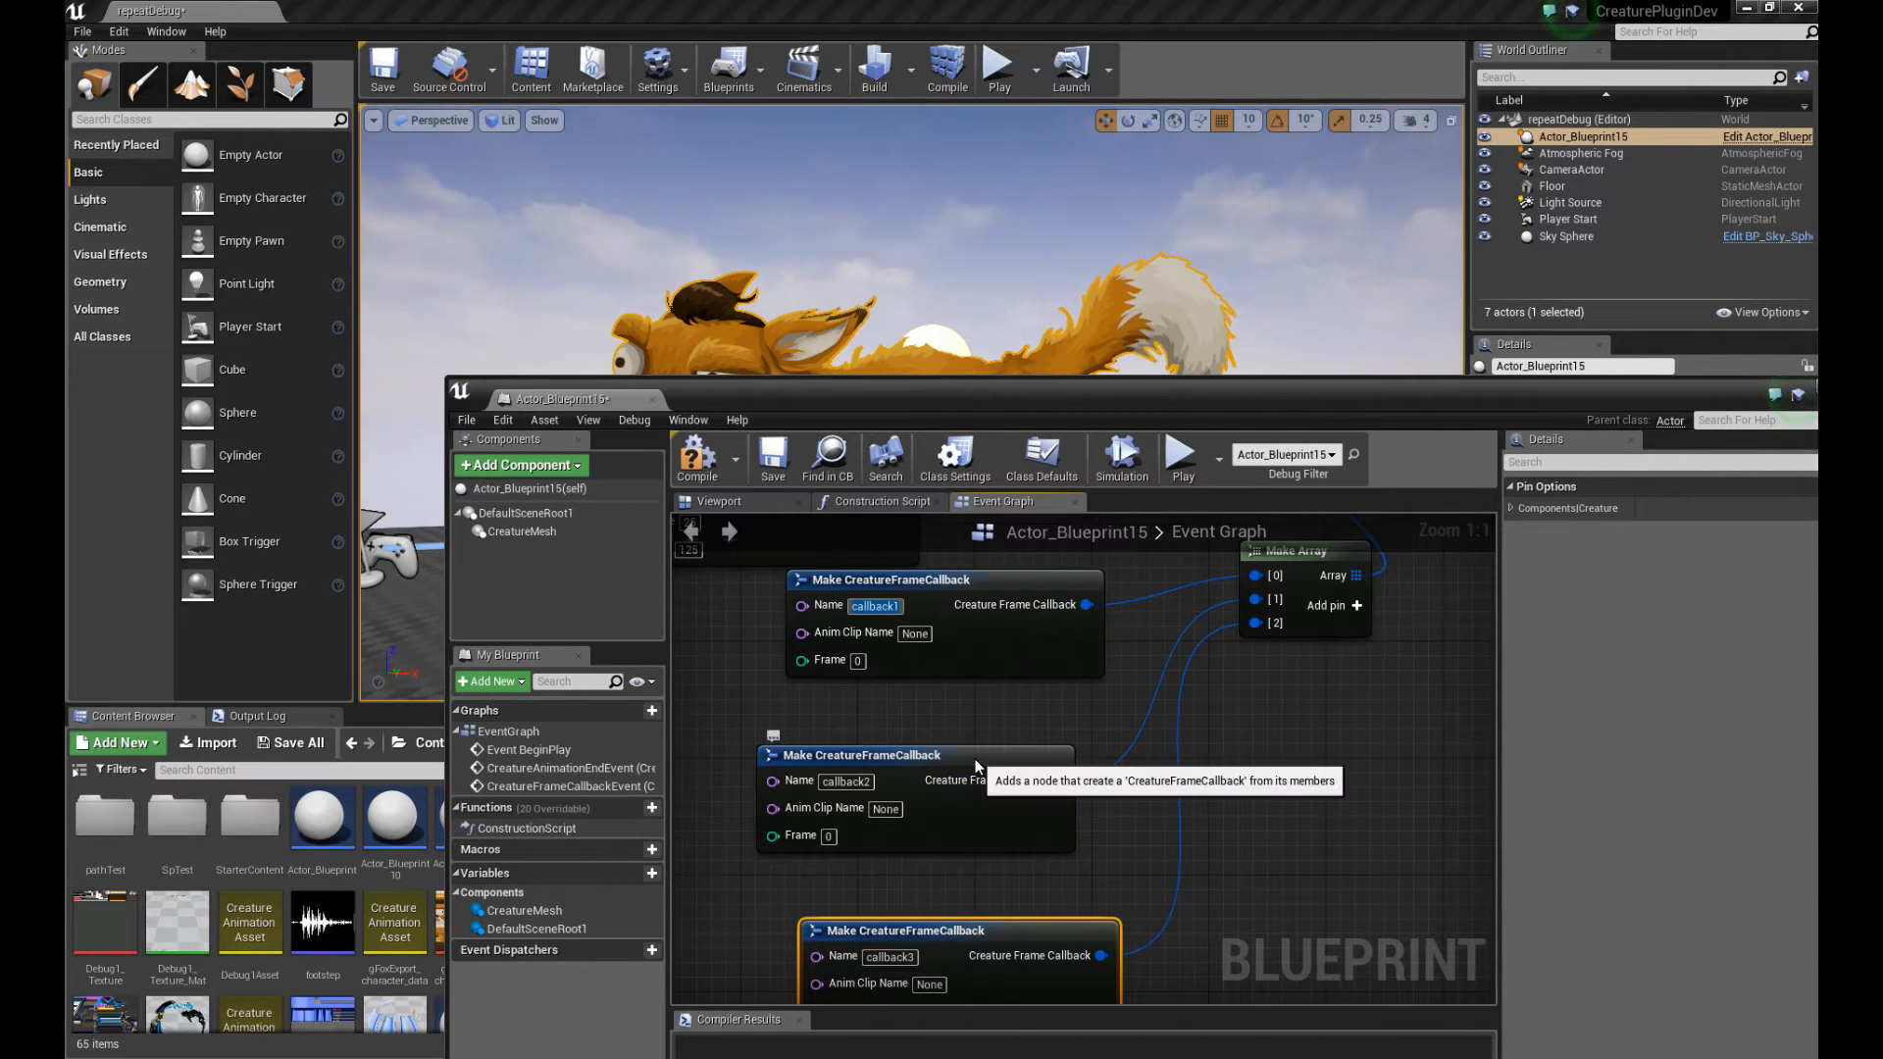
pyautogui.moveTo(916, 634)
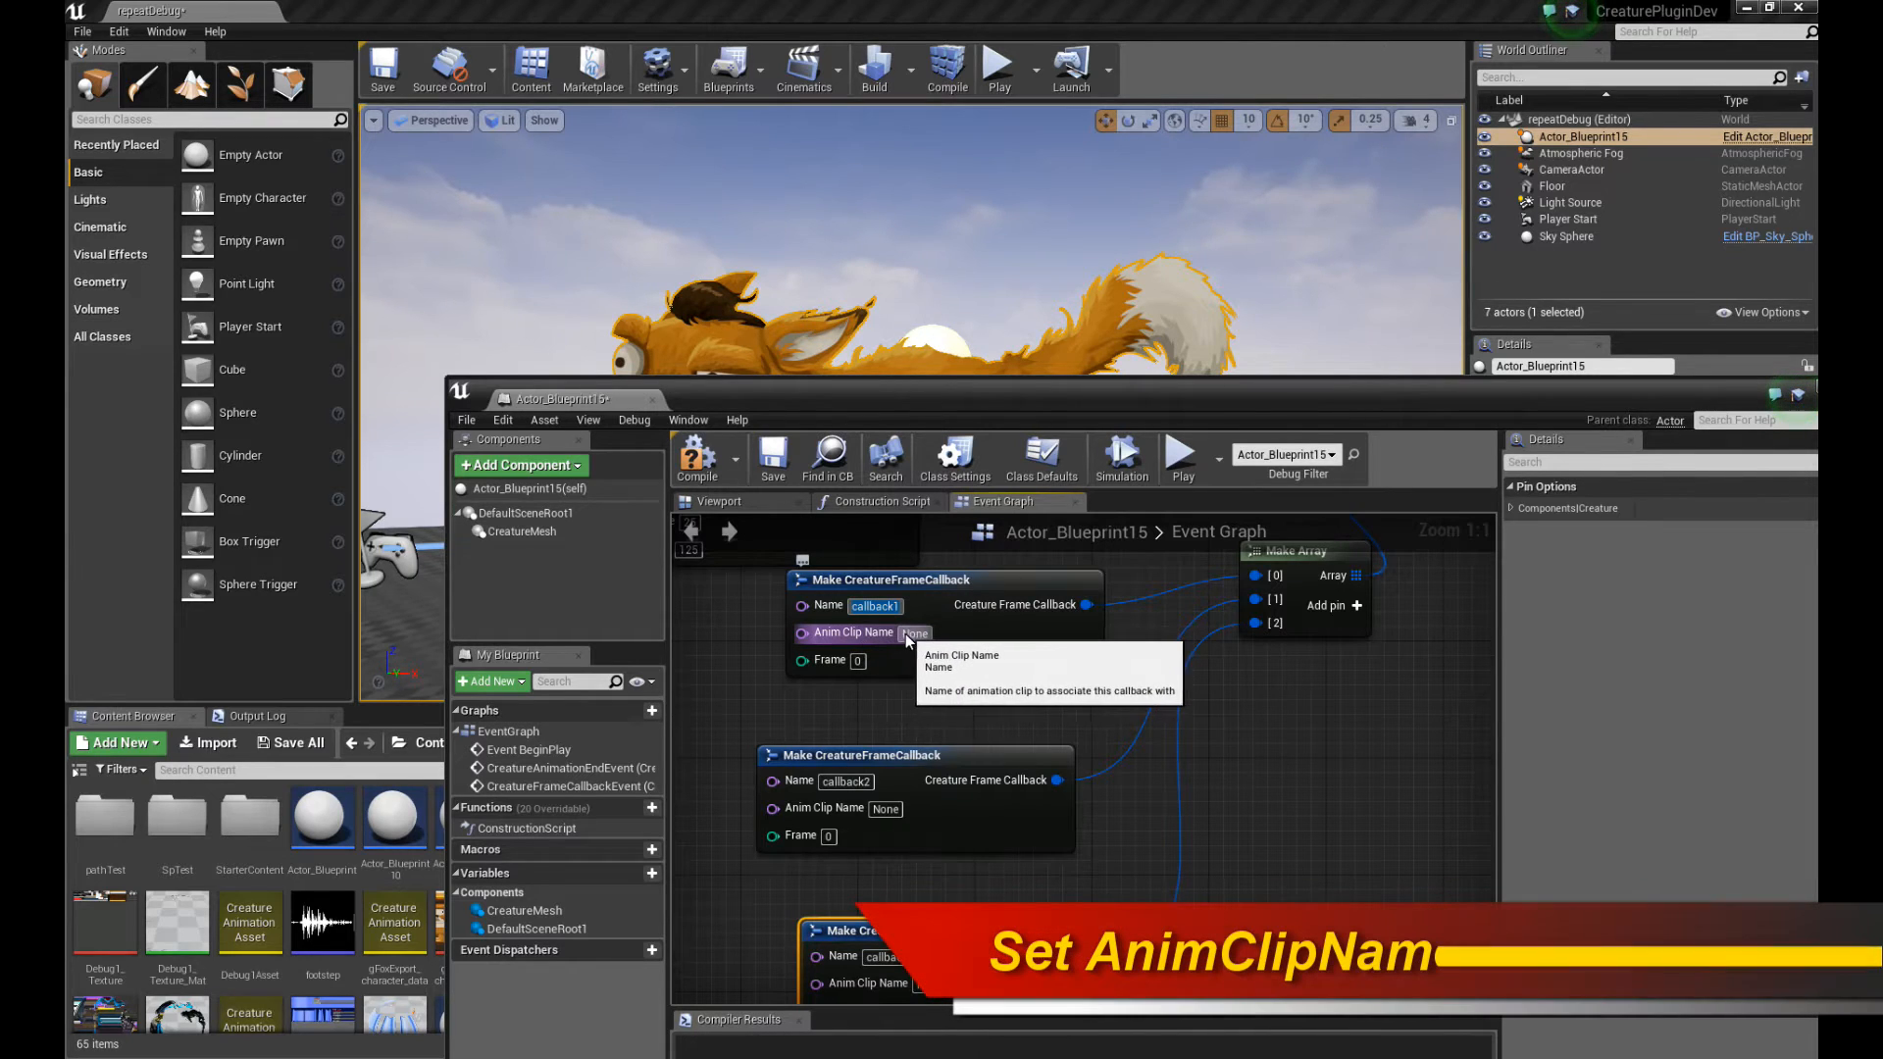
pyautogui.moveTo(944, 651)
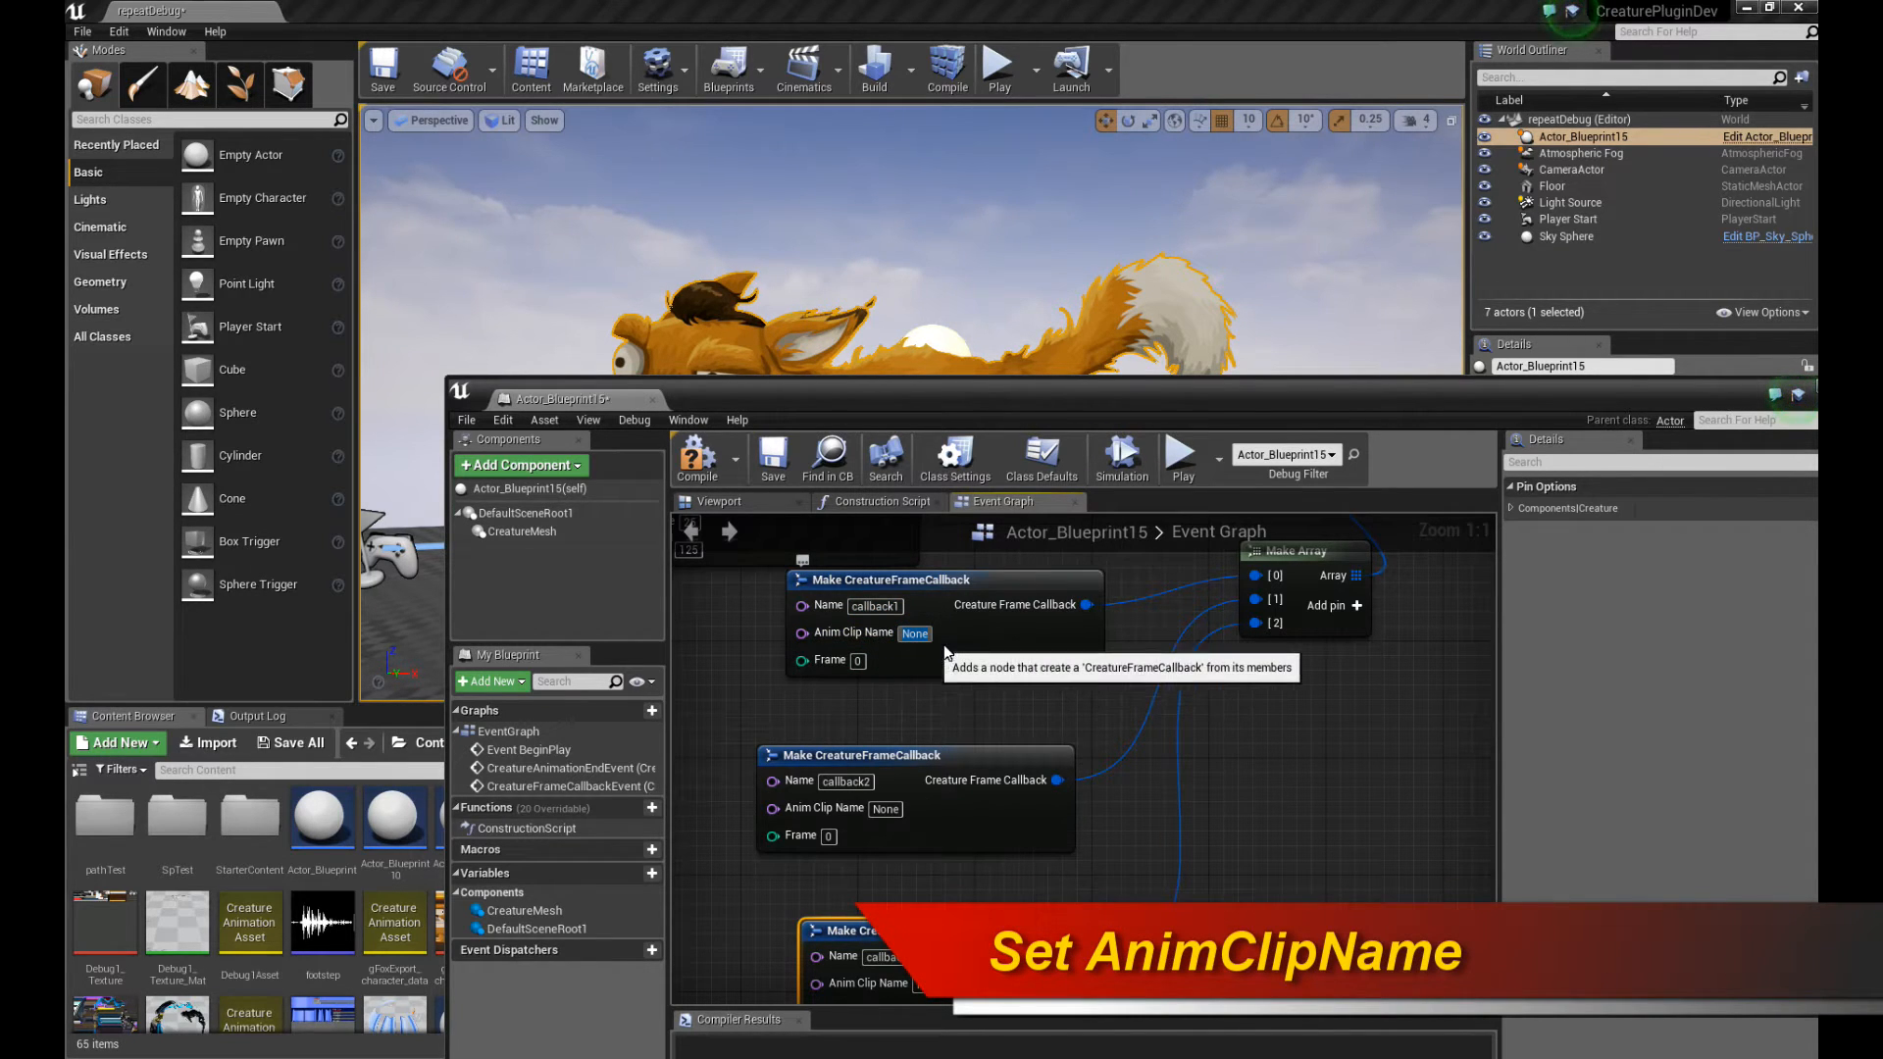
pyautogui.moveTo(937, 659)
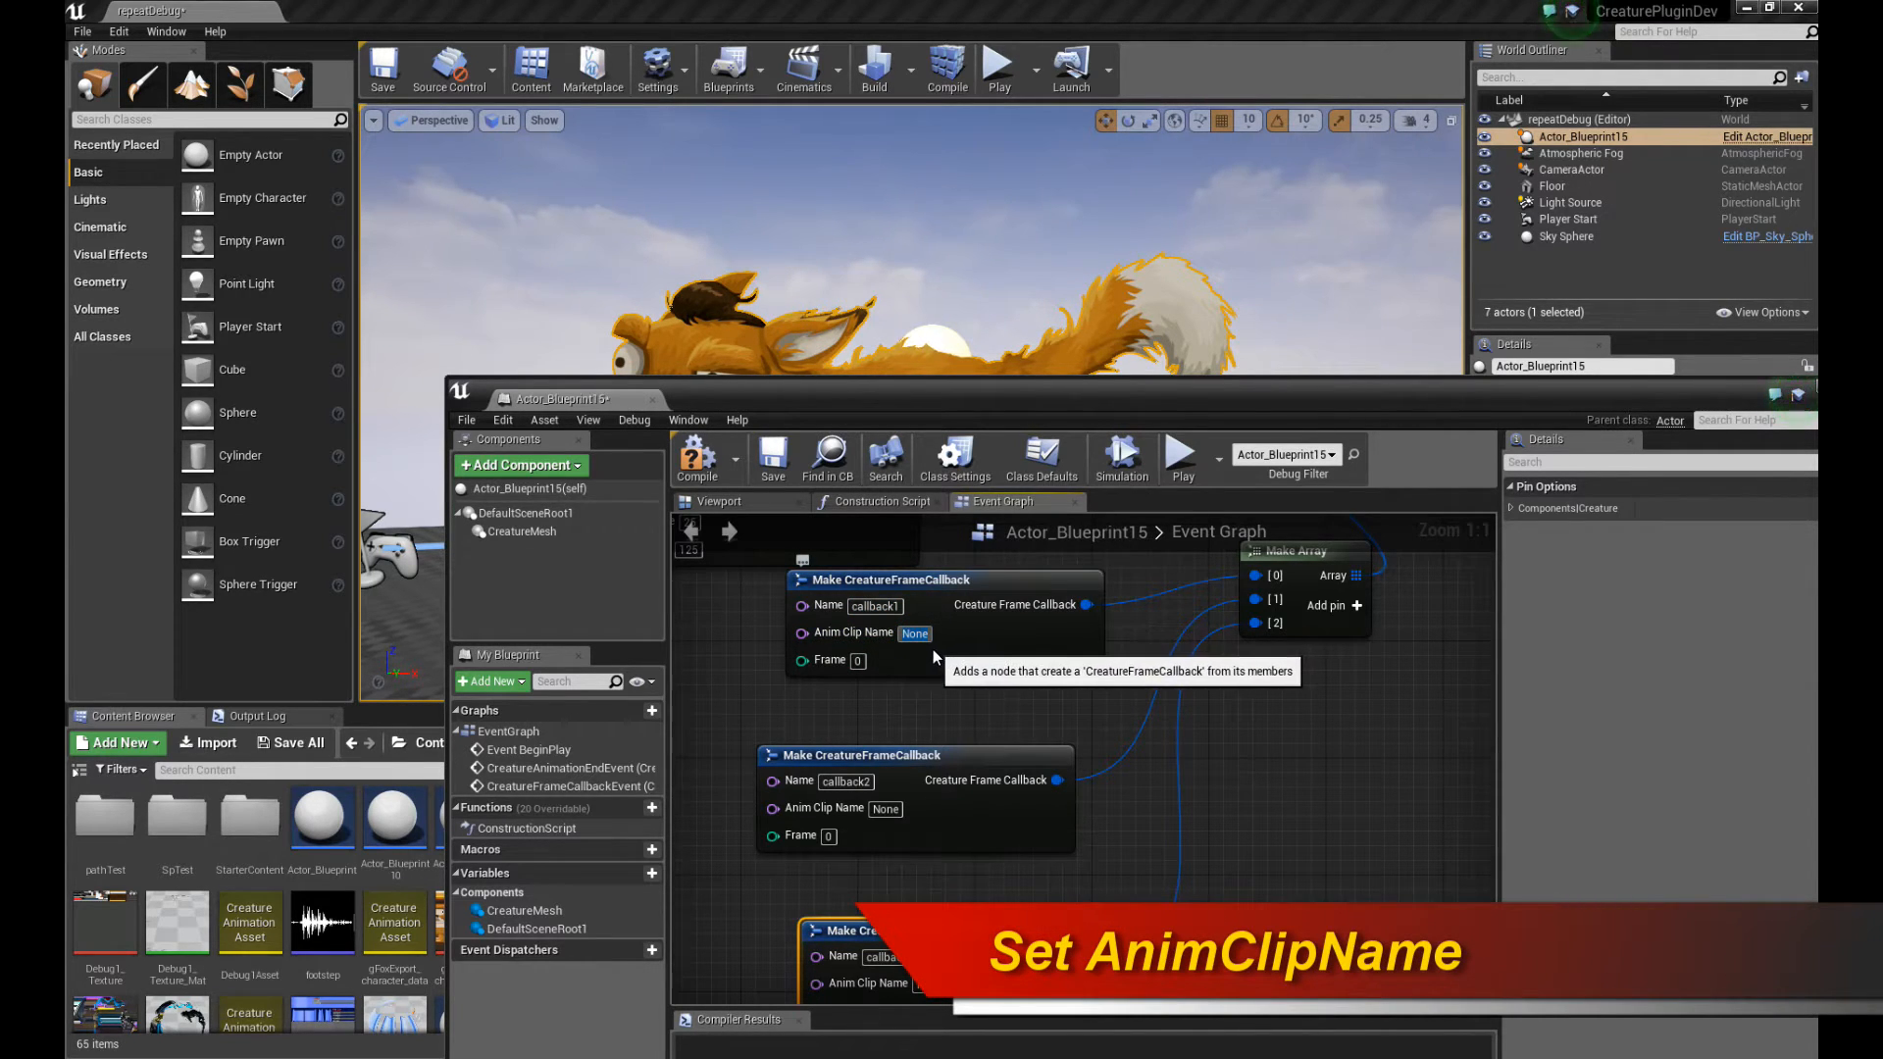
pyautogui.moveTo(916, 633)
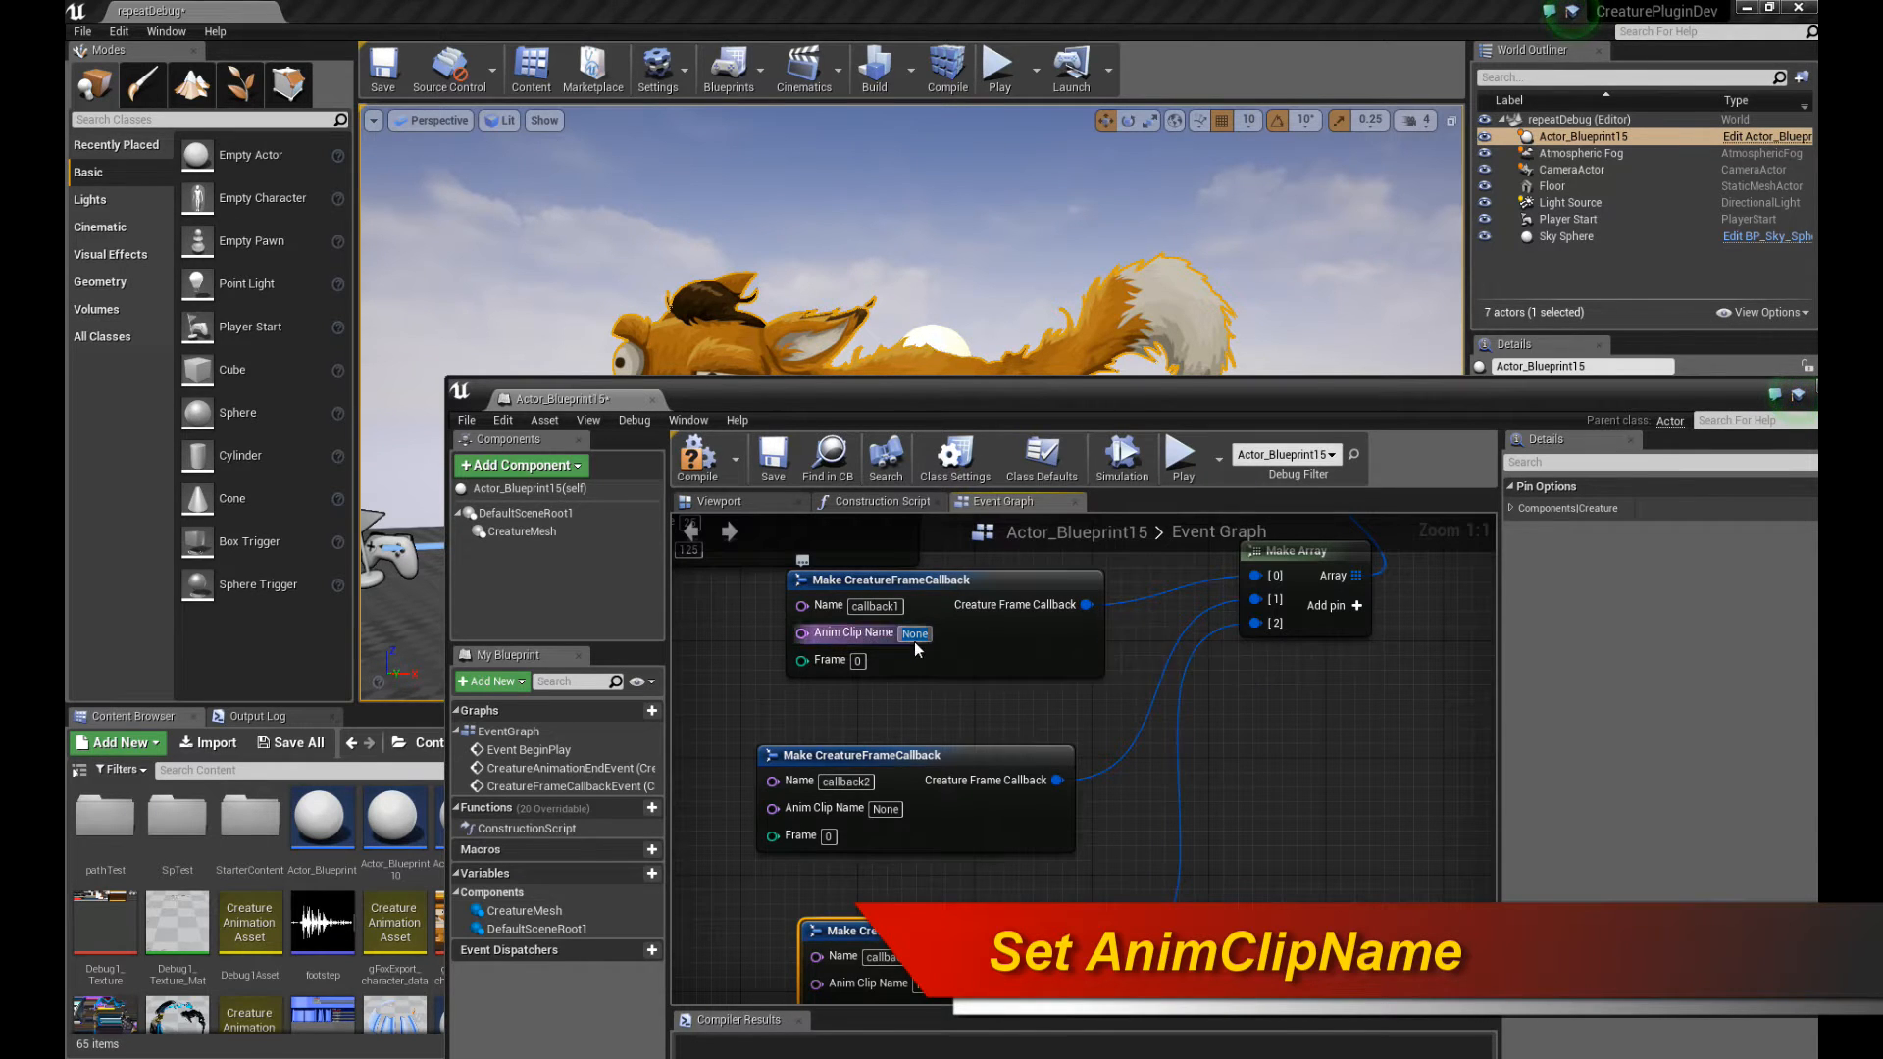
pyautogui.moveTo(888, 659)
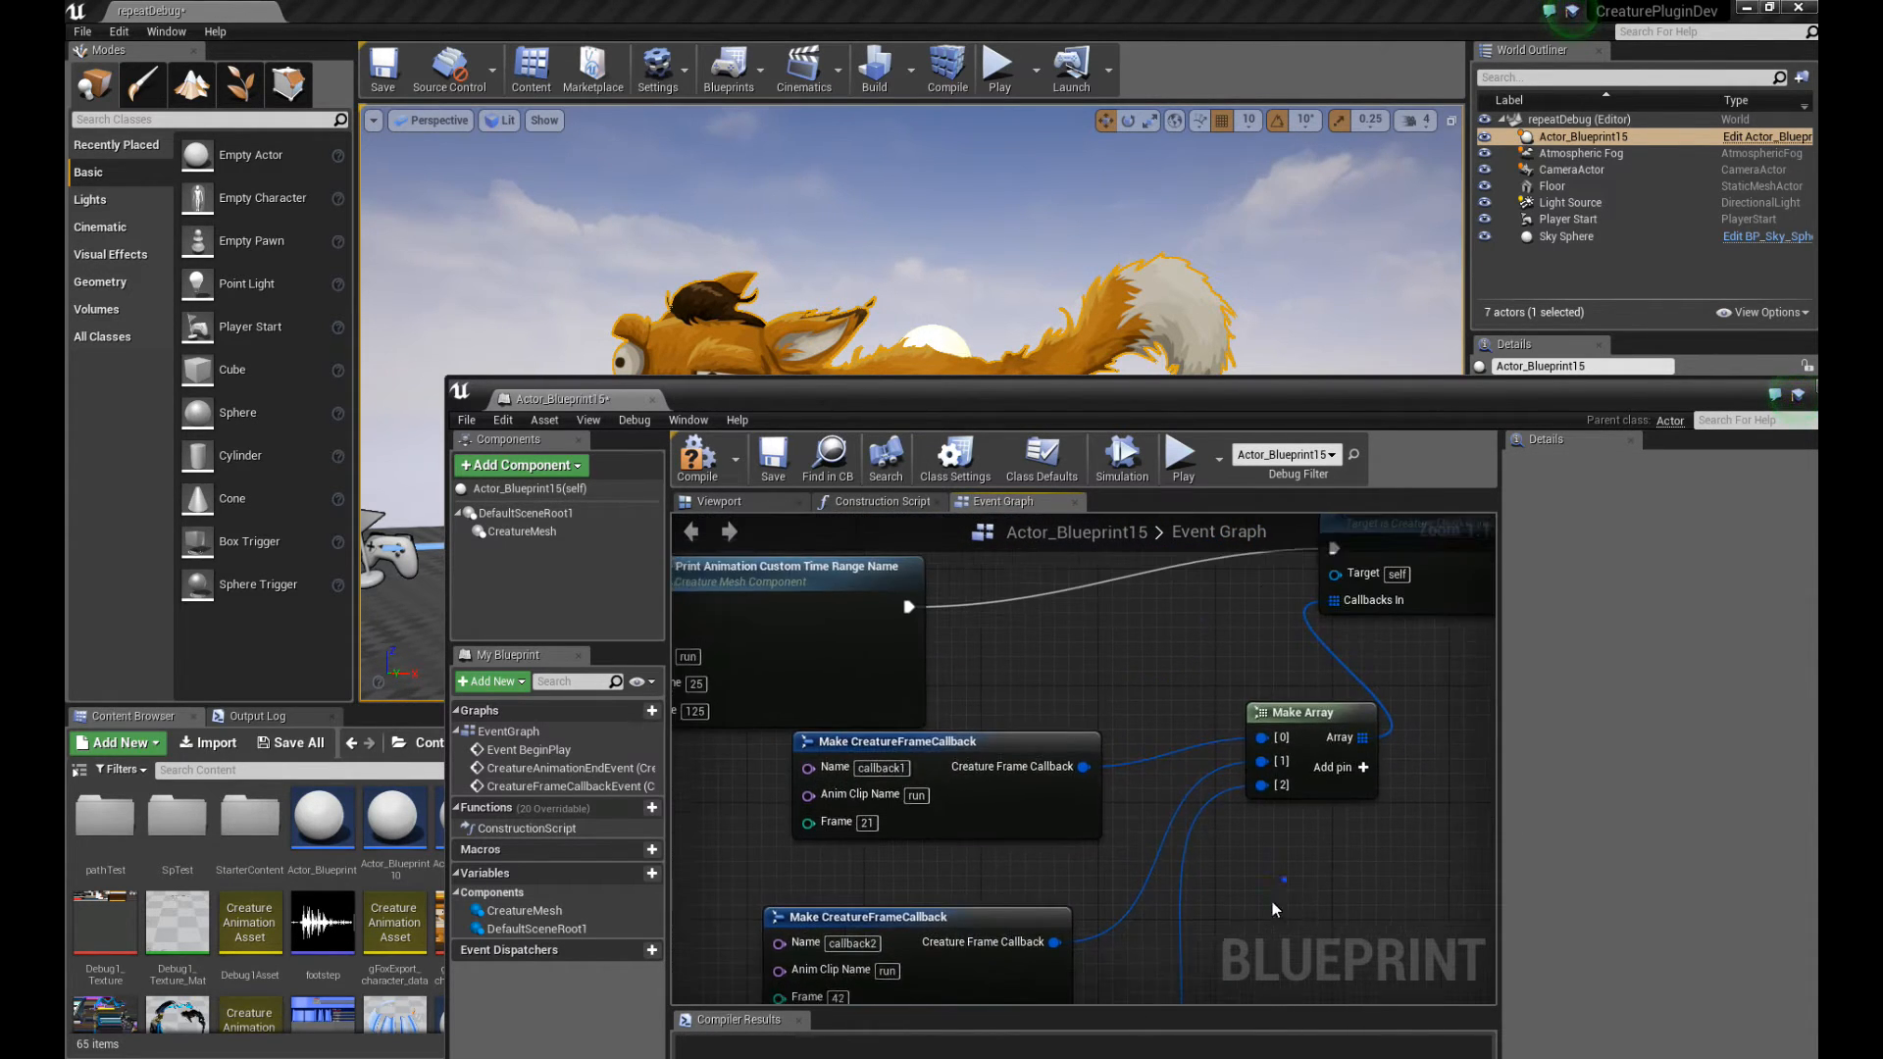
# Review the six run-clip callback entries, including callback3 at frame 52, under the Callbacks Setup comment.
pyautogui.scroll(-3)
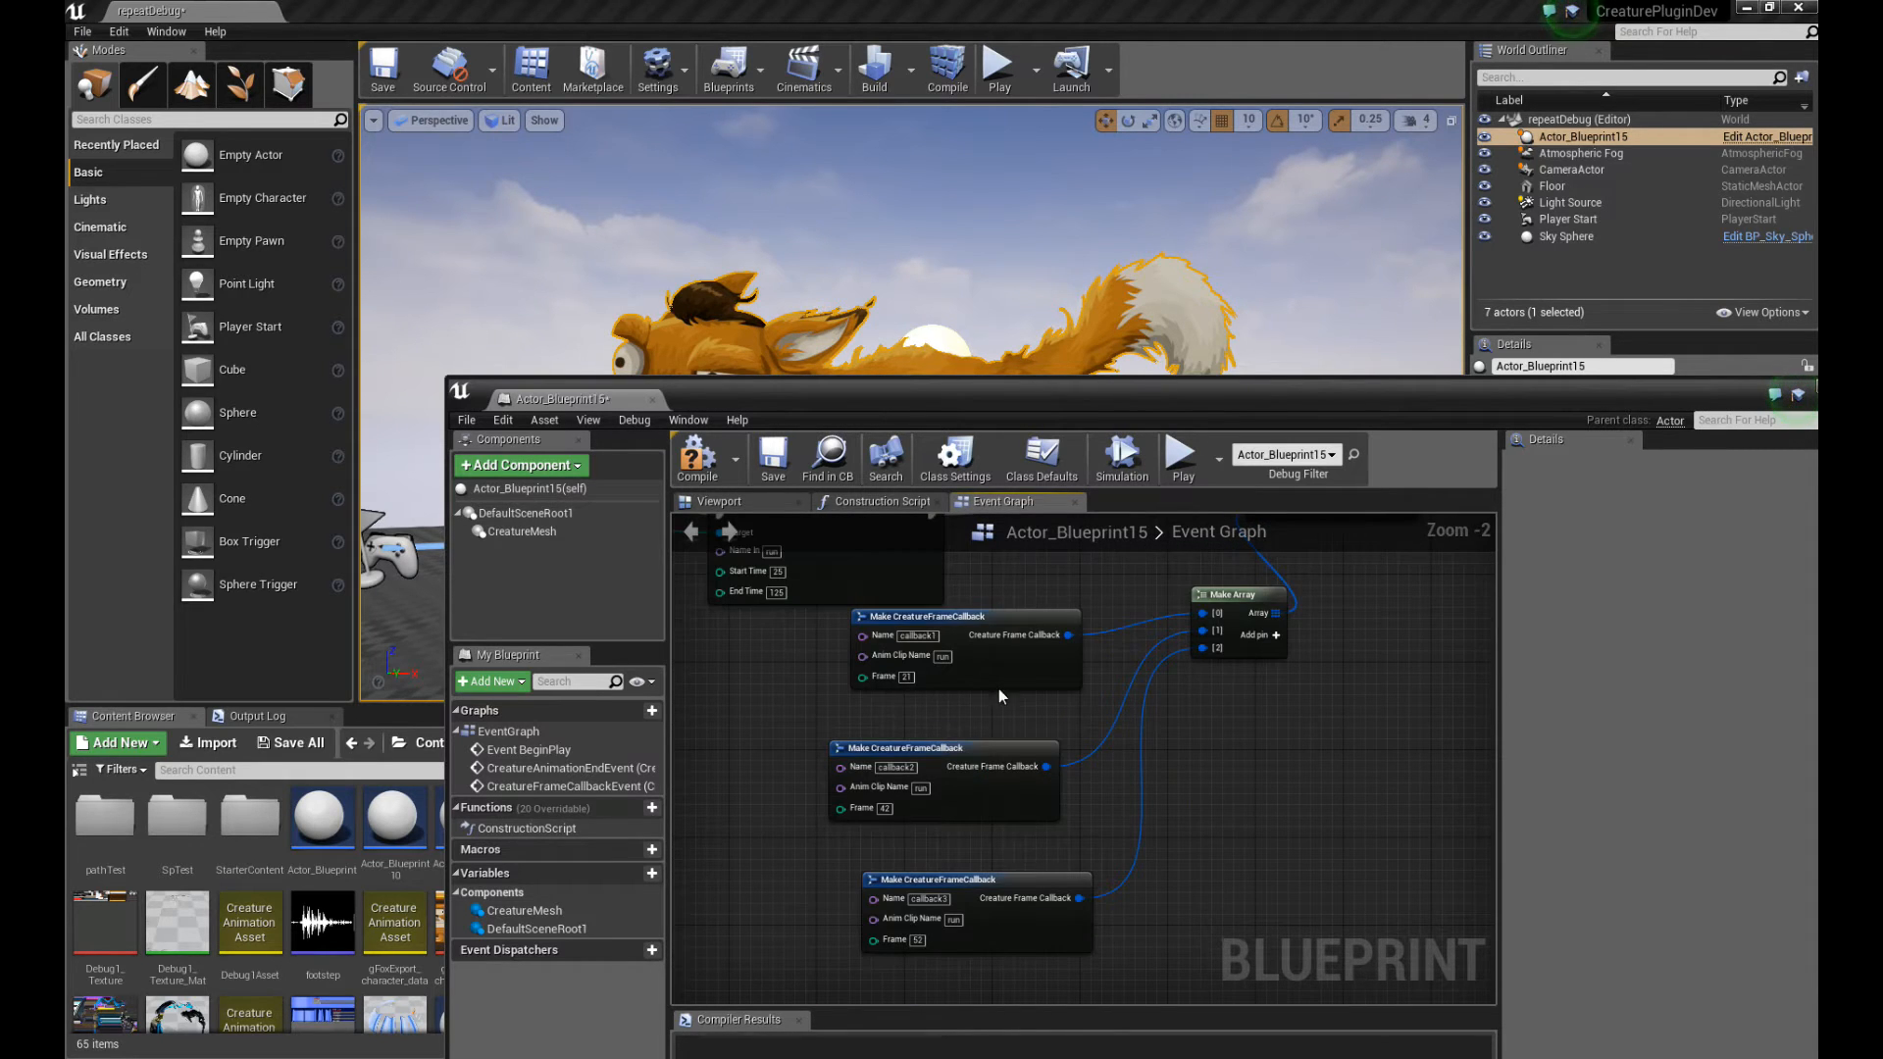
pyautogui.scroll(3)
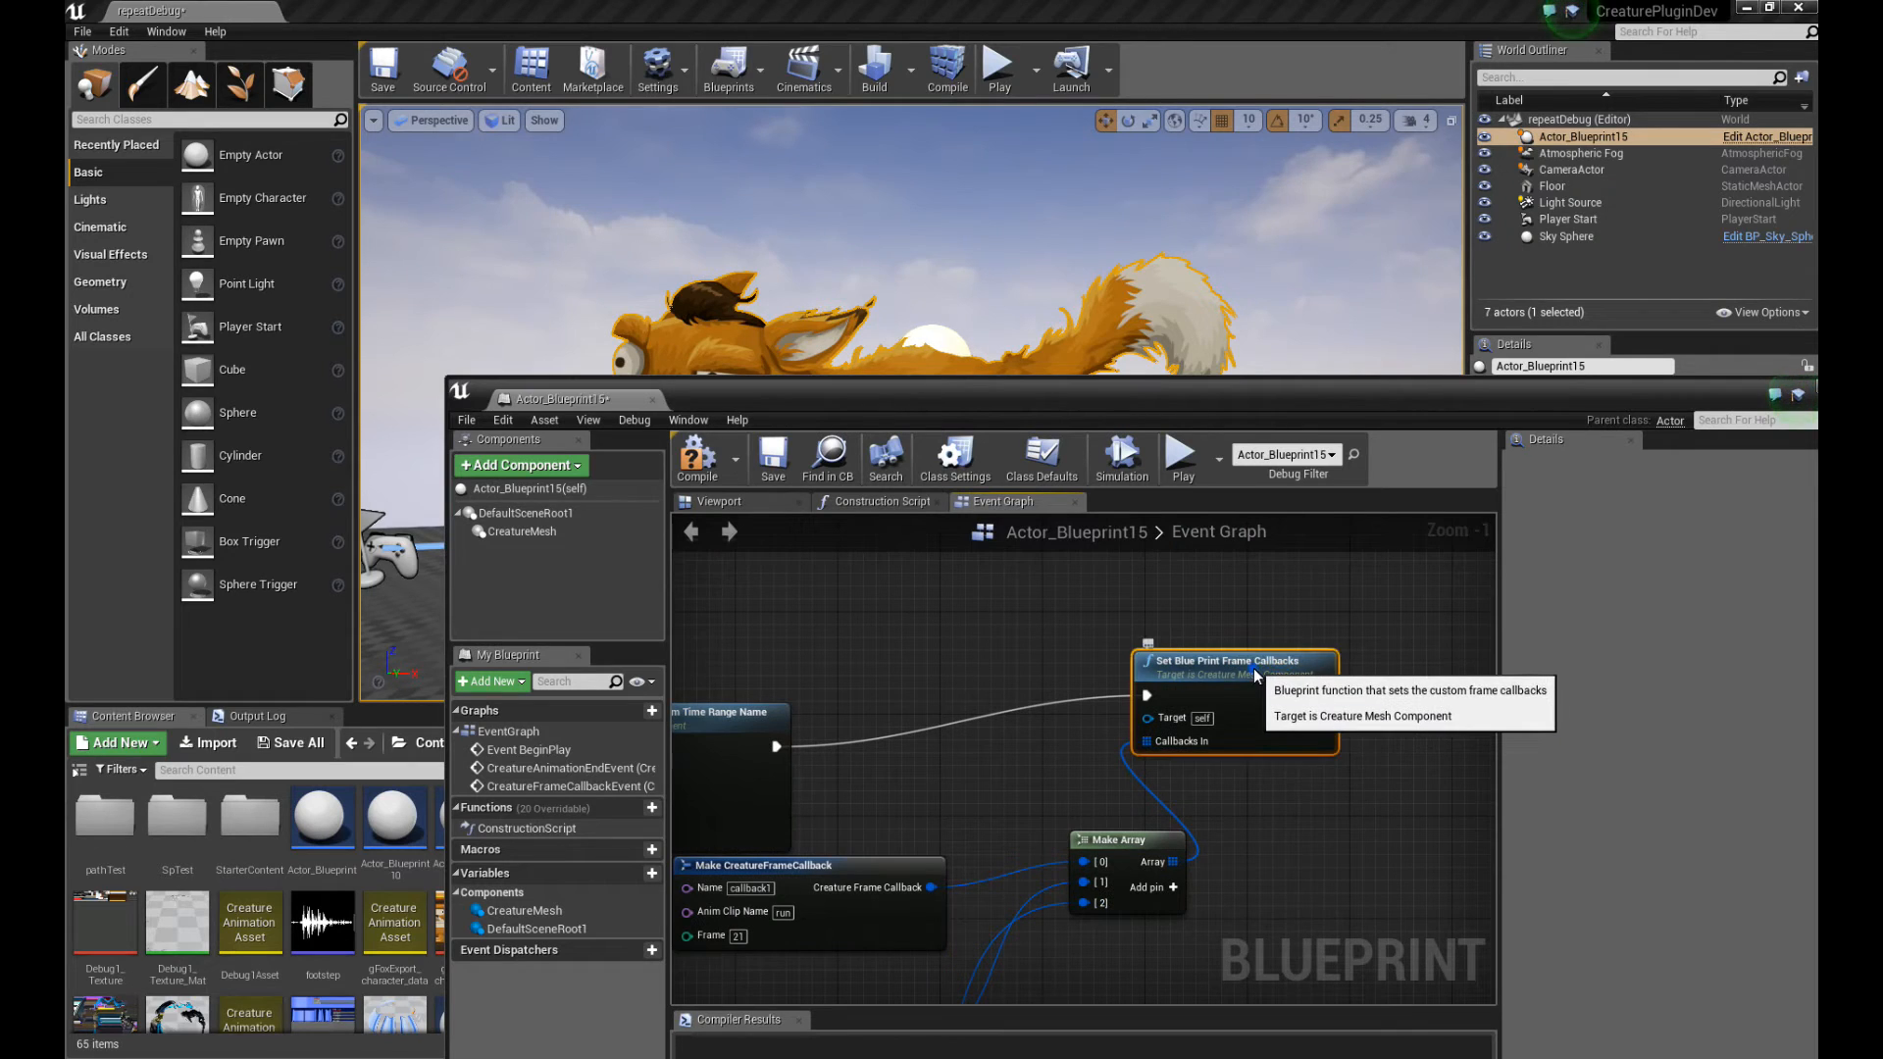
pyautogui.scroll(-3)
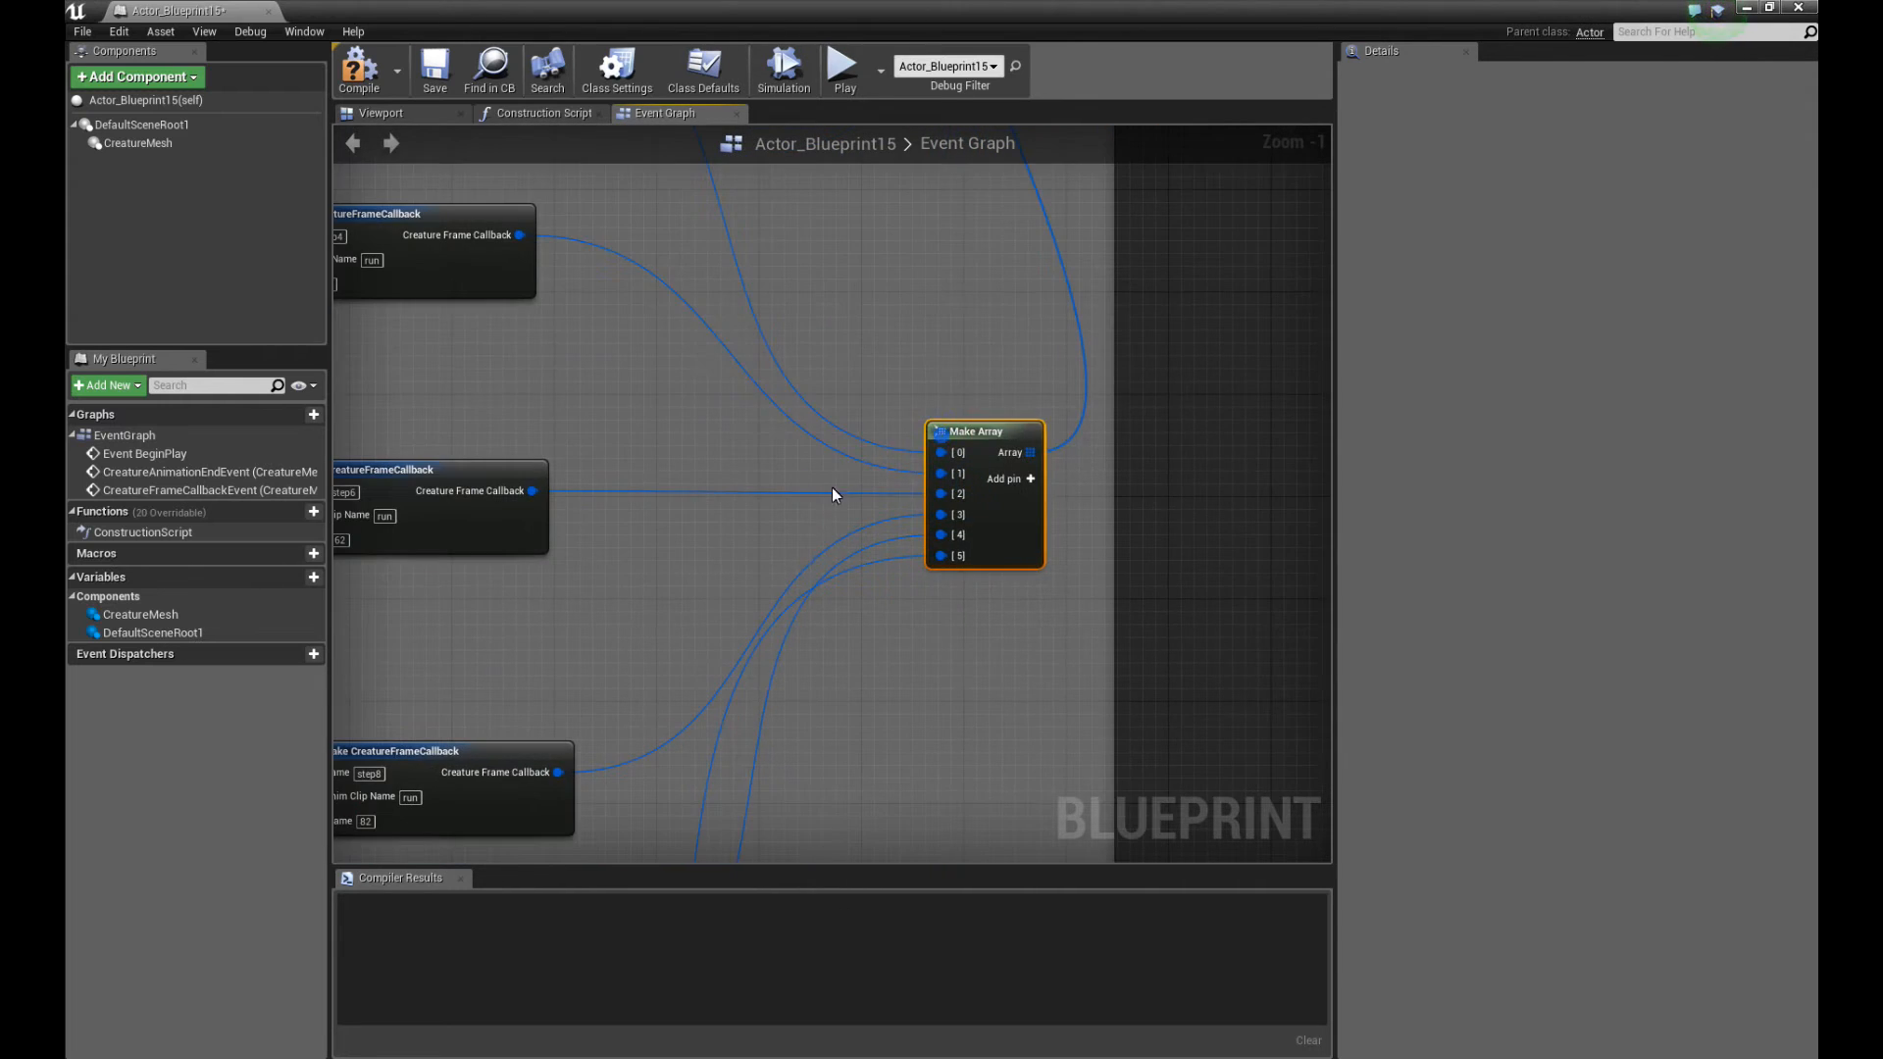
pyautogui.moveTo(975, 436)
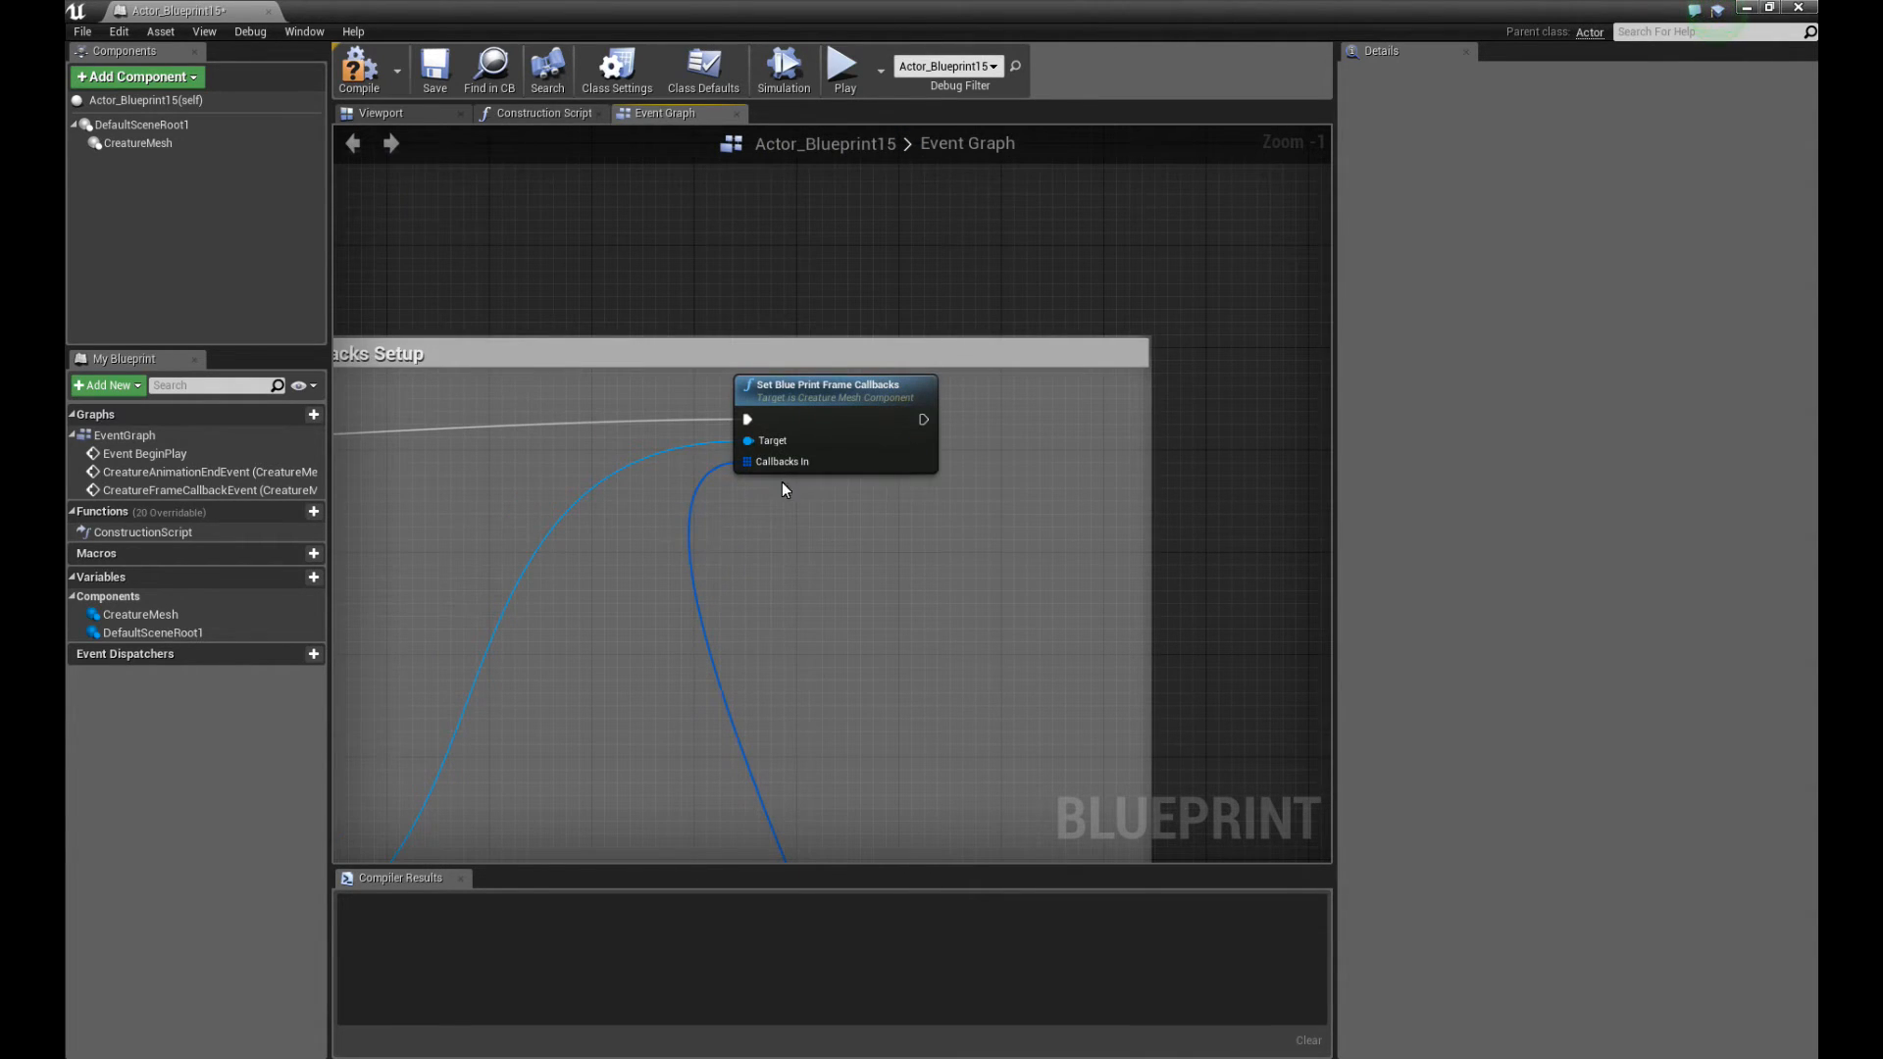
pyautogui.moveTo(779, 468)
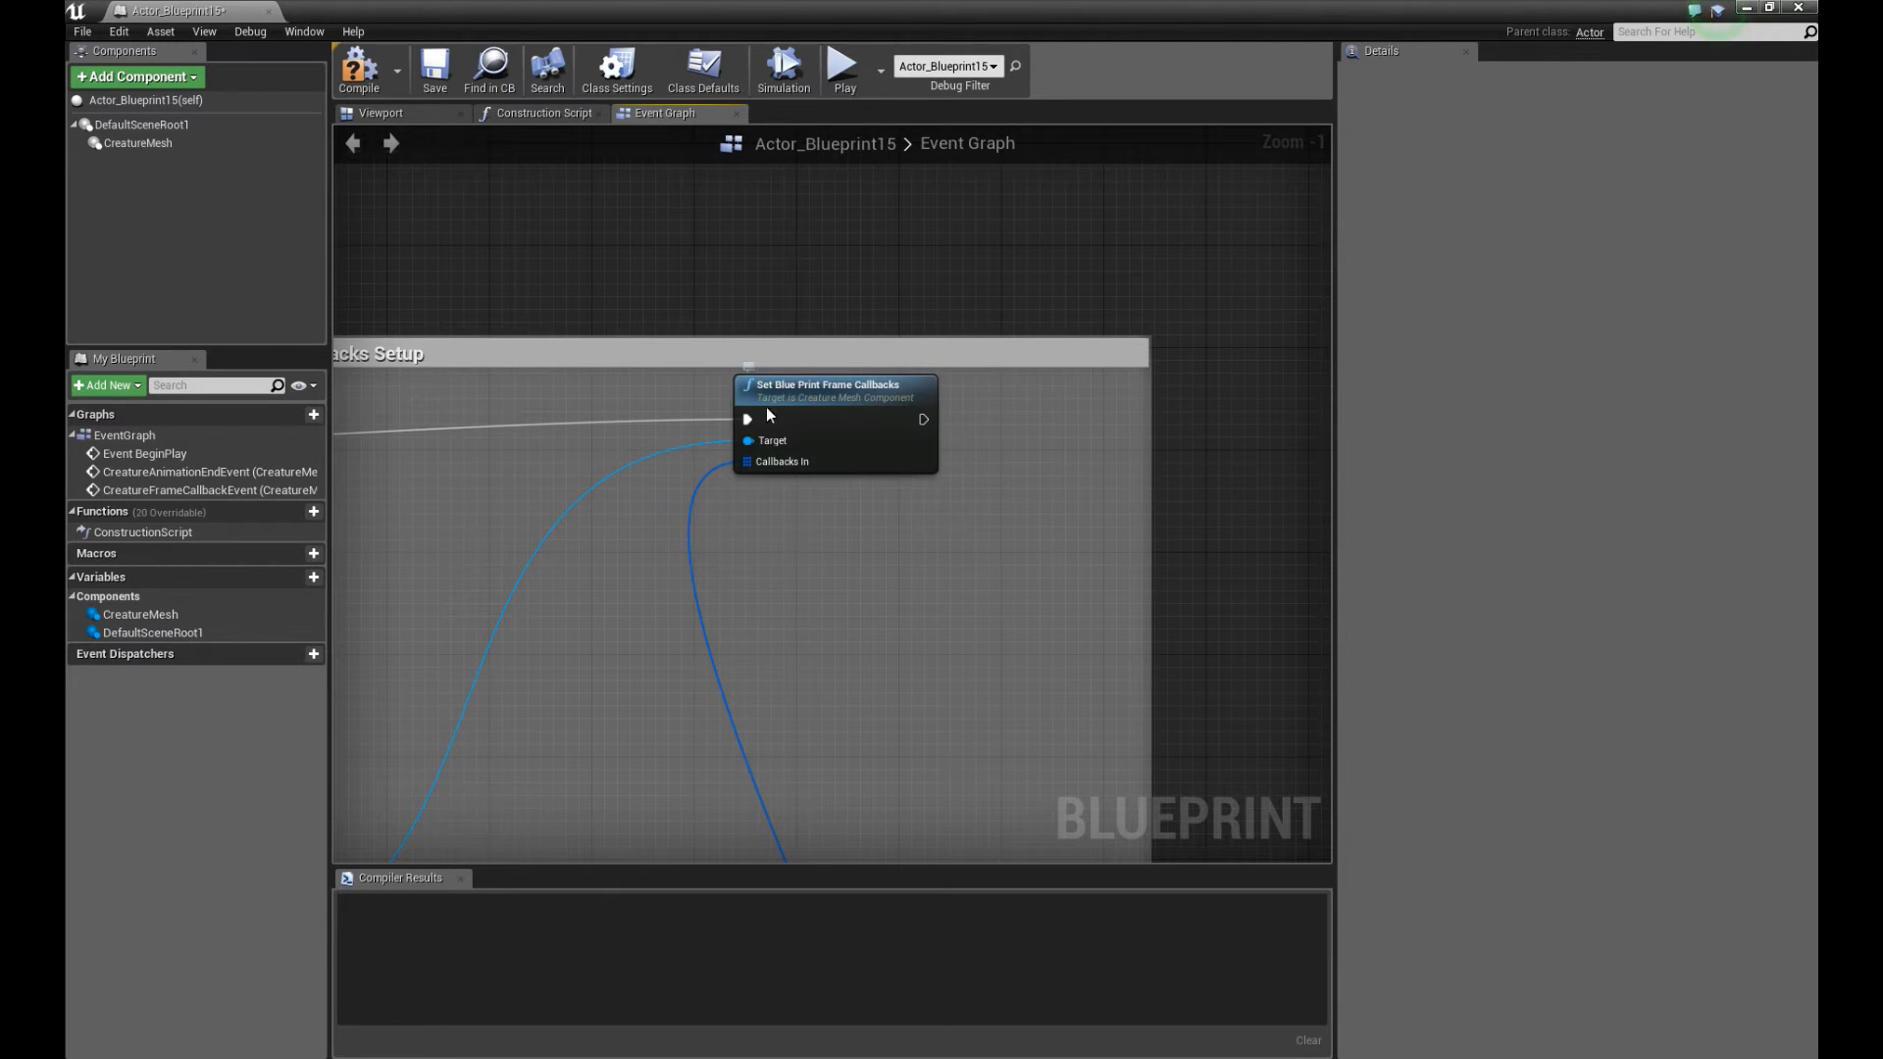
pyautogui.moveTo(934, 510)
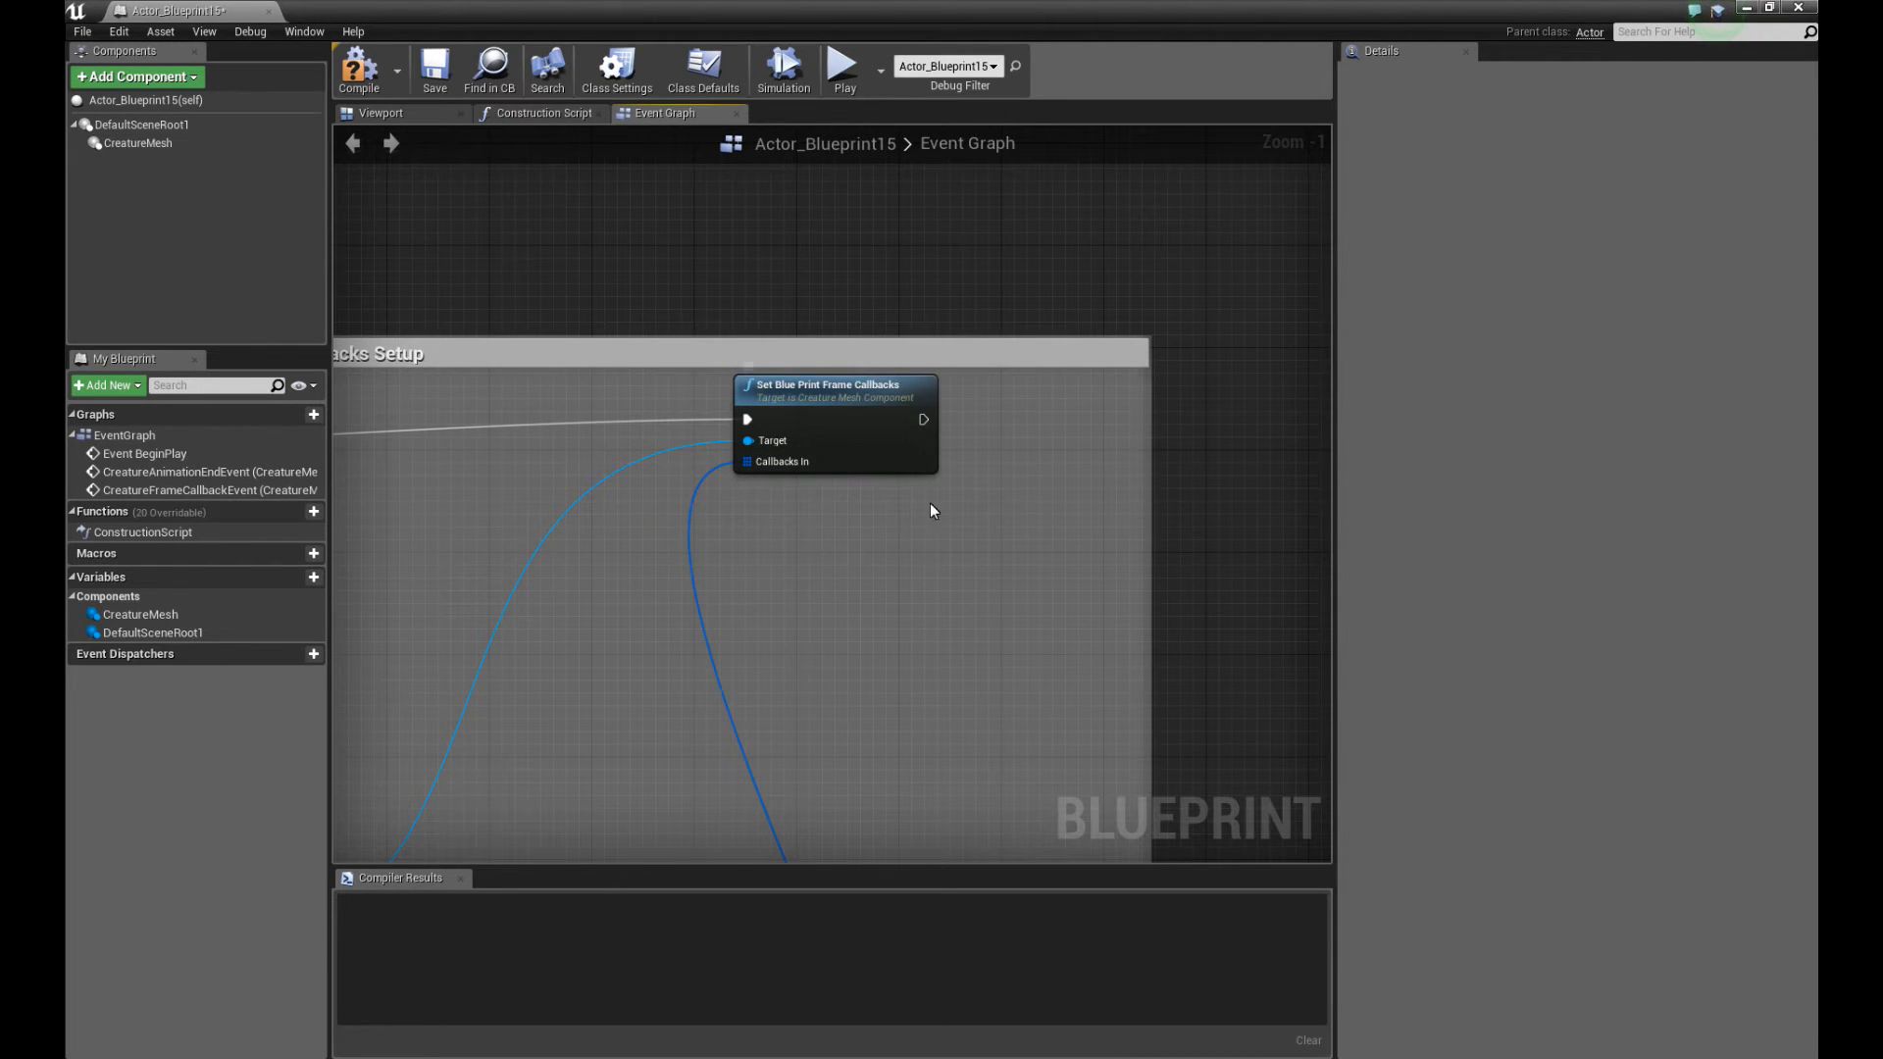
pyautogui.scroll(-3)
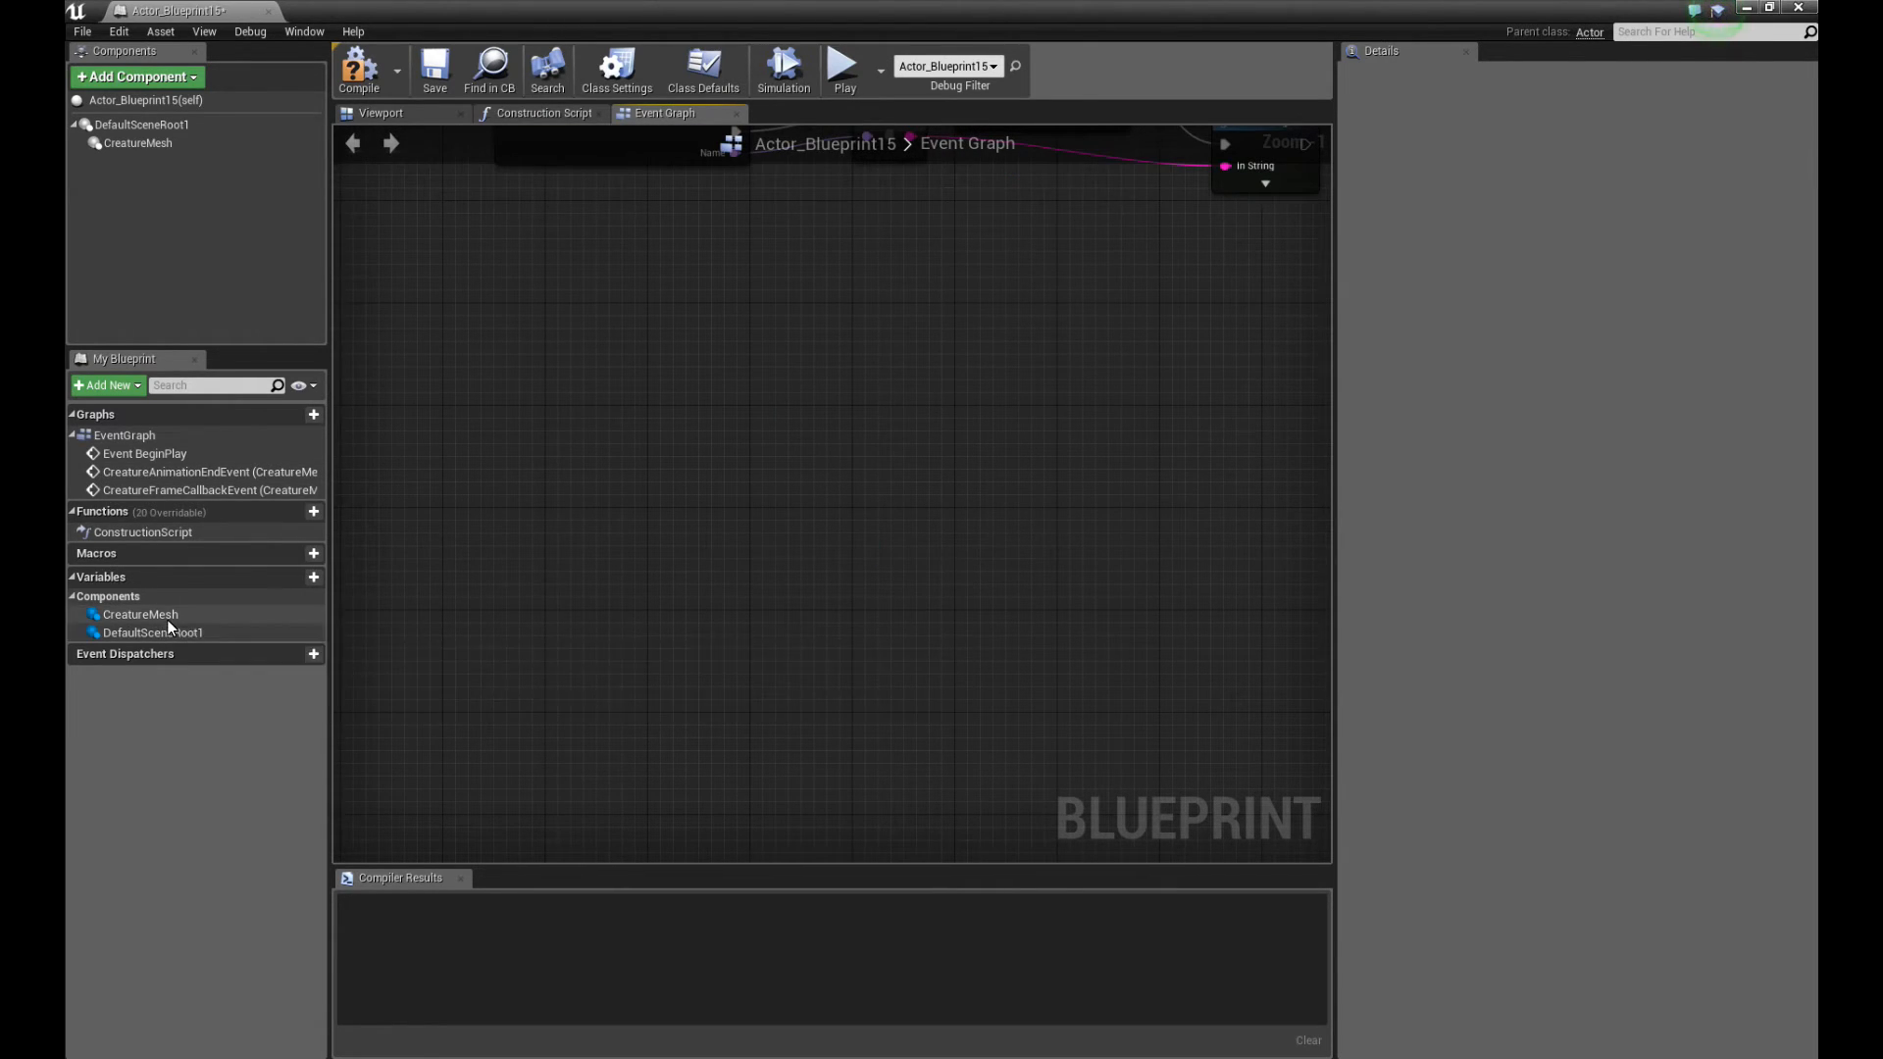
# Select the creature mesh component to list its available events after clearing the old callback nodes.
pyautogui.click(139, 614)
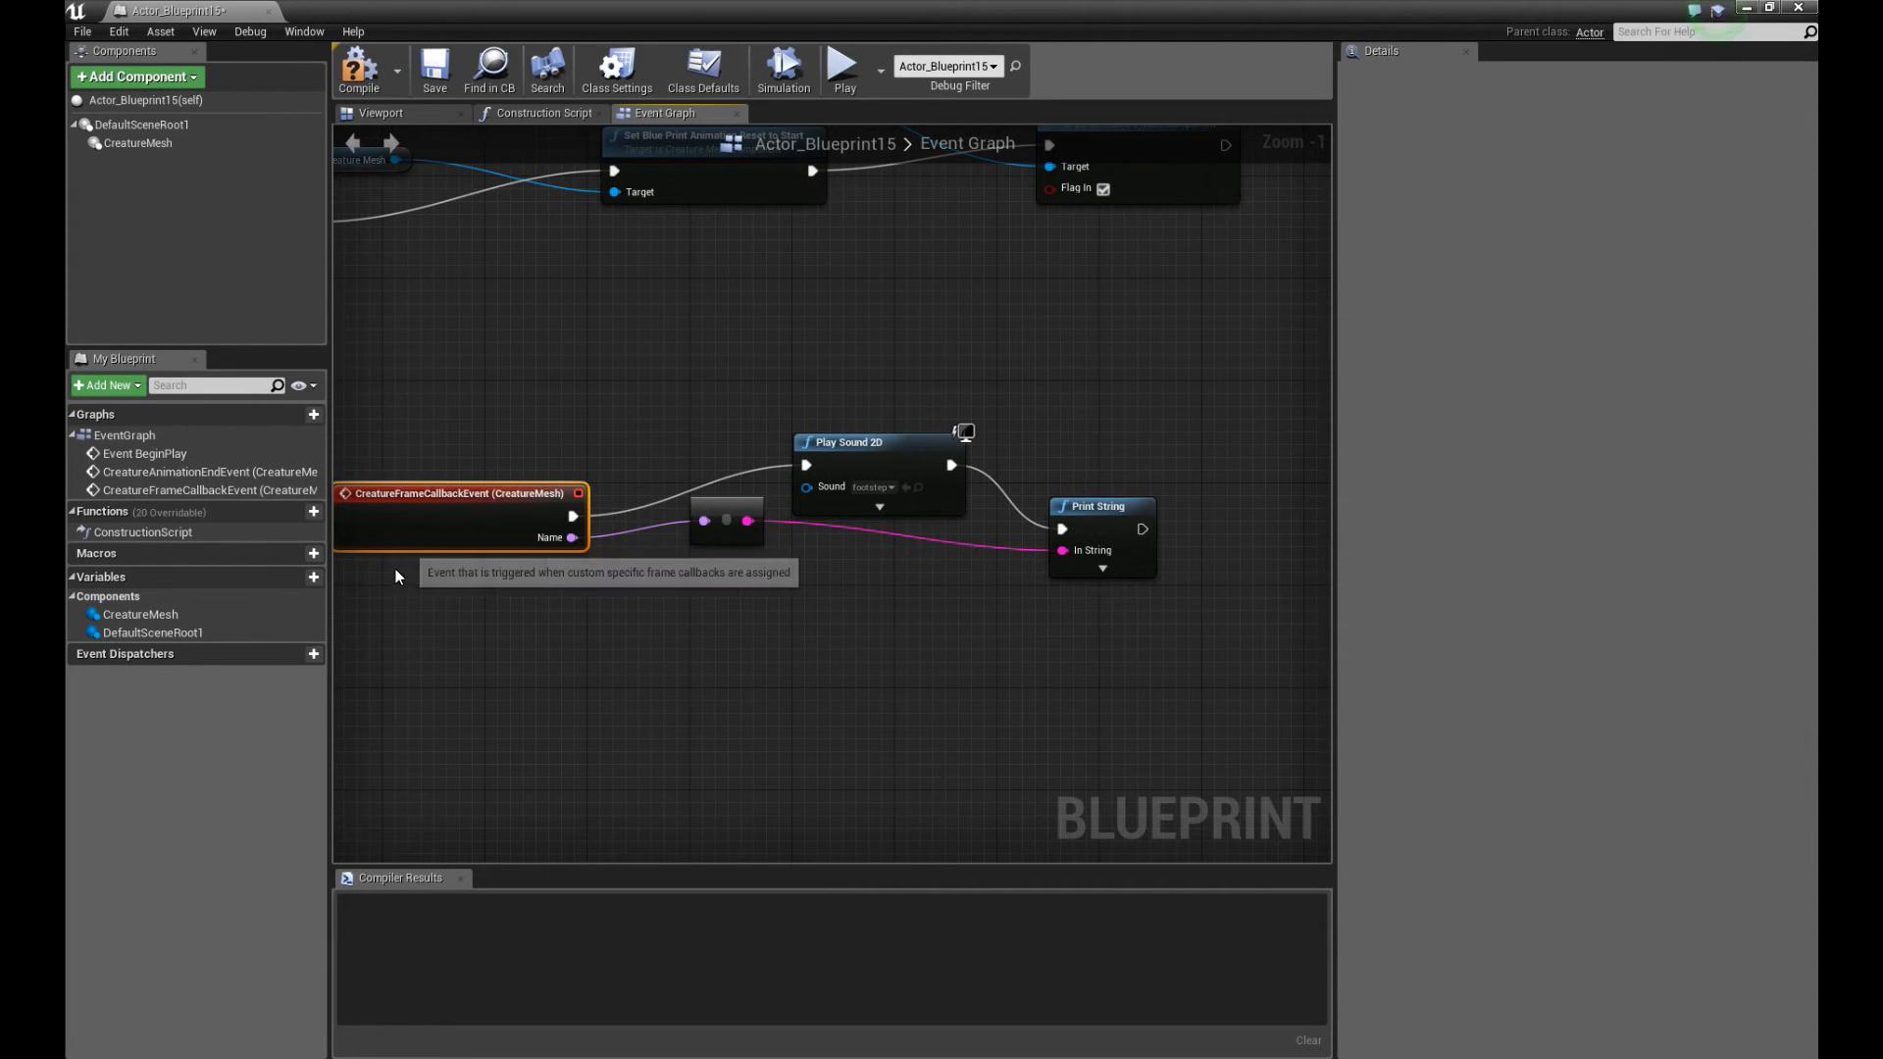
pyautogui.moveTo(141, 614)
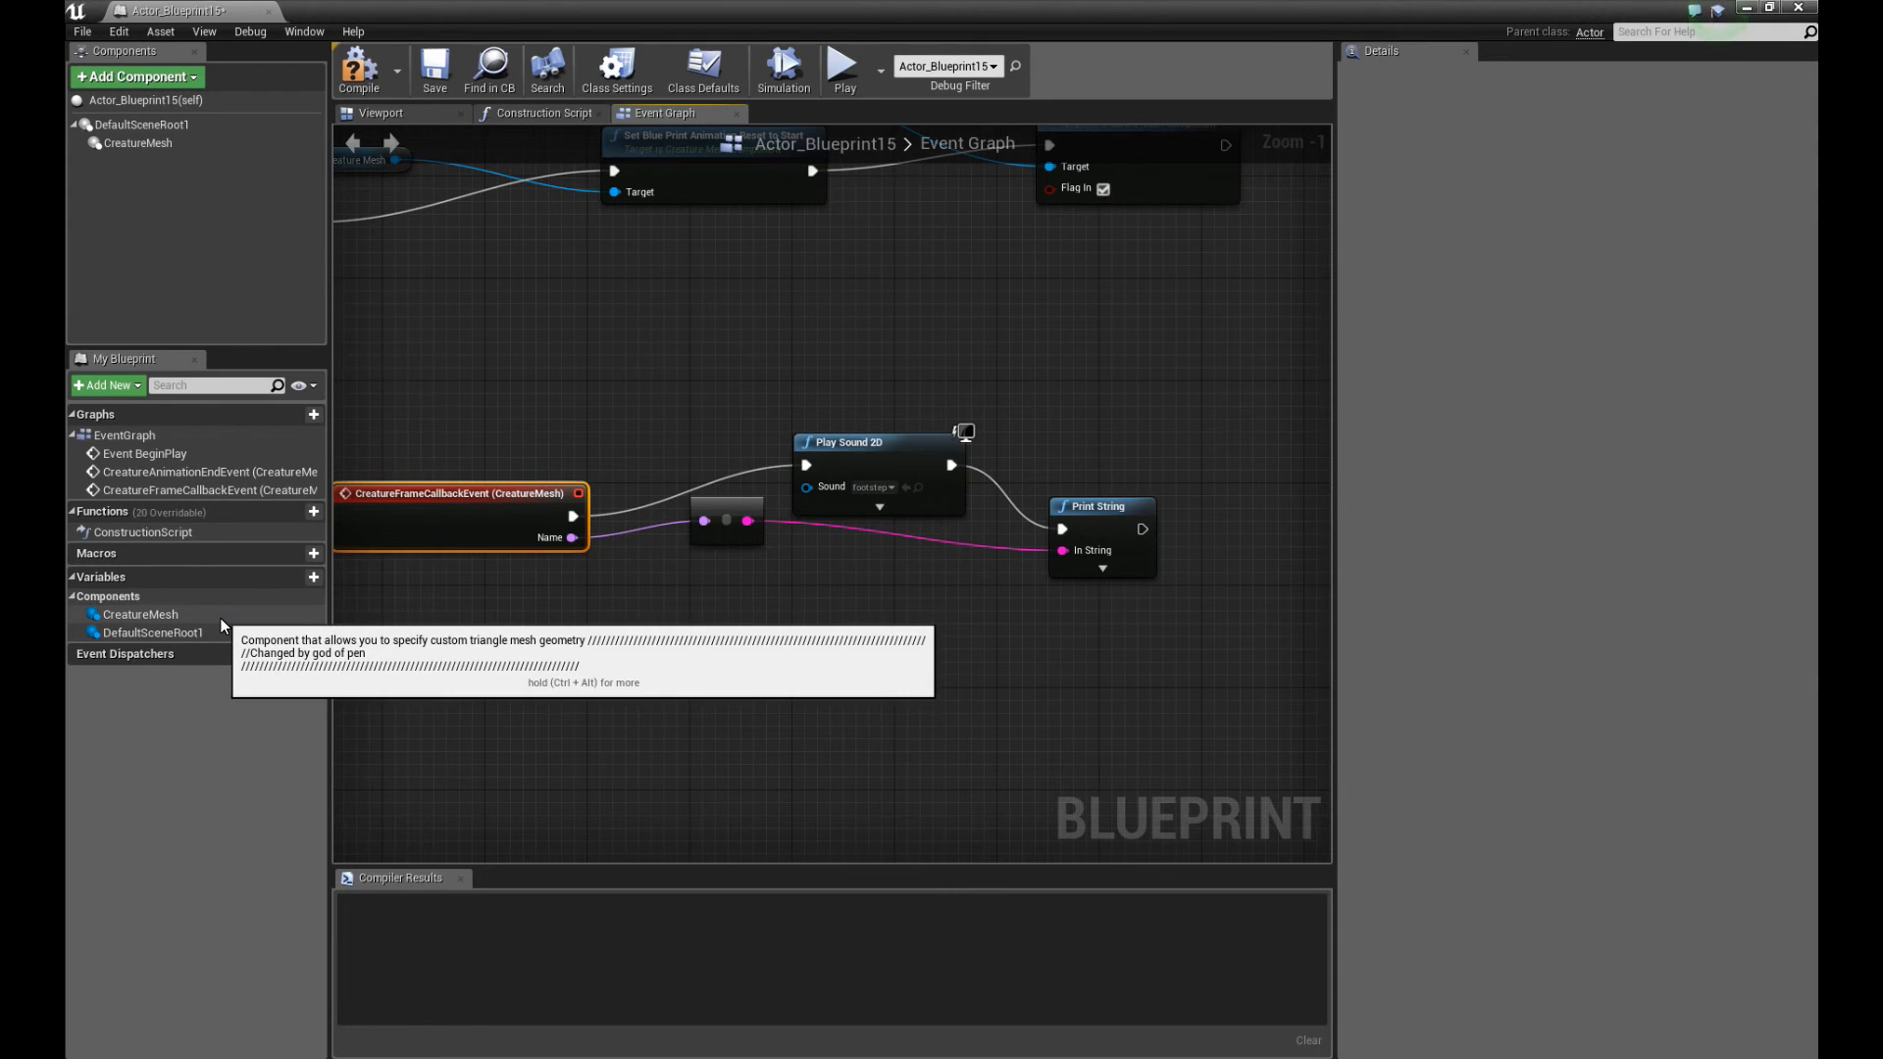
pyautogui.click(139, 614)
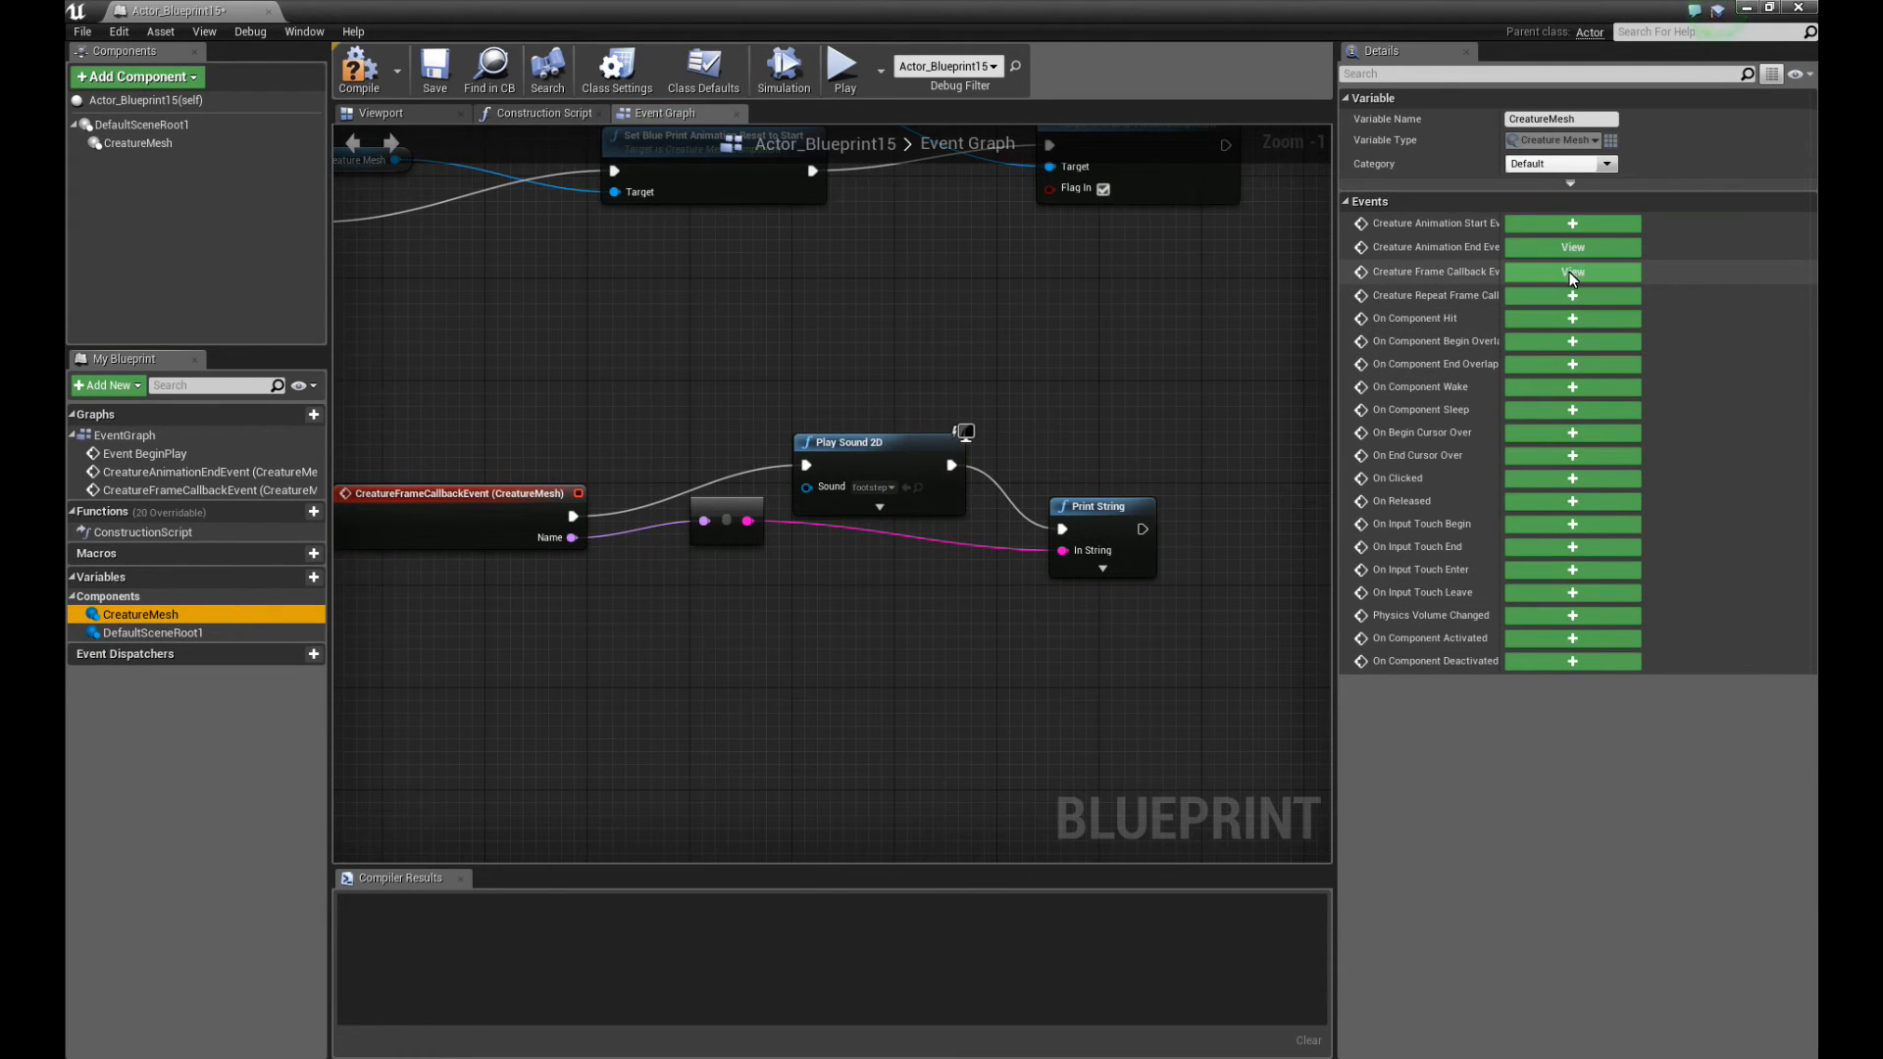
pyautogui.moveTo(1581, 278)
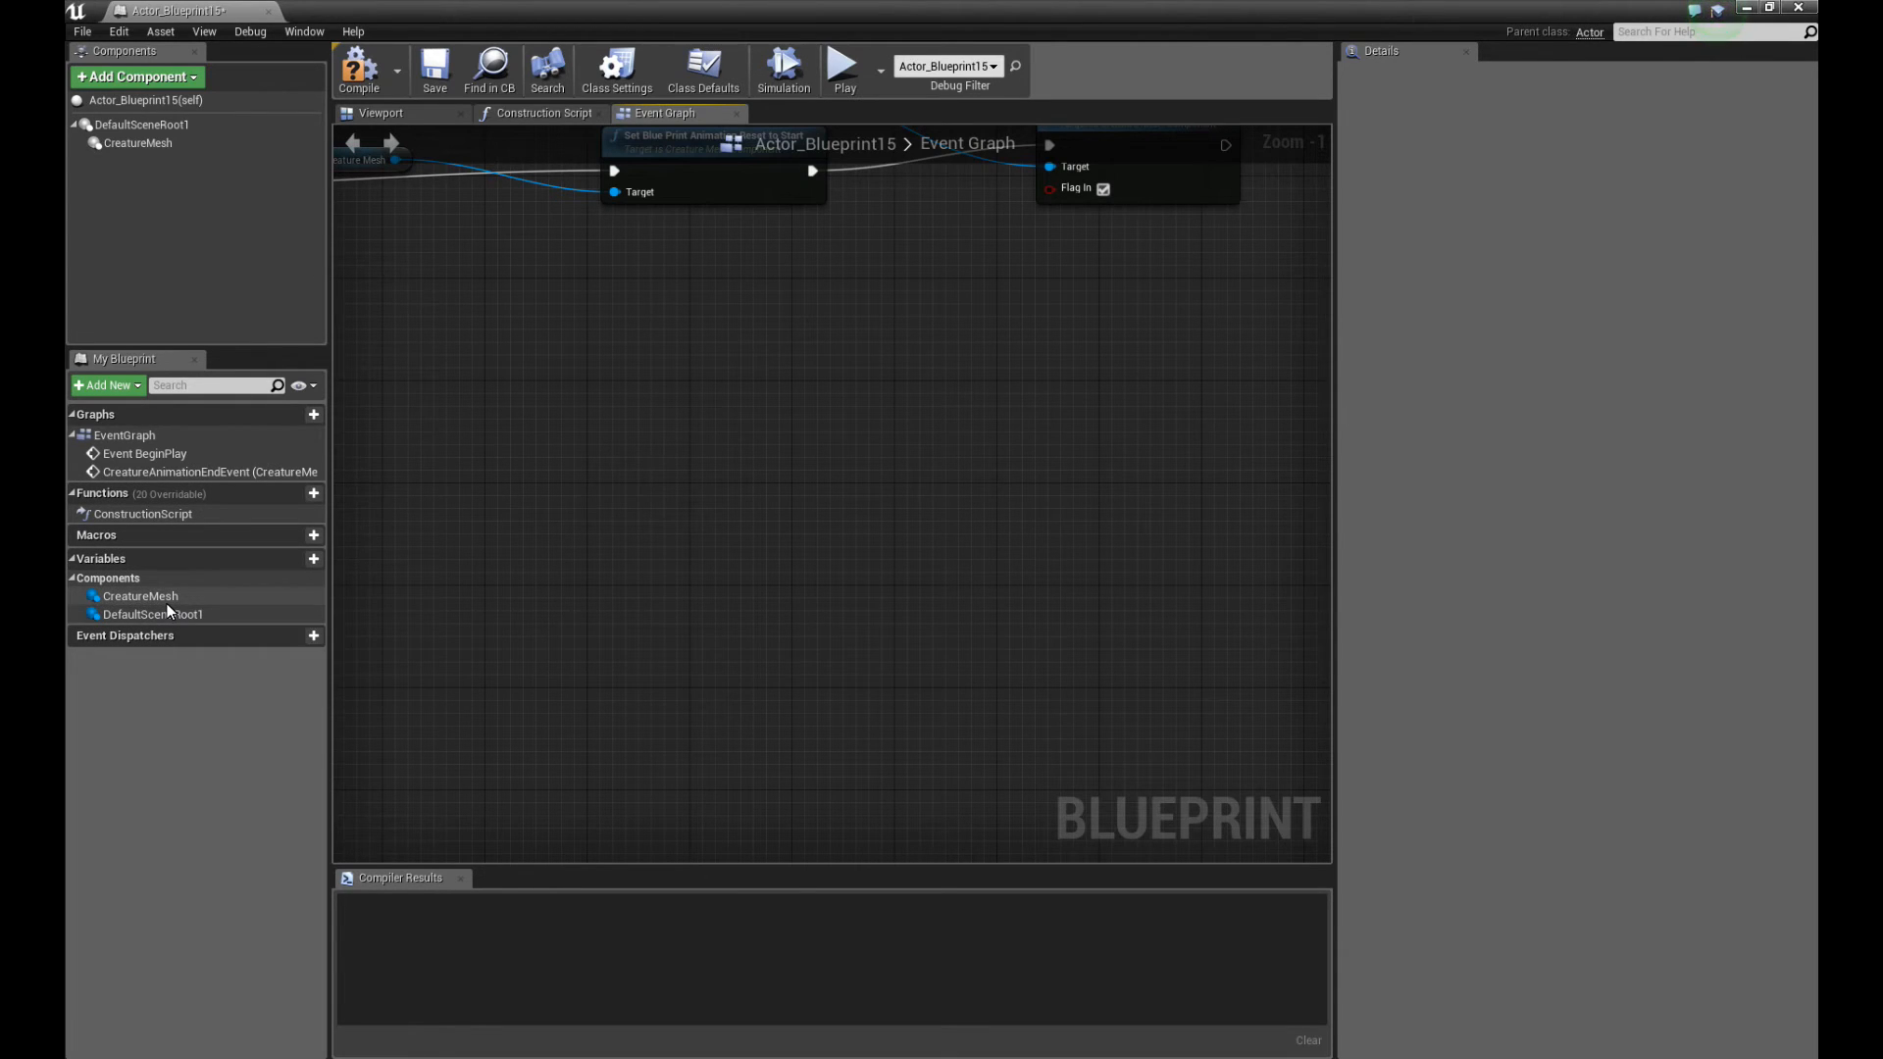
# Add a fresh CreatureFrameCallbackEvent node for the creature mesh from its events list.
pyautogui.click(140, 596)
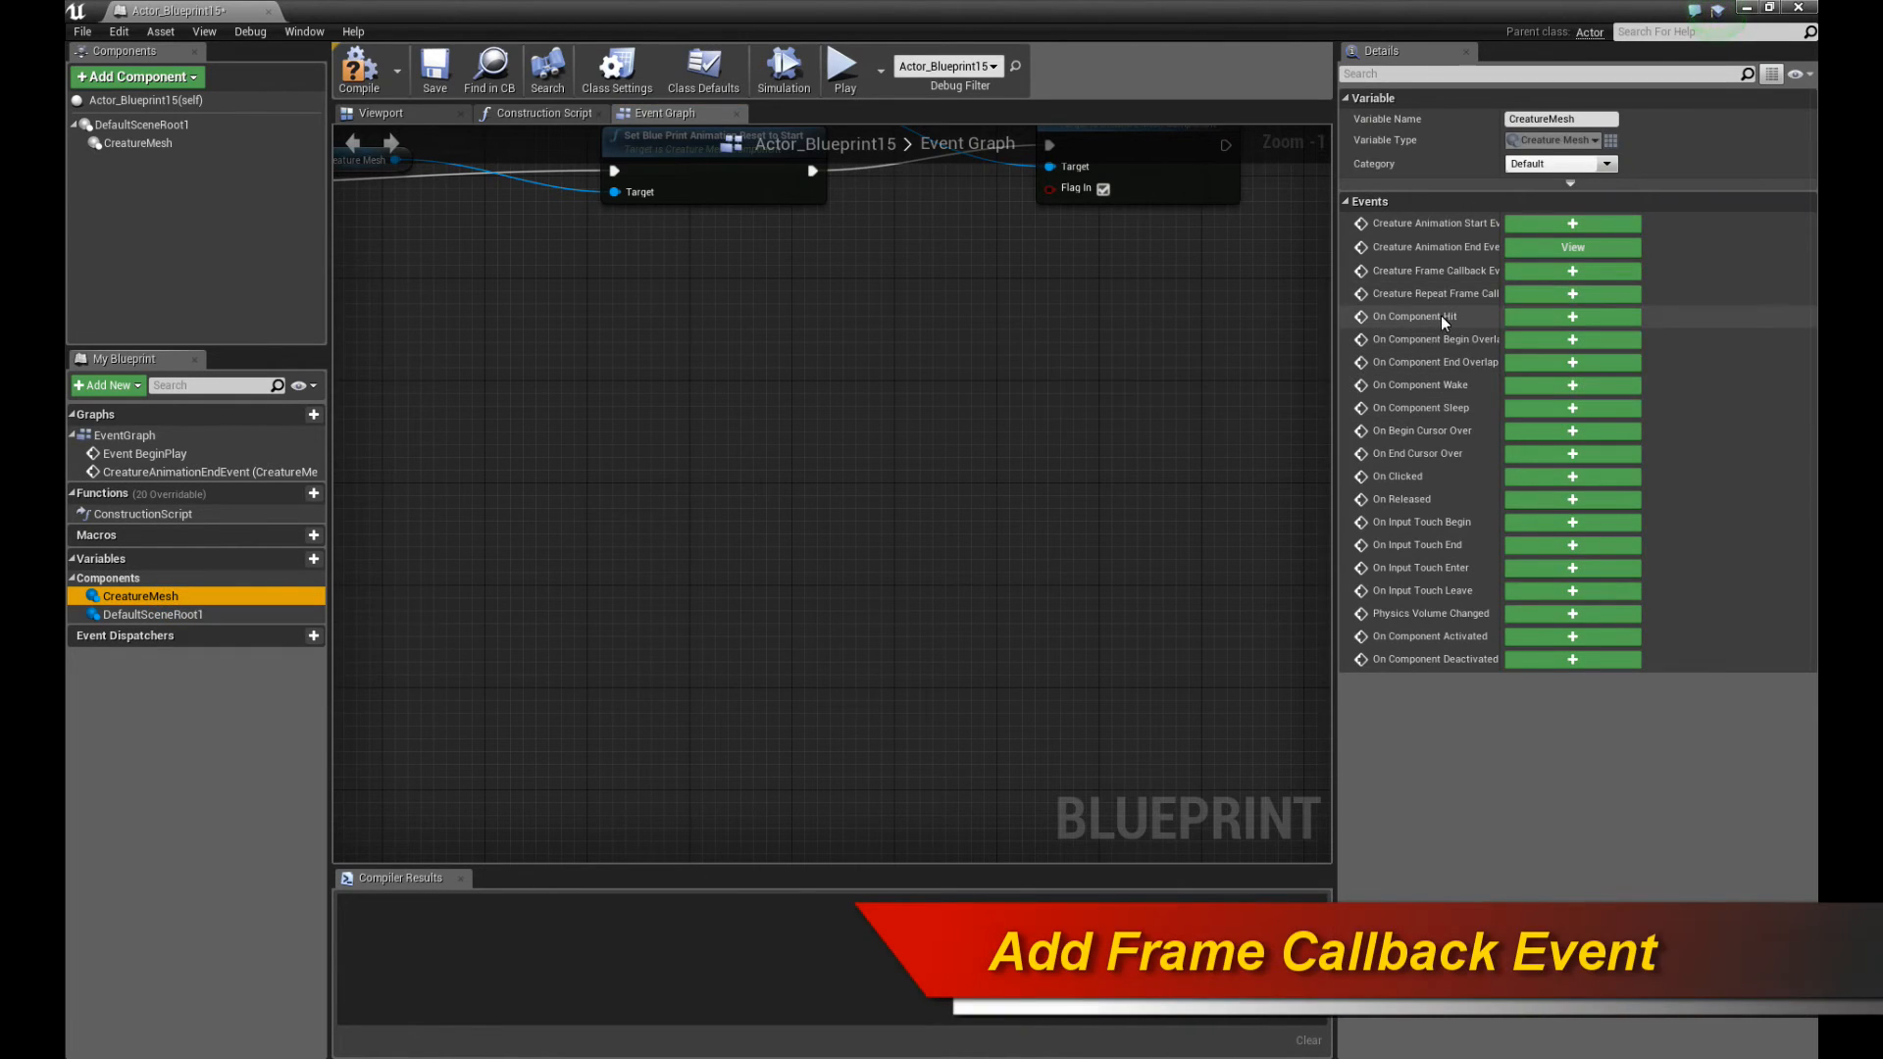
pyautogui.moveTo(1432, 271)
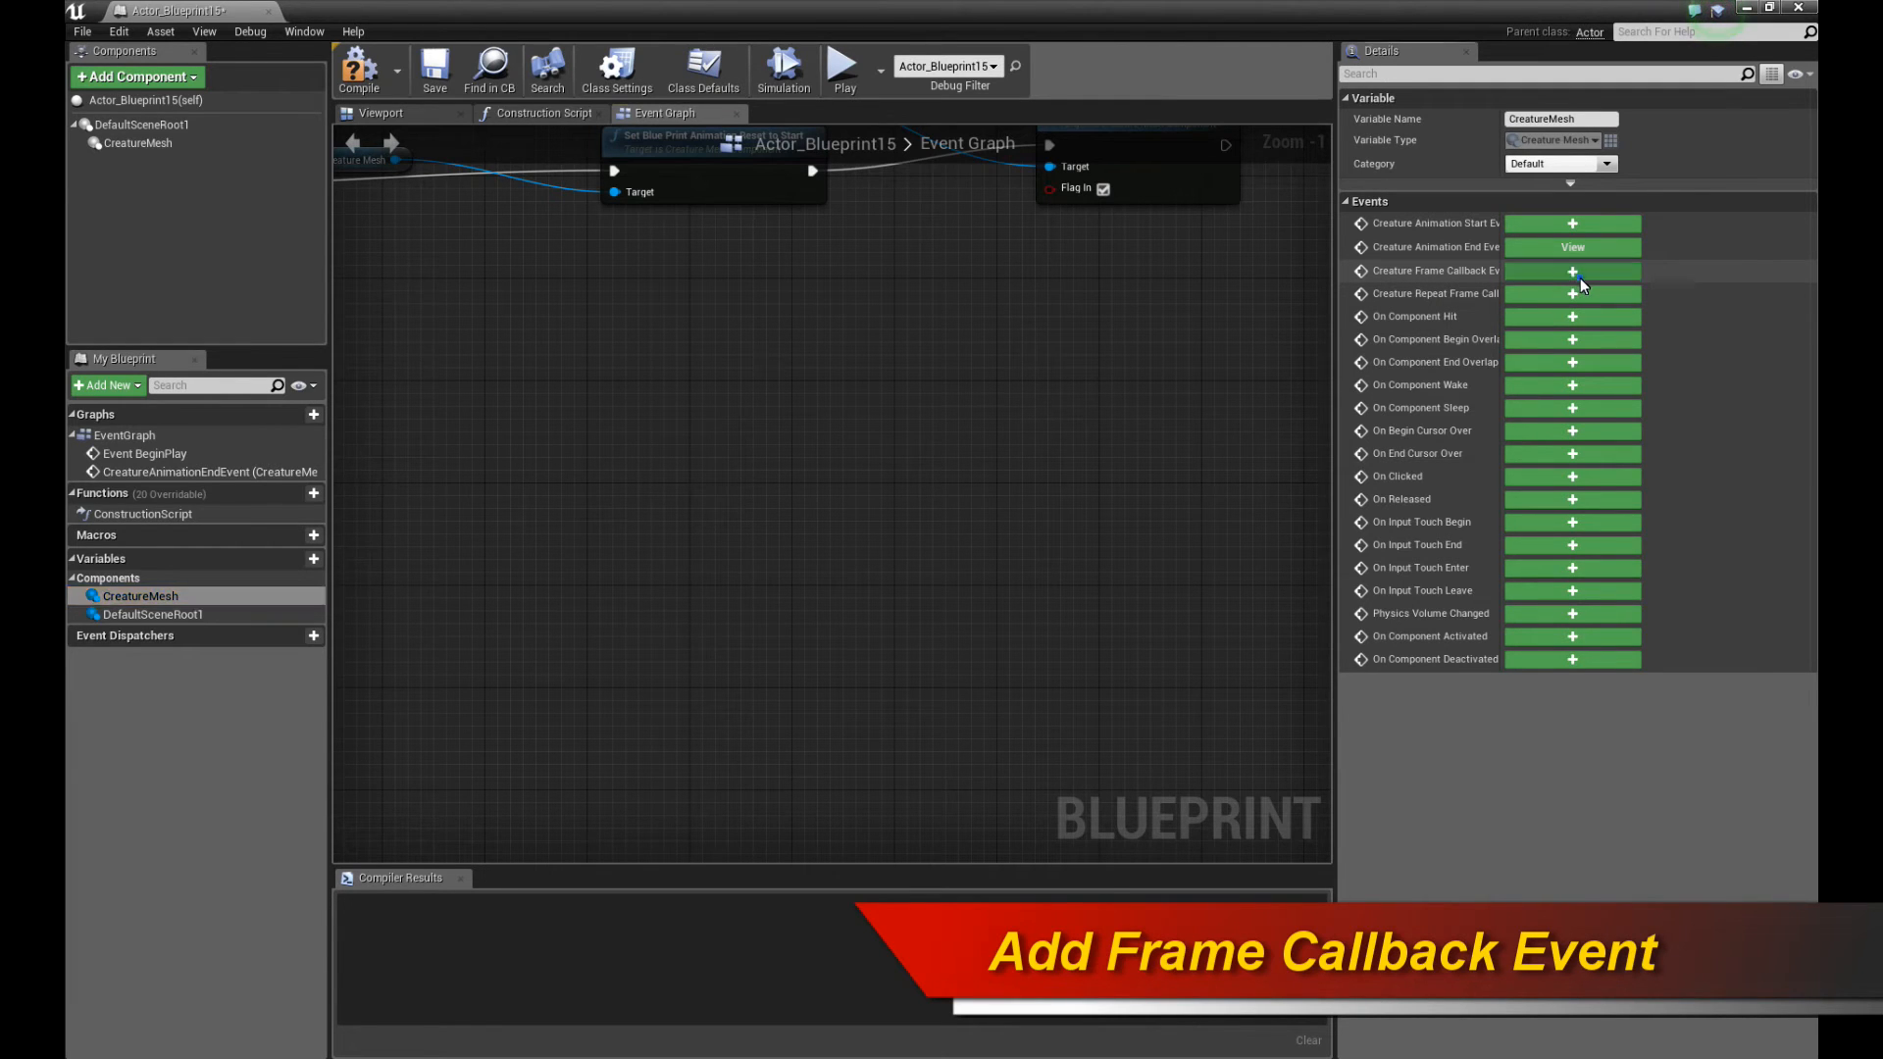
pyautogui.click(1571, 270)
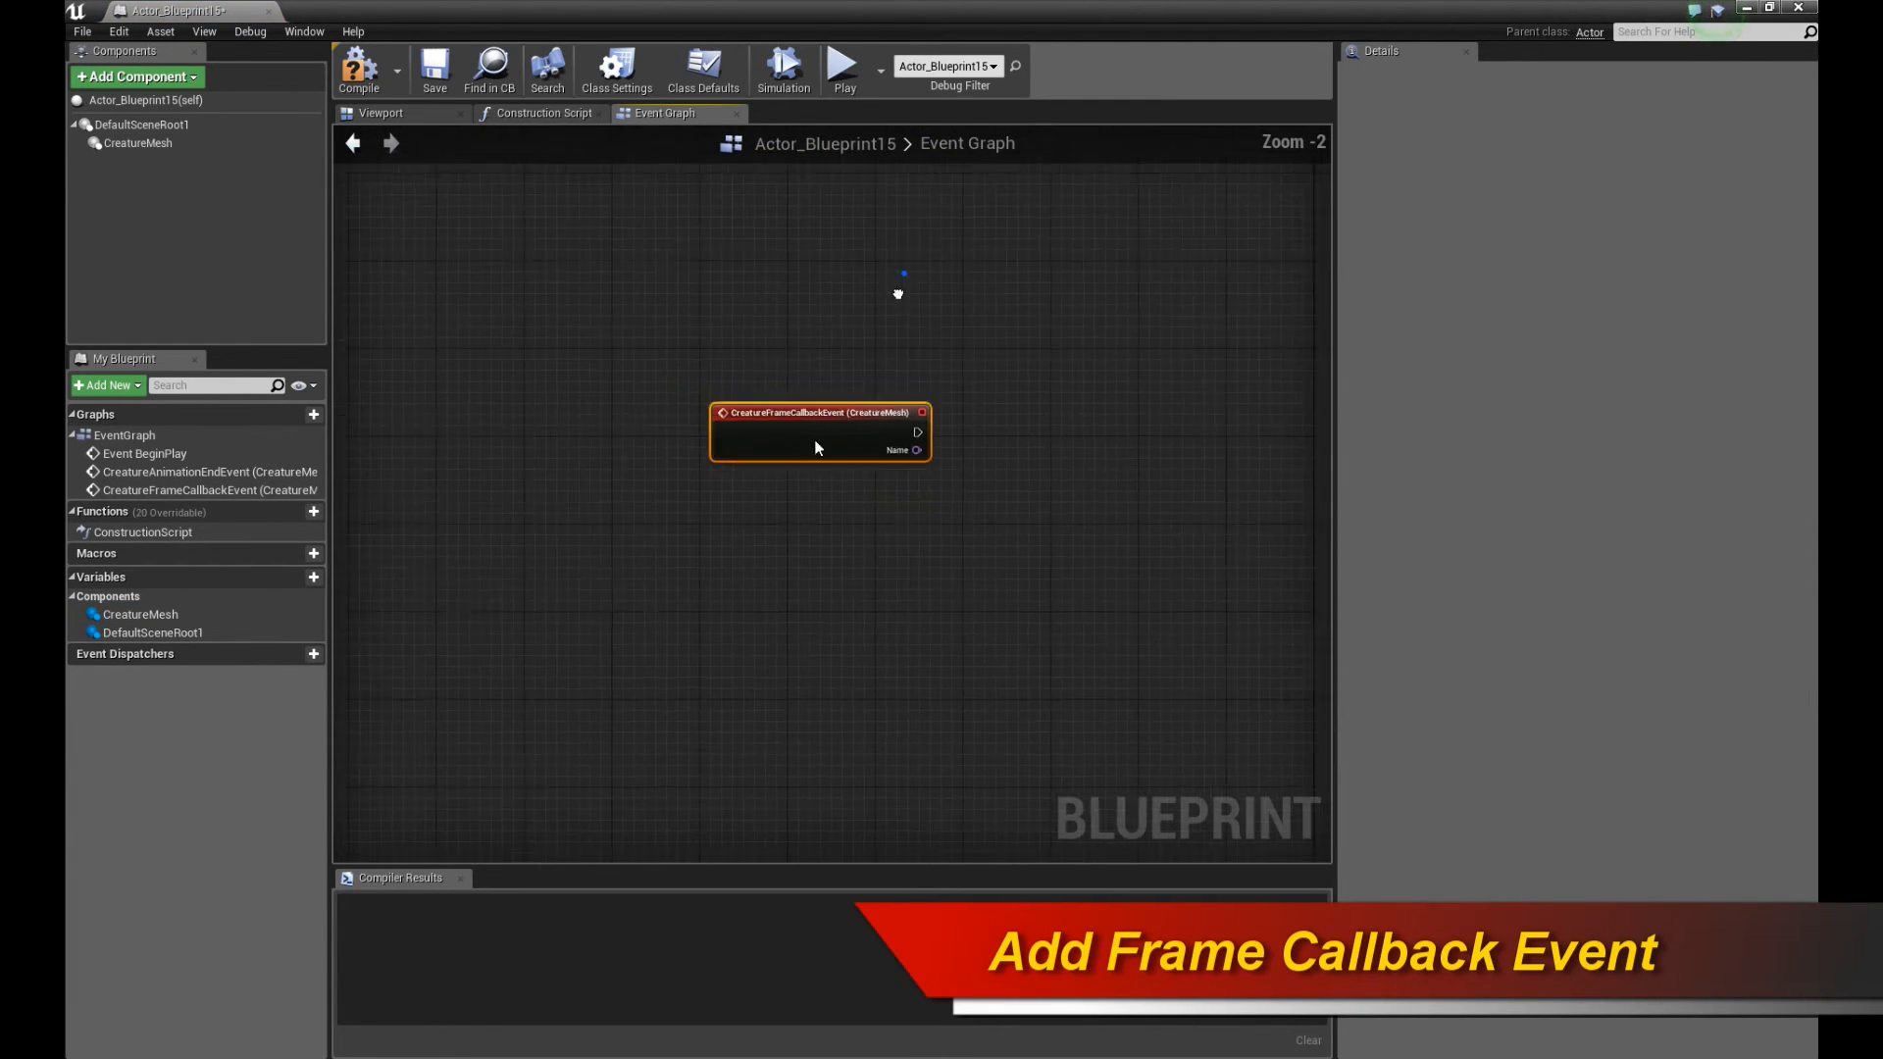
pyautogui.scroll(-3)
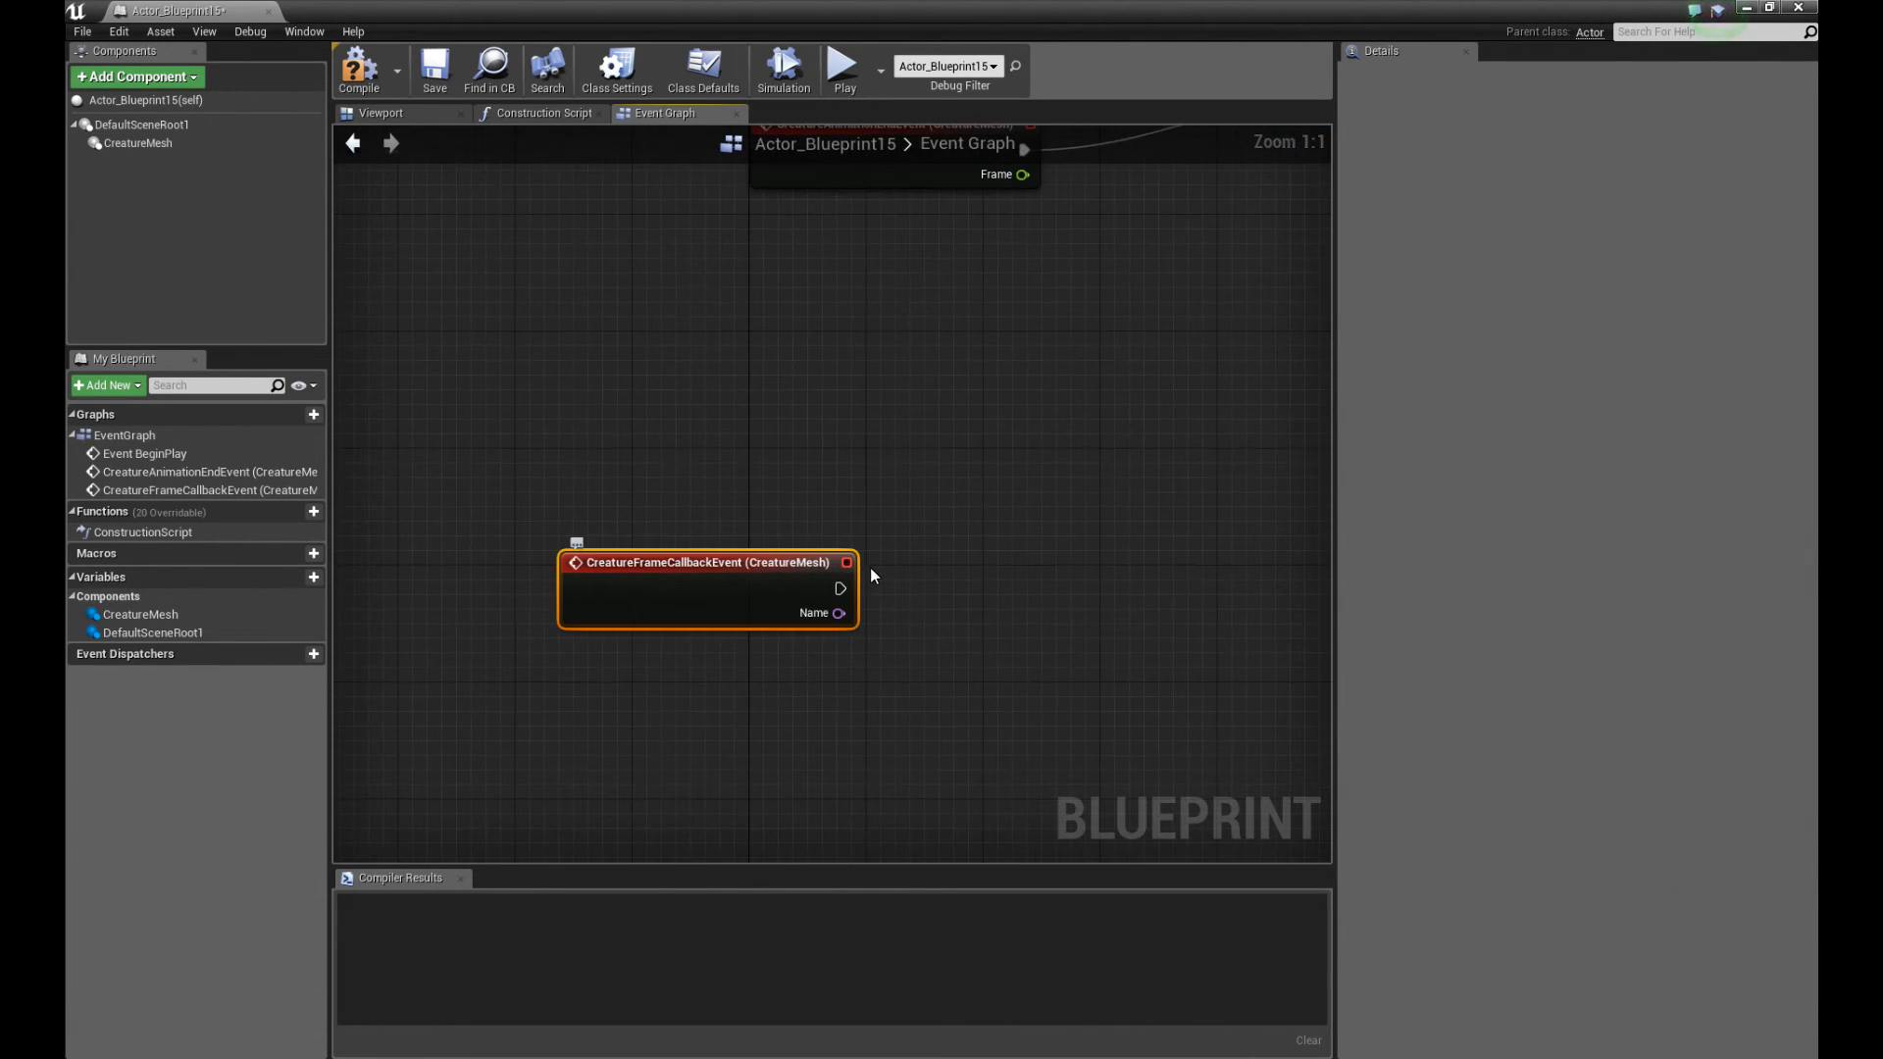
pyautogui.moveTo(837, 587)
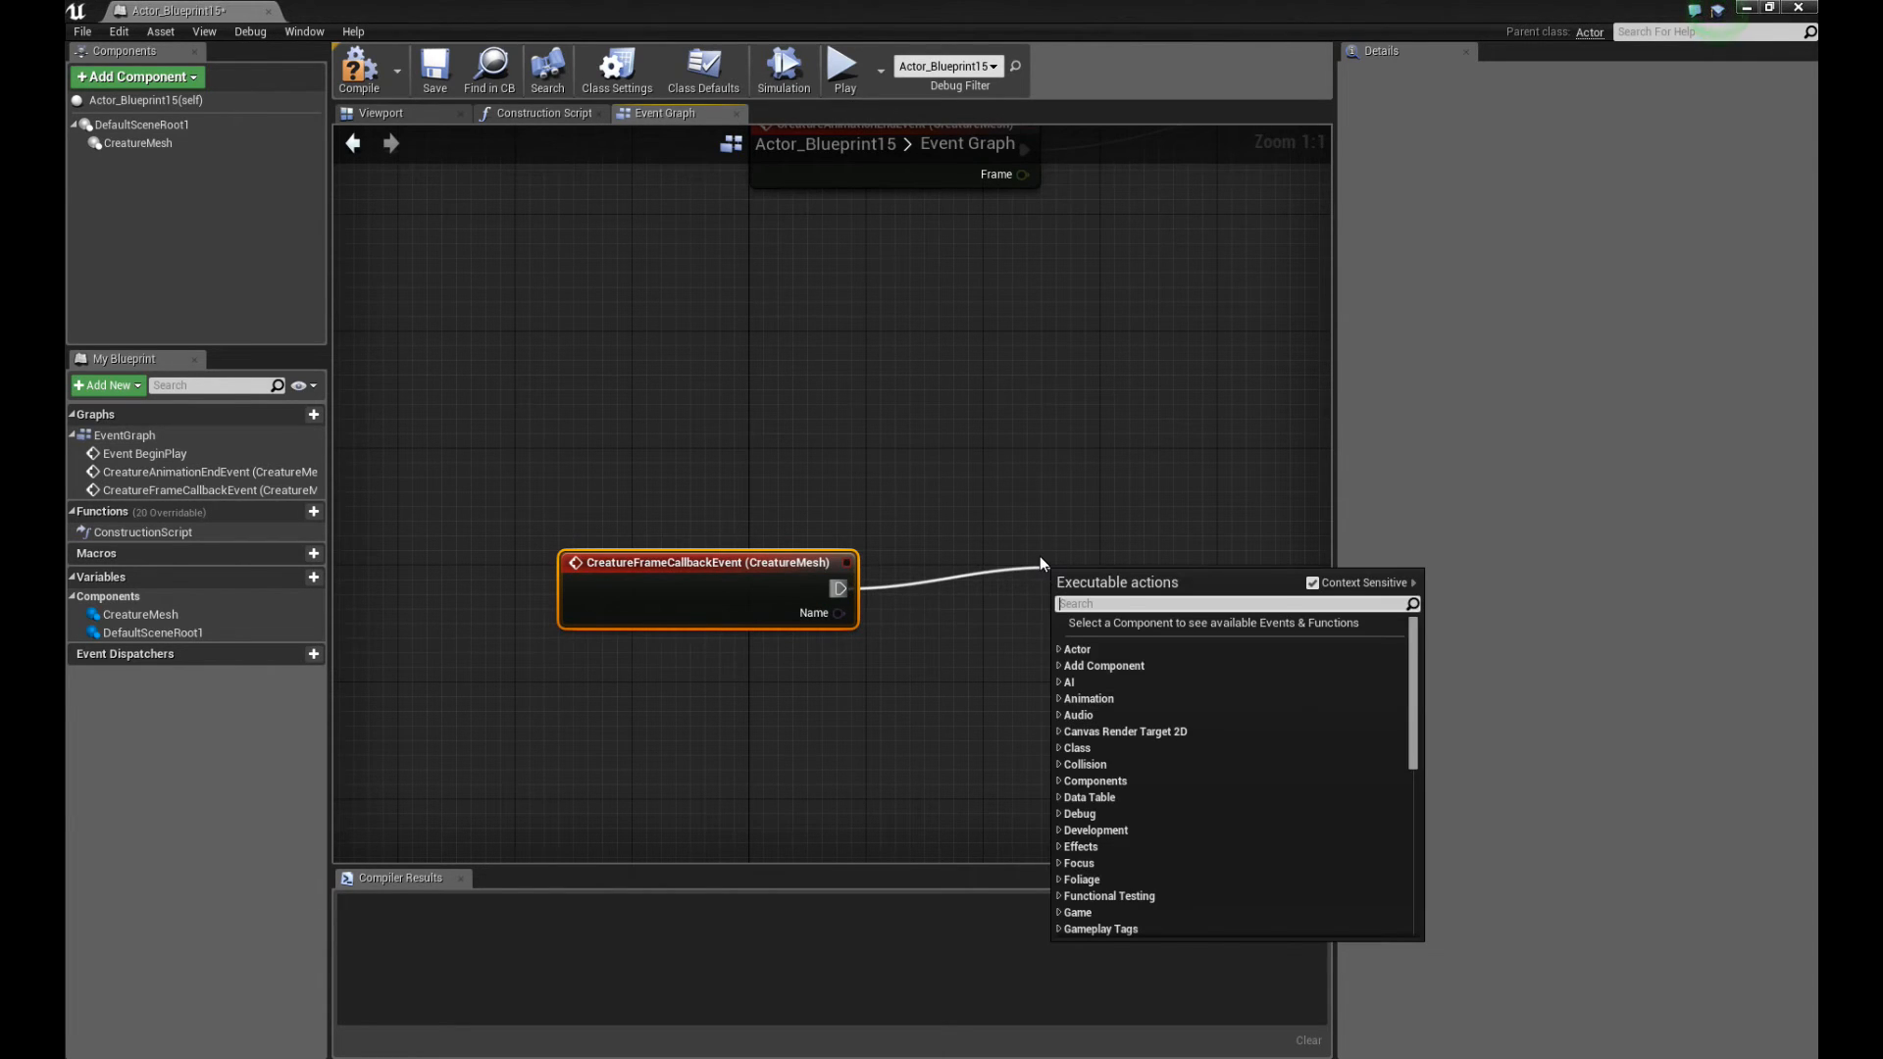
# Wire a Play Sound 2D node after the callback event and set its sound to footstep.
pyautogui.write('play')
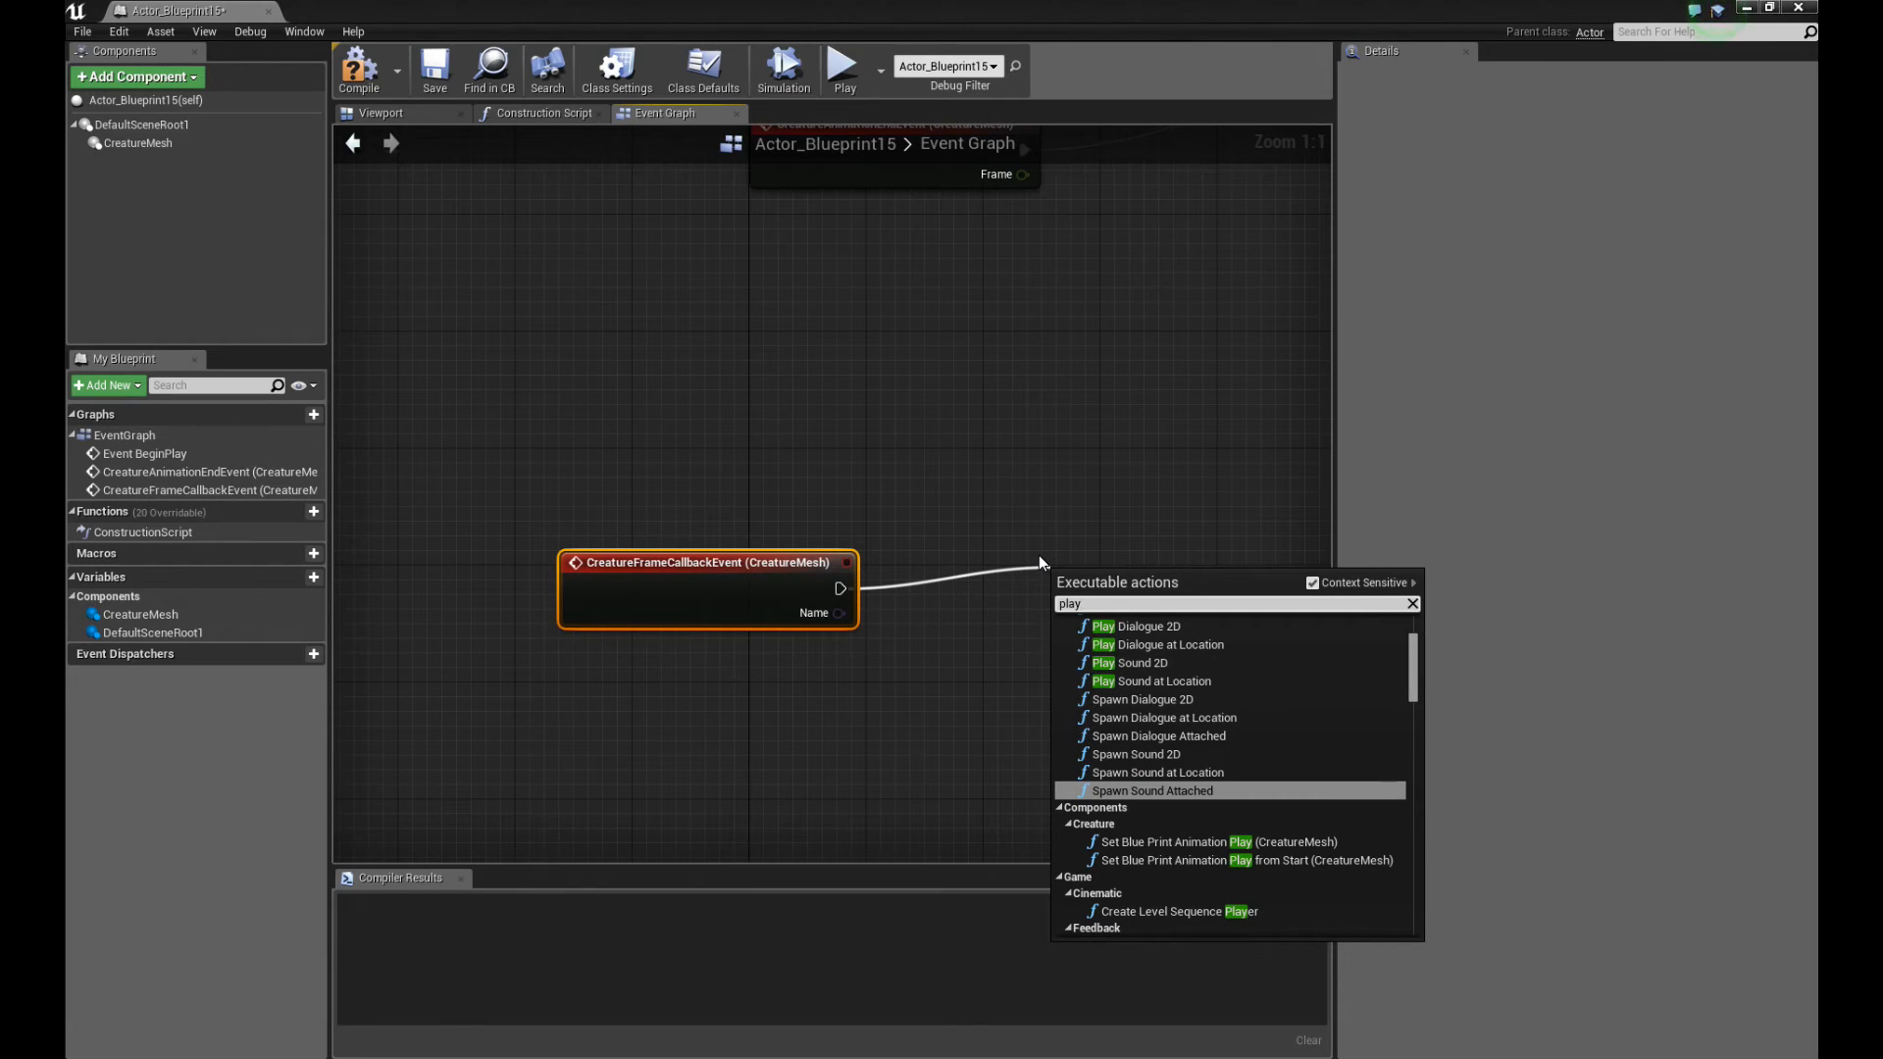
pyautogui.click(1141, 661)
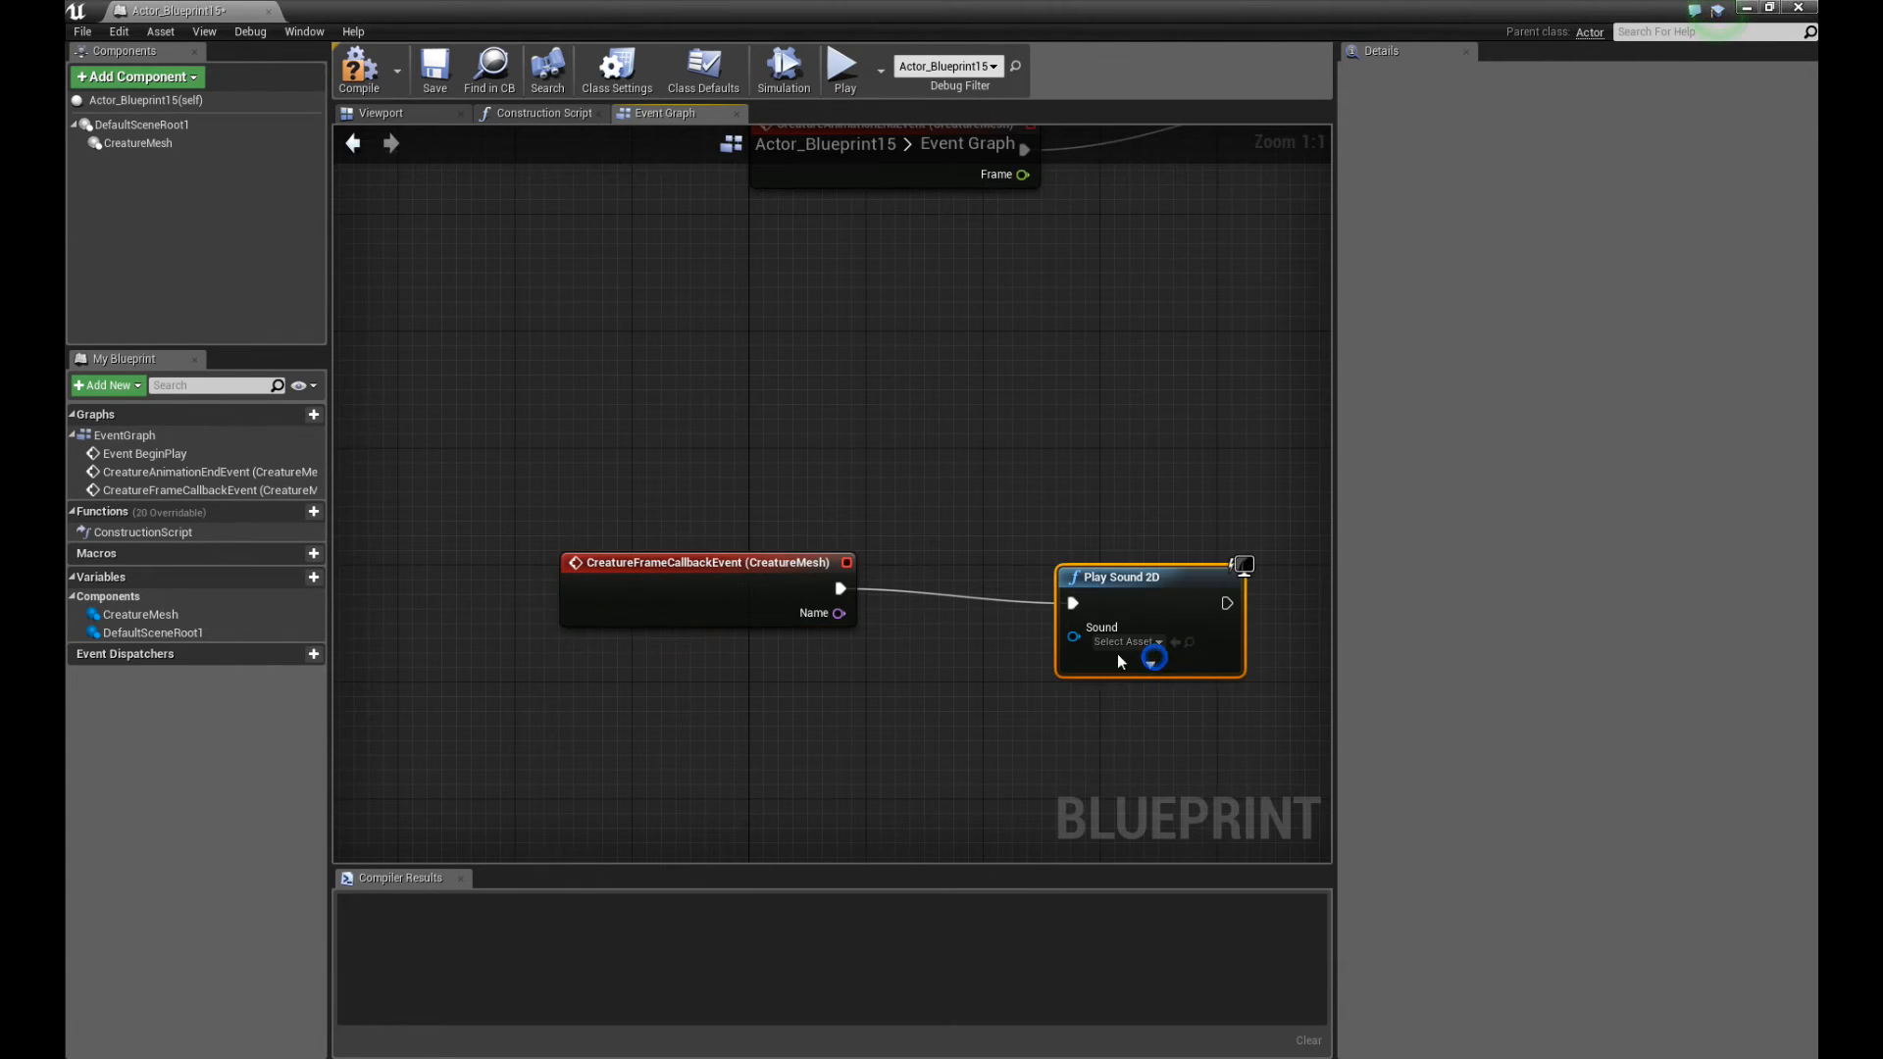
pyautogui.click(1126, 639)
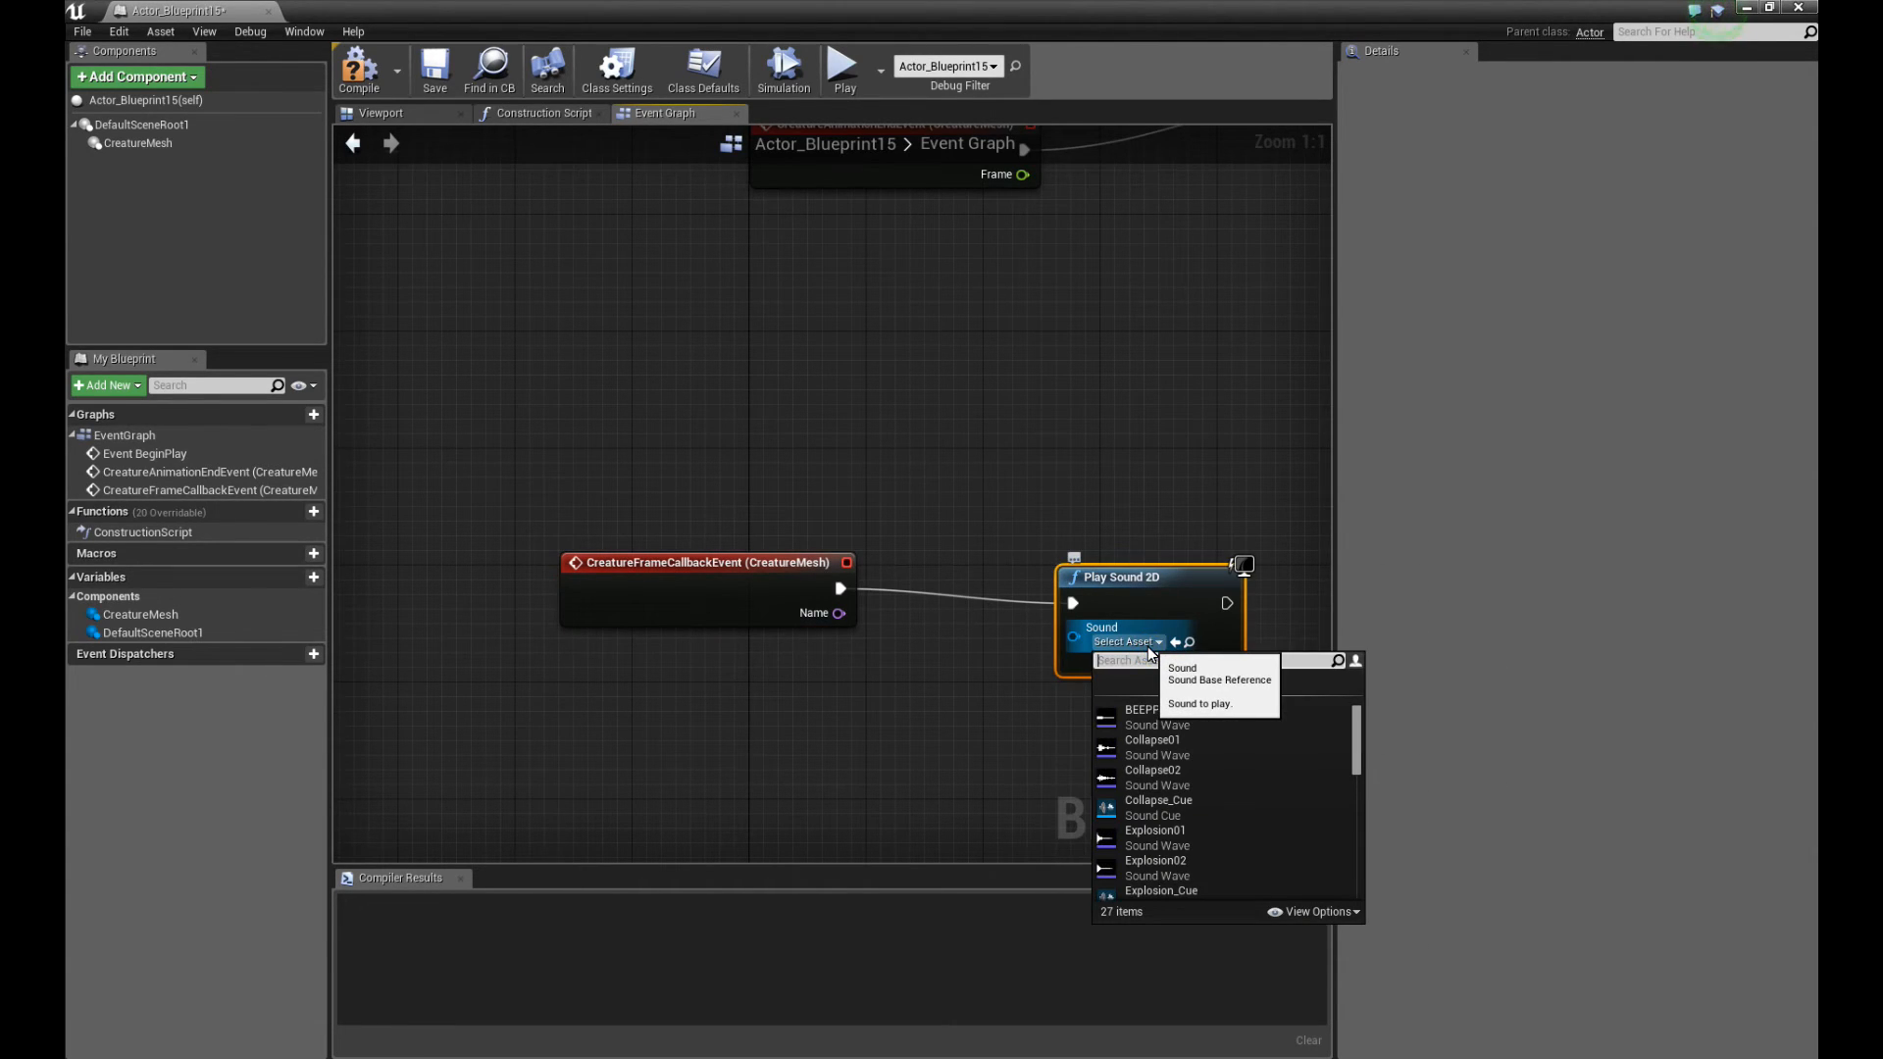
pyautogui.write('foo')
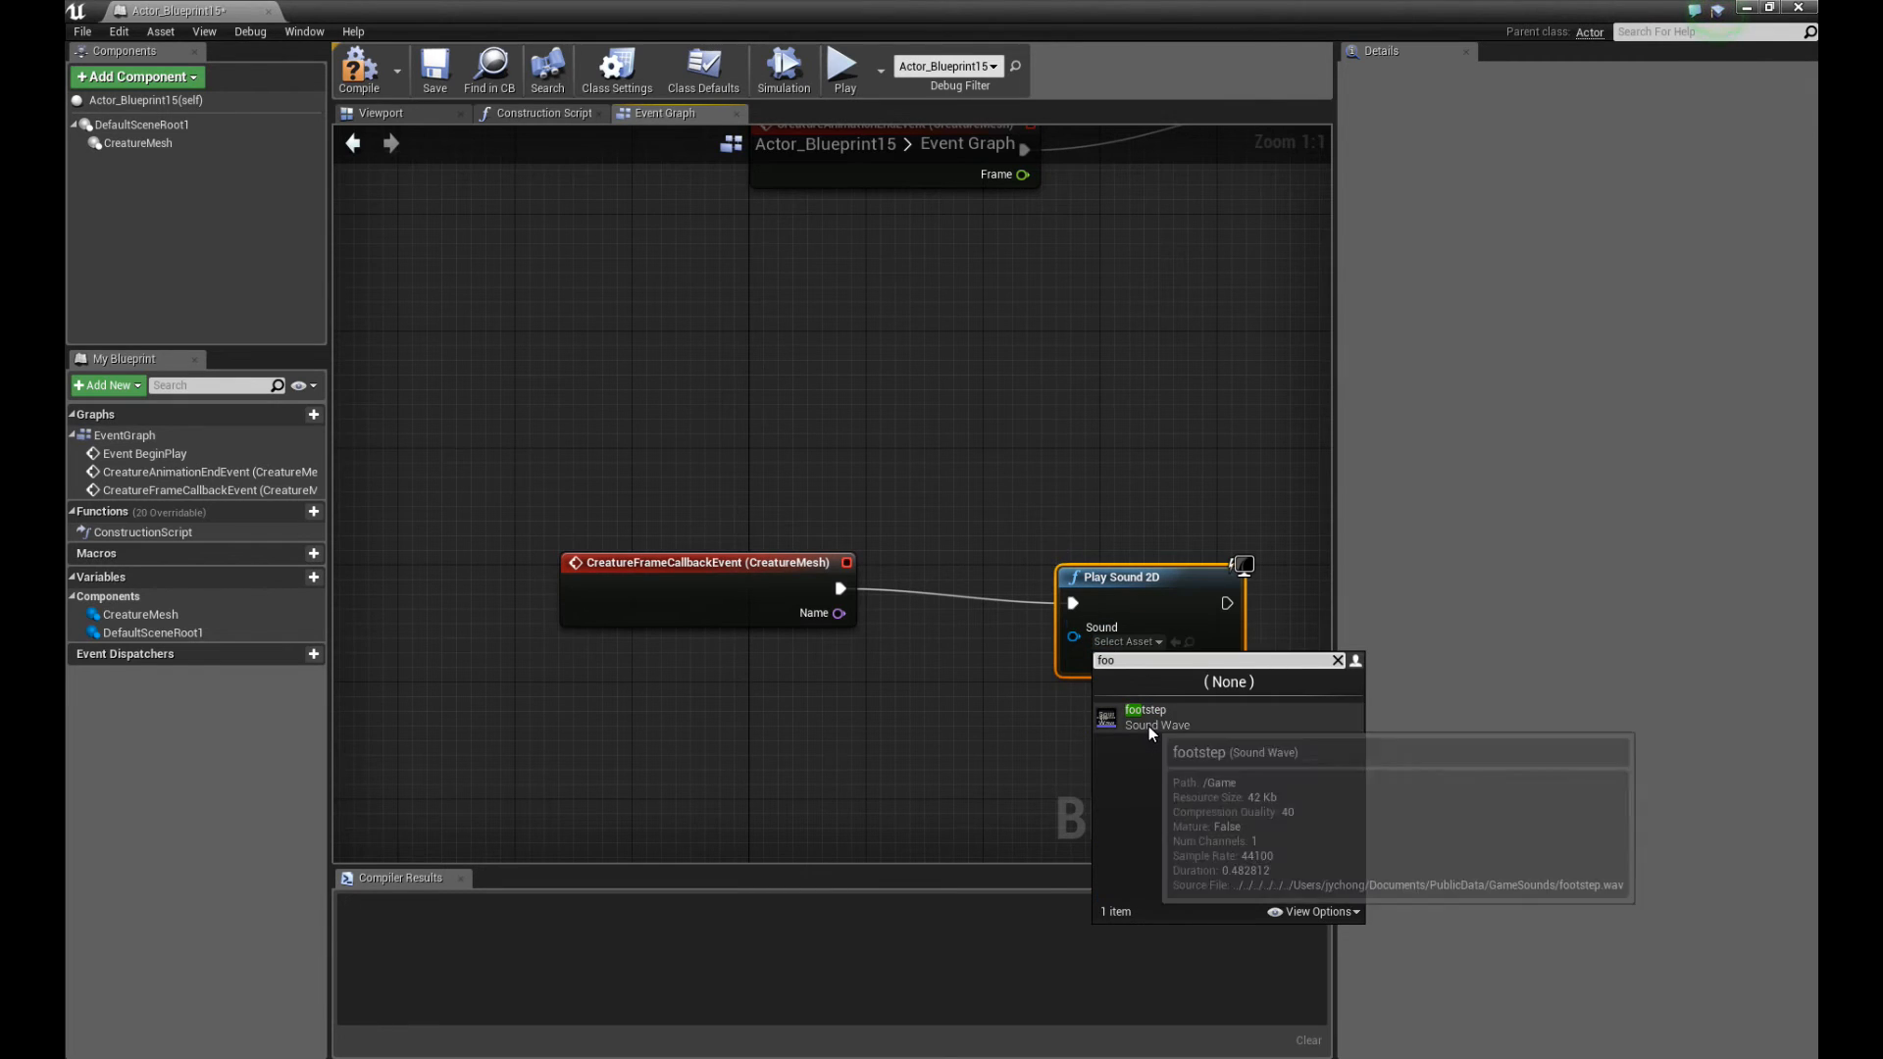
pyautogui.click(1144, 718)
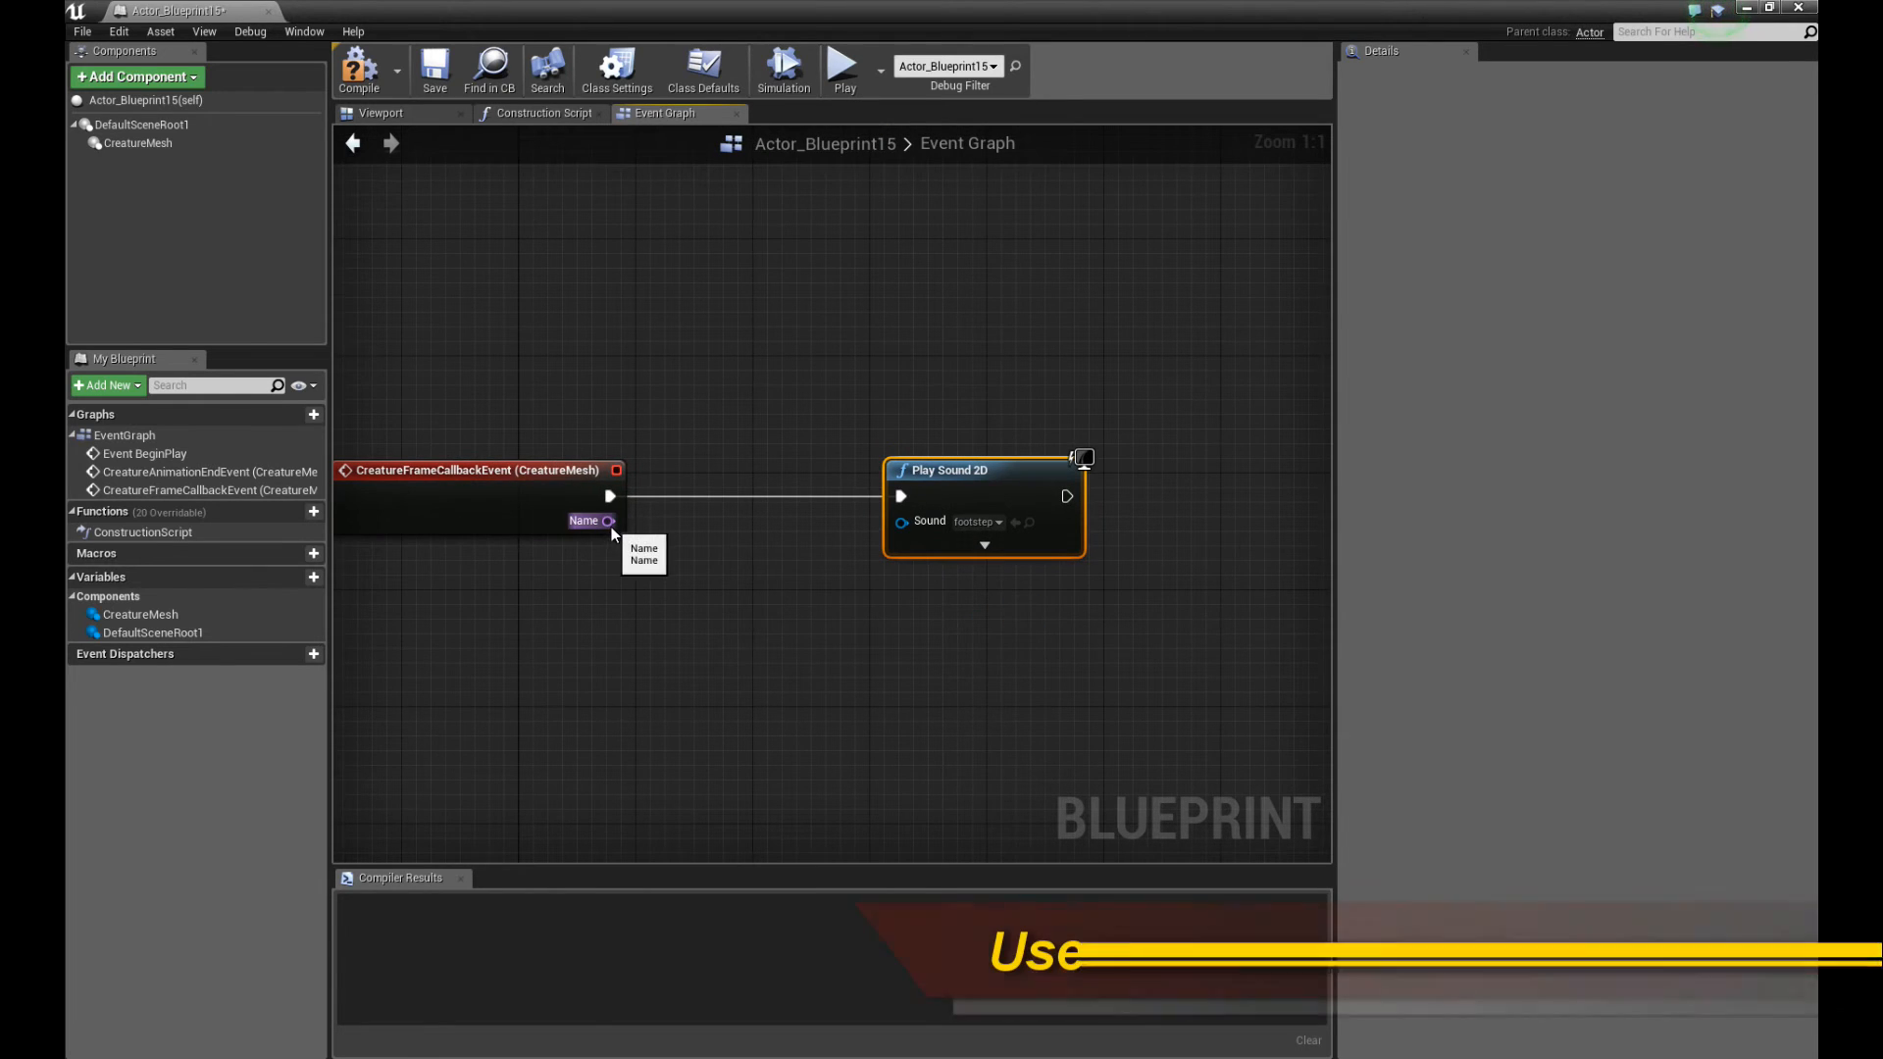
# Scroll the graph beside the Play Sound 2D node to make room for the next action.
pyautogui.scroll(-3)
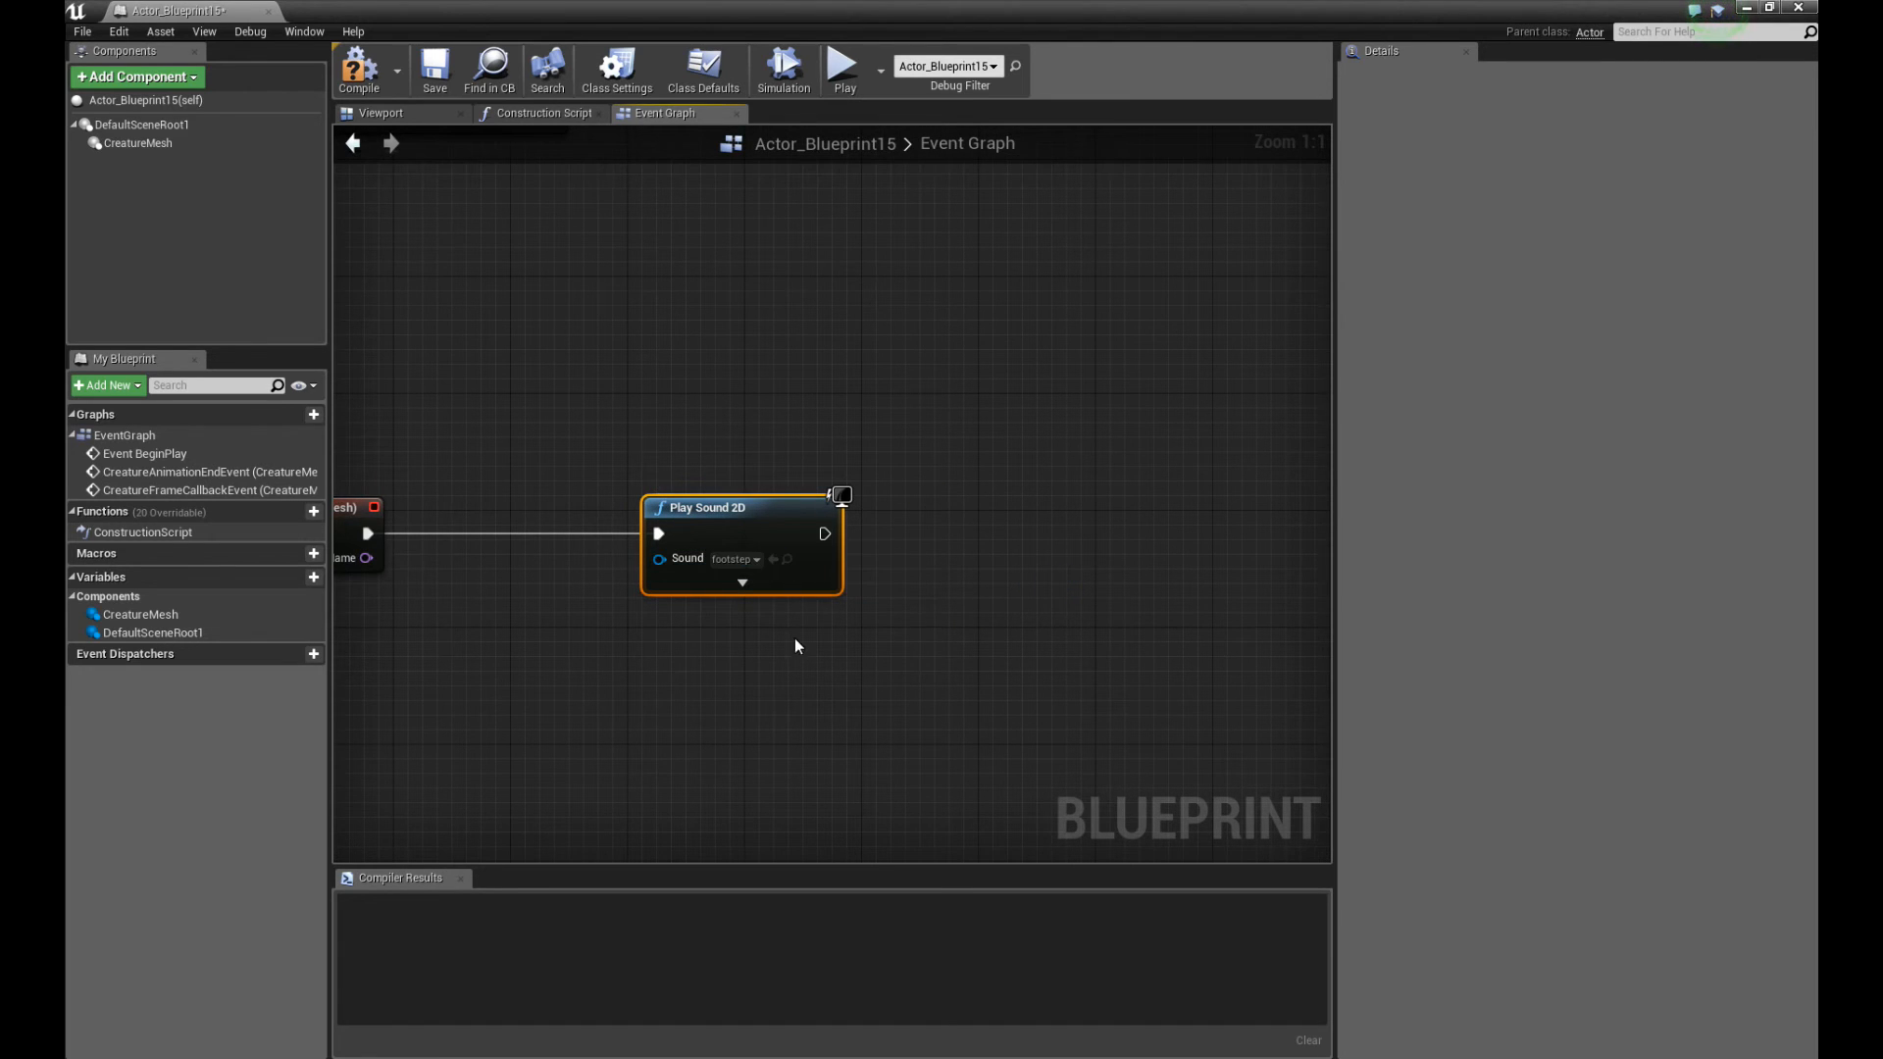
pyautogui.moveTo(810, 518)
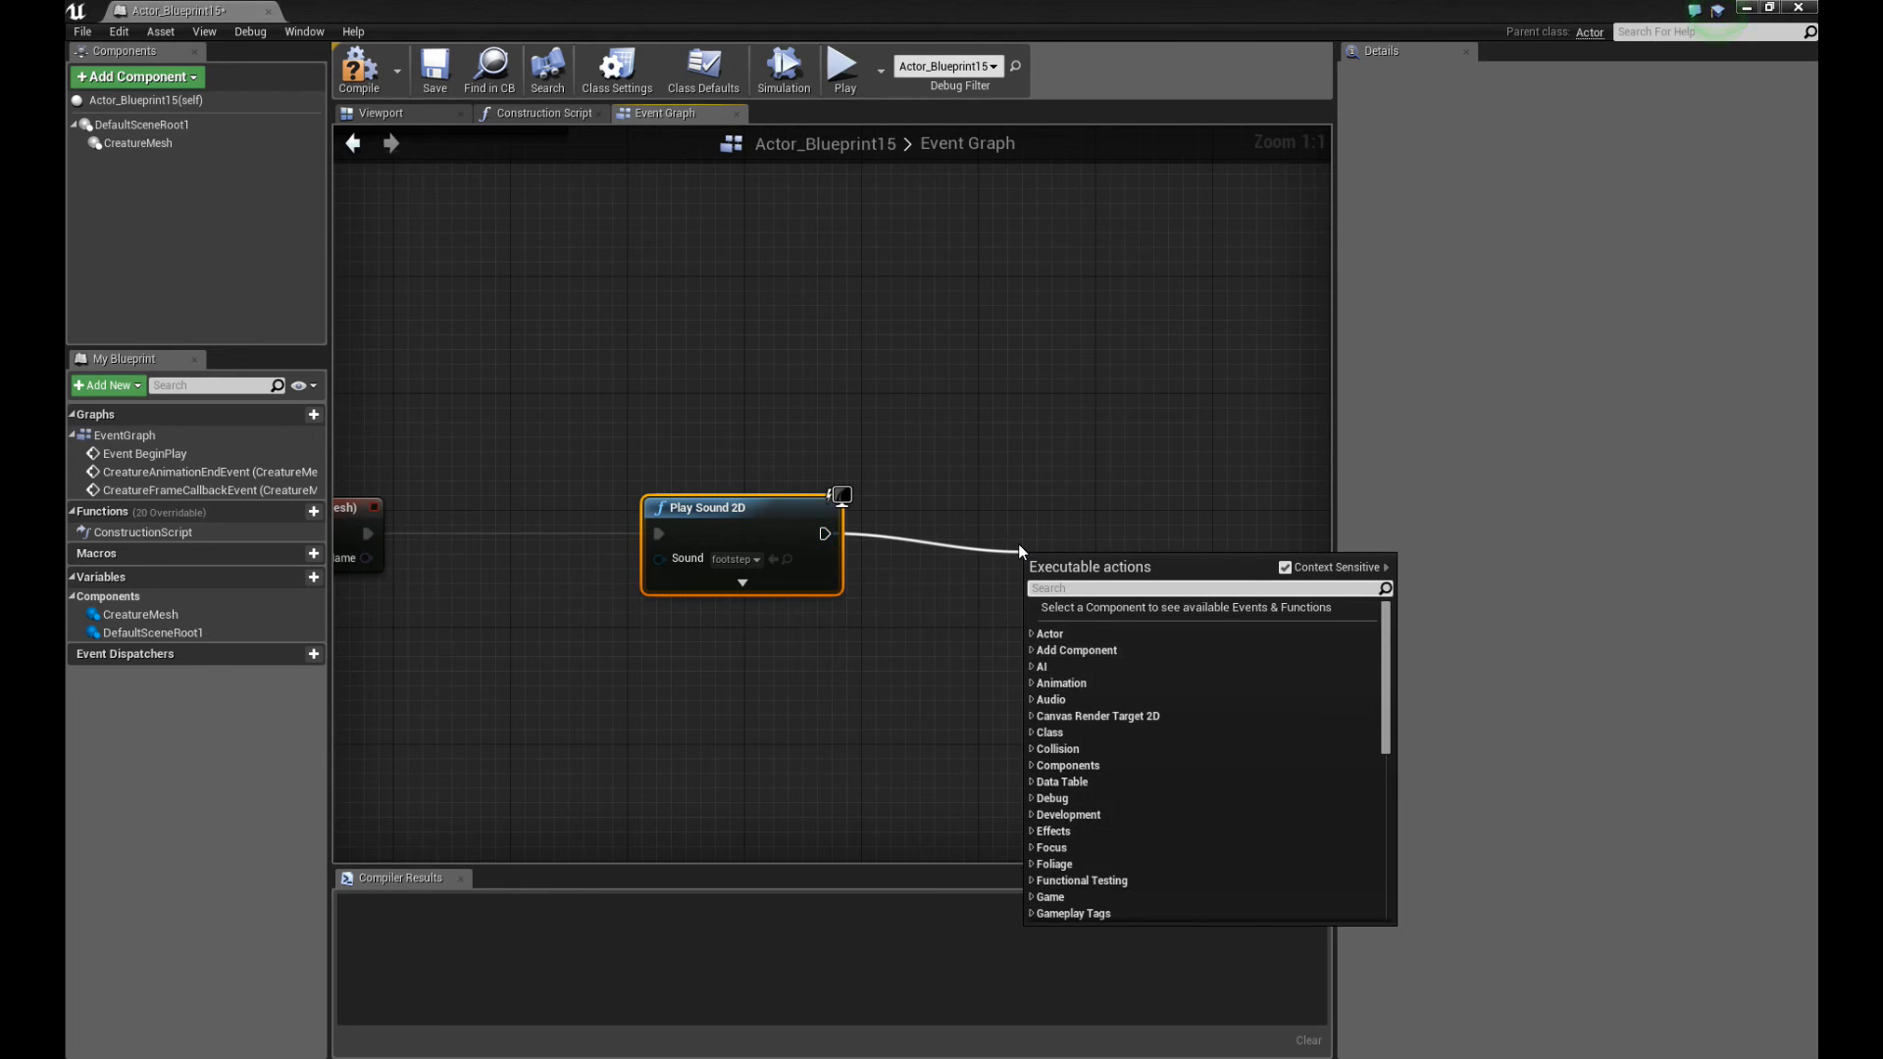
# Add a Print String after the sound and feed it the event's Name through a conversion node.
pyautogui.write('prin')
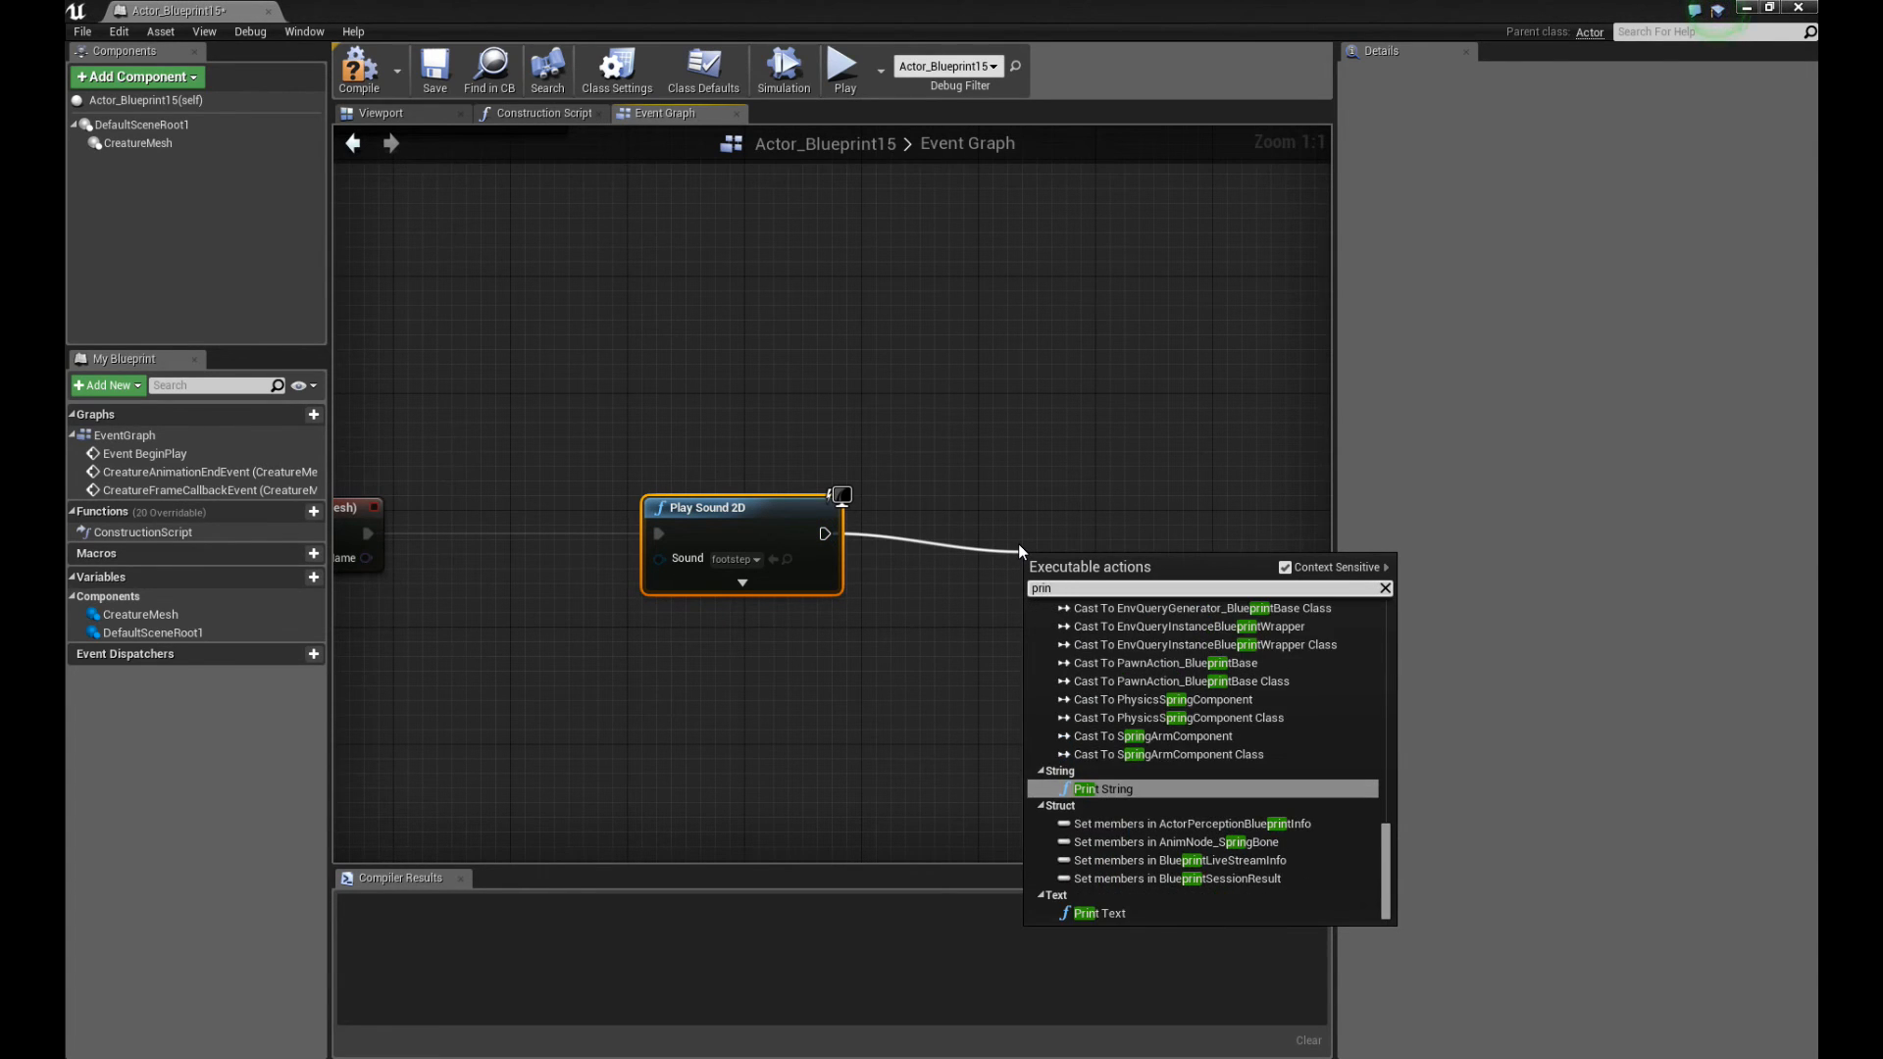
pyautogui.click(1100, 789)
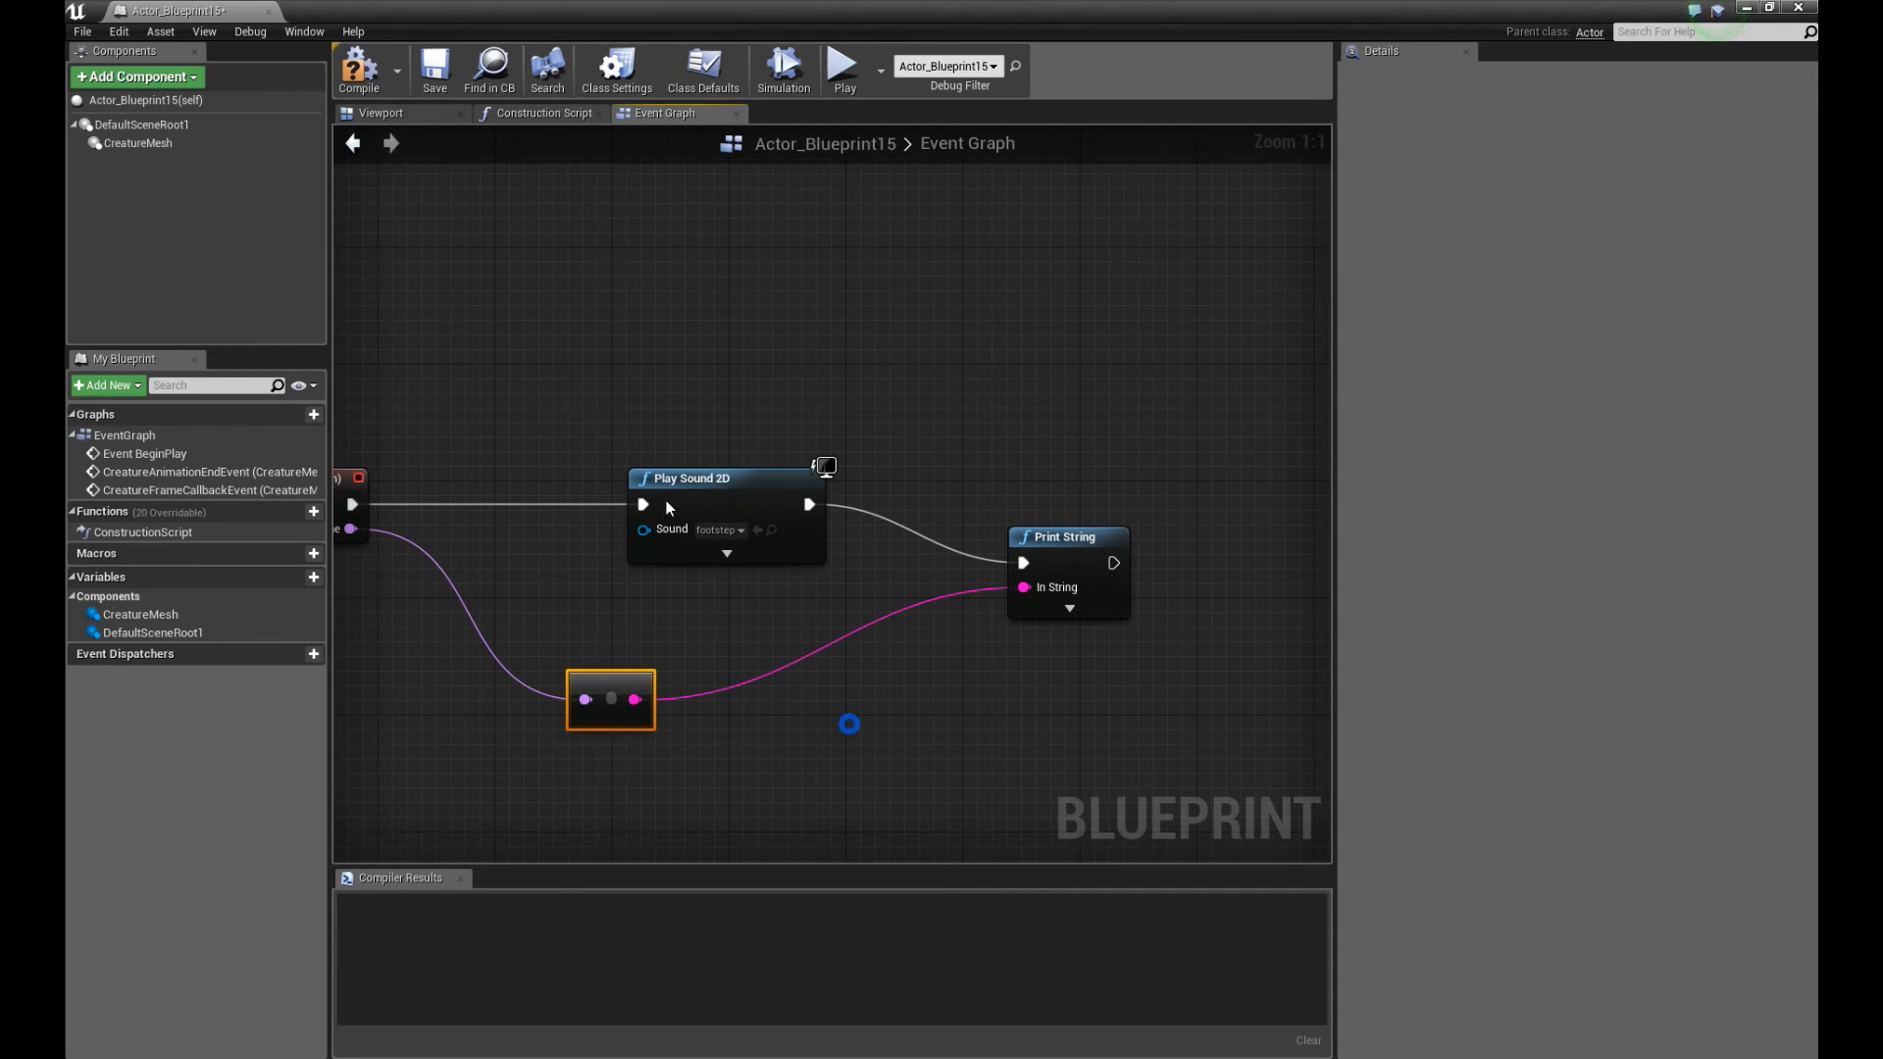
pyautogui.click(726, 478)
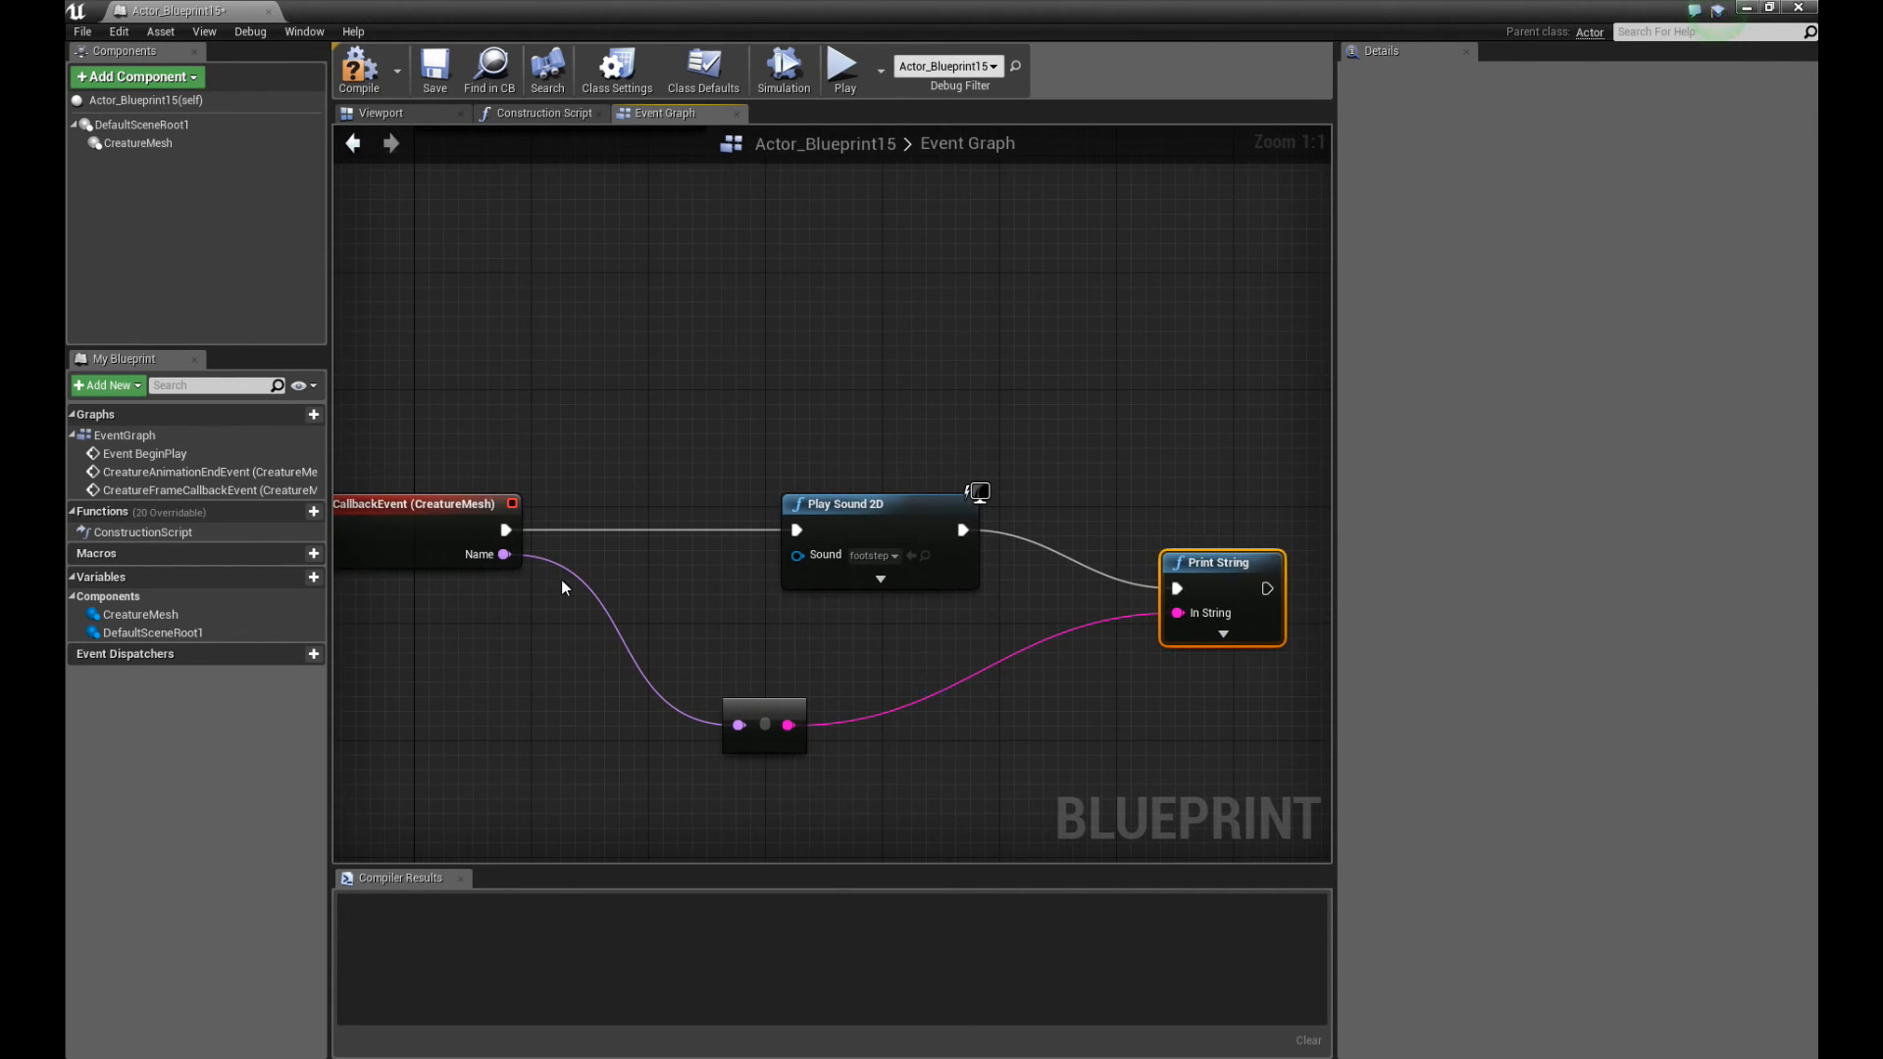
pyautogui.moveTo(1198, 712)
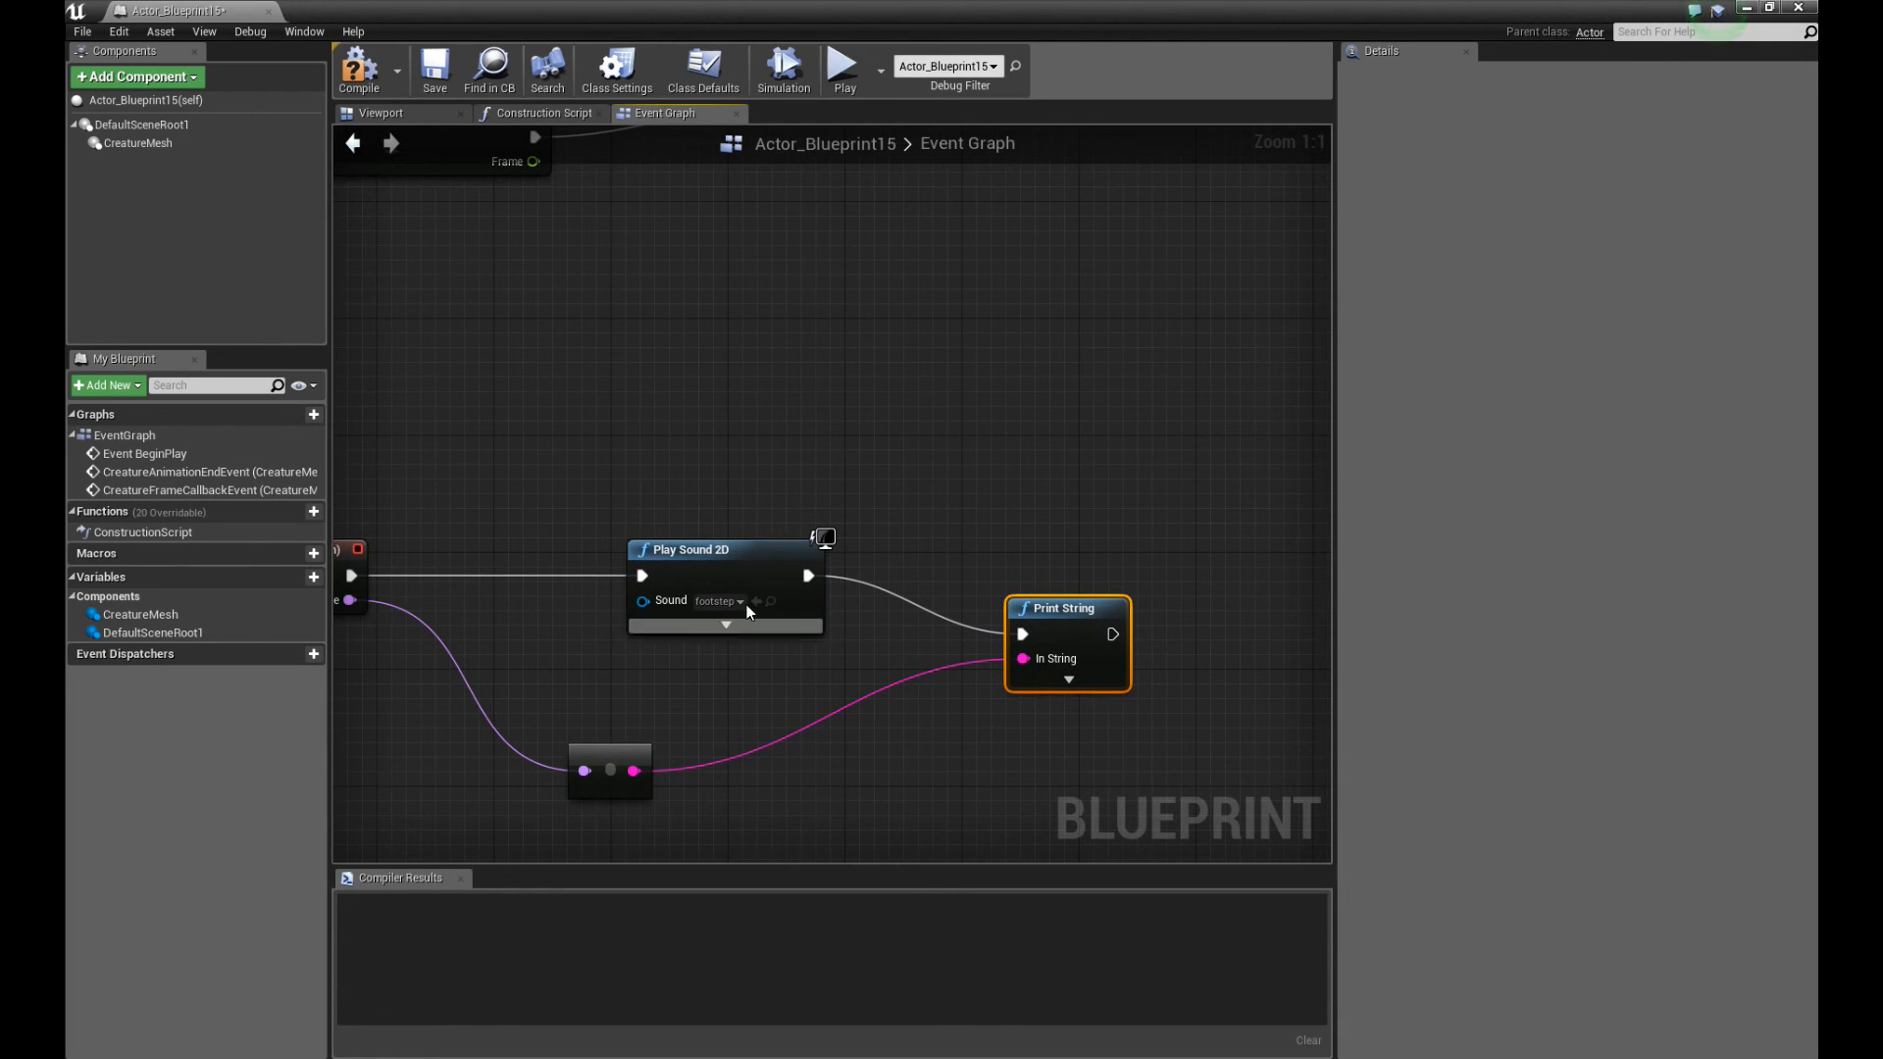
pyautogui.scroll(-3)
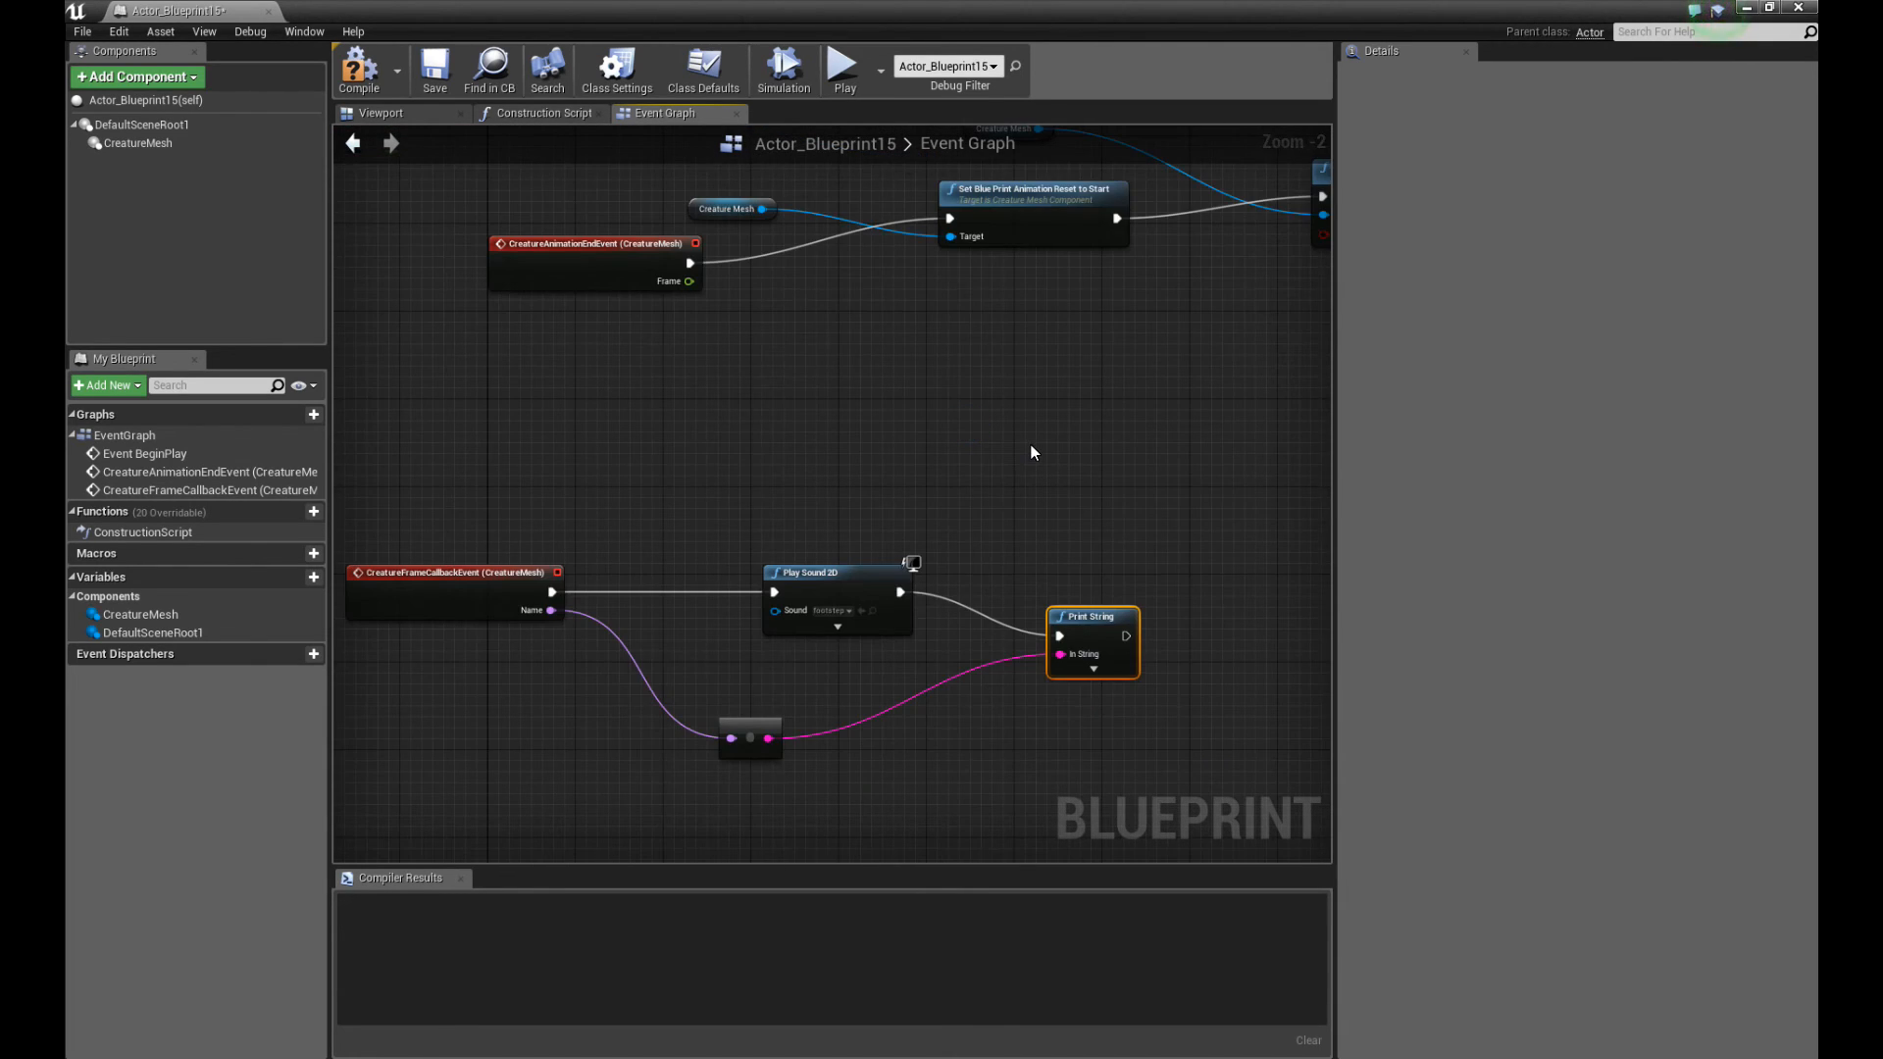